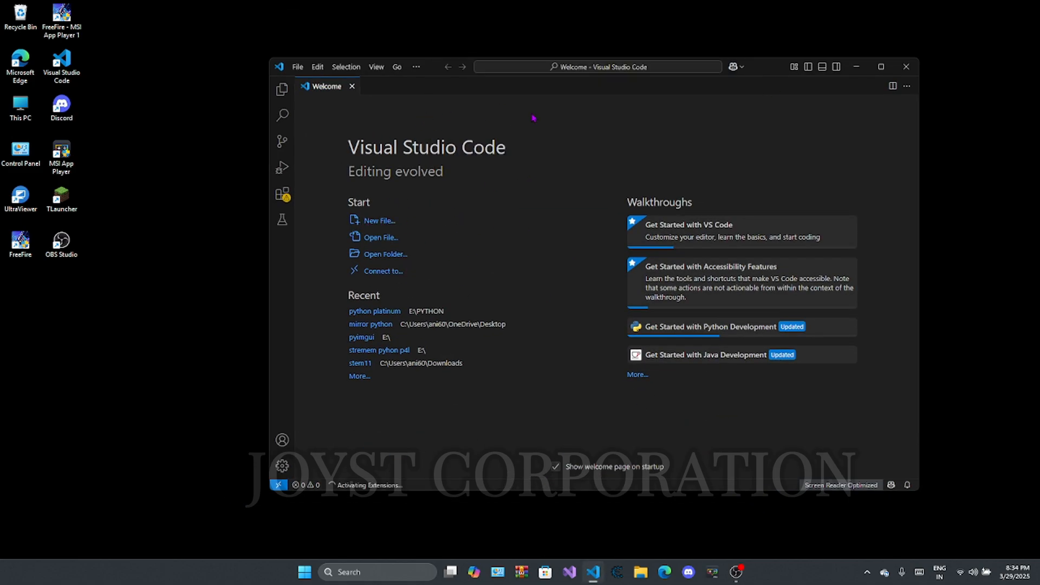
# - Save the new empty file as main.py inside the Joyst python folder on the Desktop
pyautogui.click(296, 66)
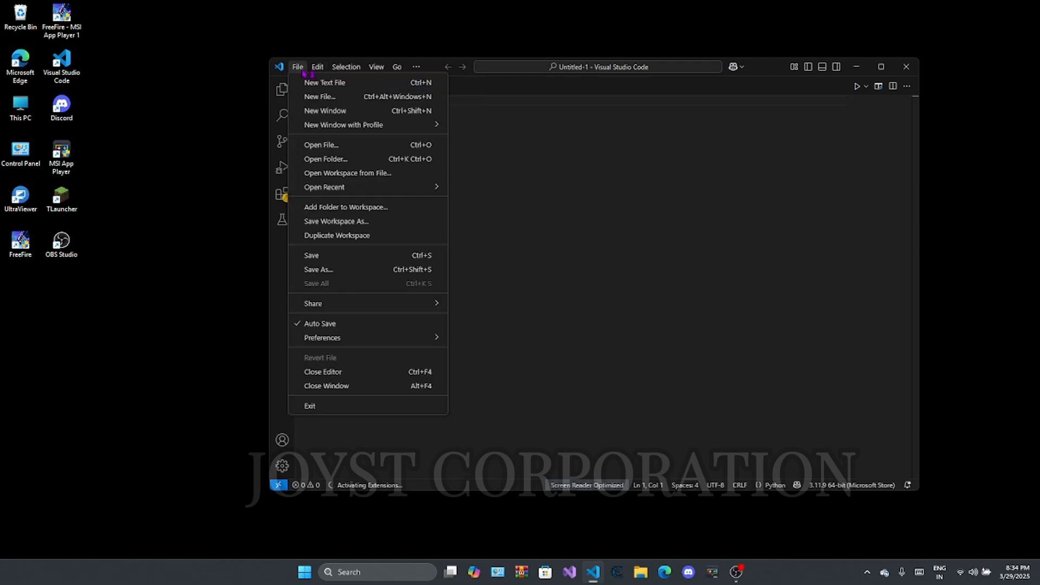
pyautogui.moveTo(318, 269)
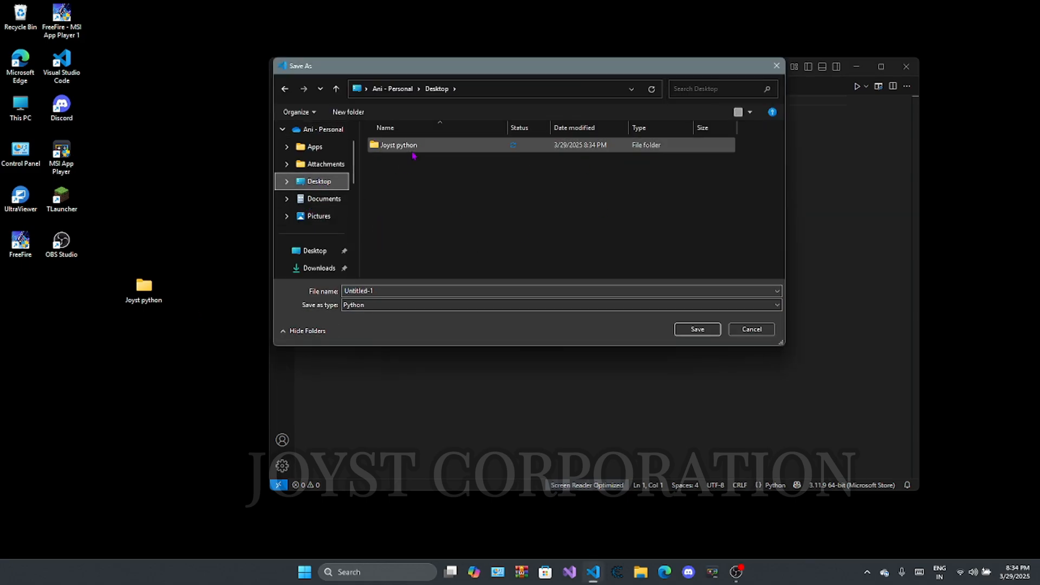
pyautogui.doubleClick(398, 144)
pyautogui.write('main.py')
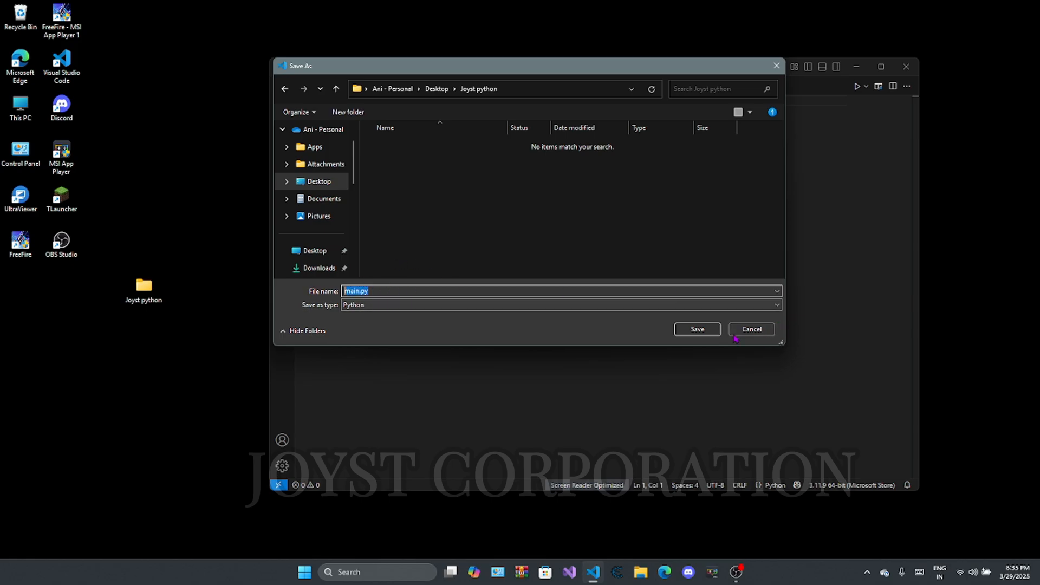
pyautogui.click(696, 330)
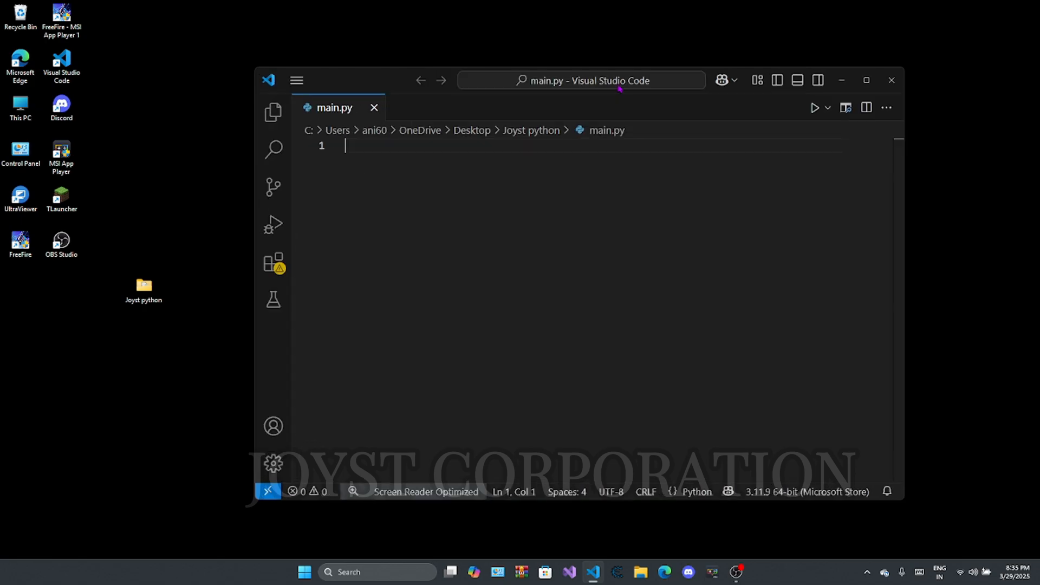
# - Write intro comments about starting a tkinter and customtkinter GUI
pyautogui.click(297, 79)
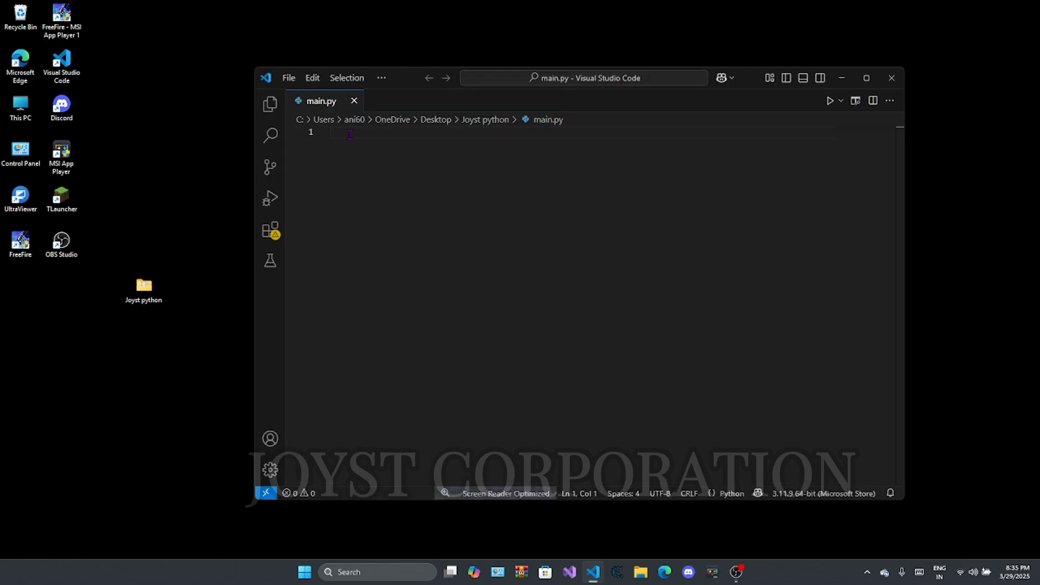
pyautogui.write('# now we will')
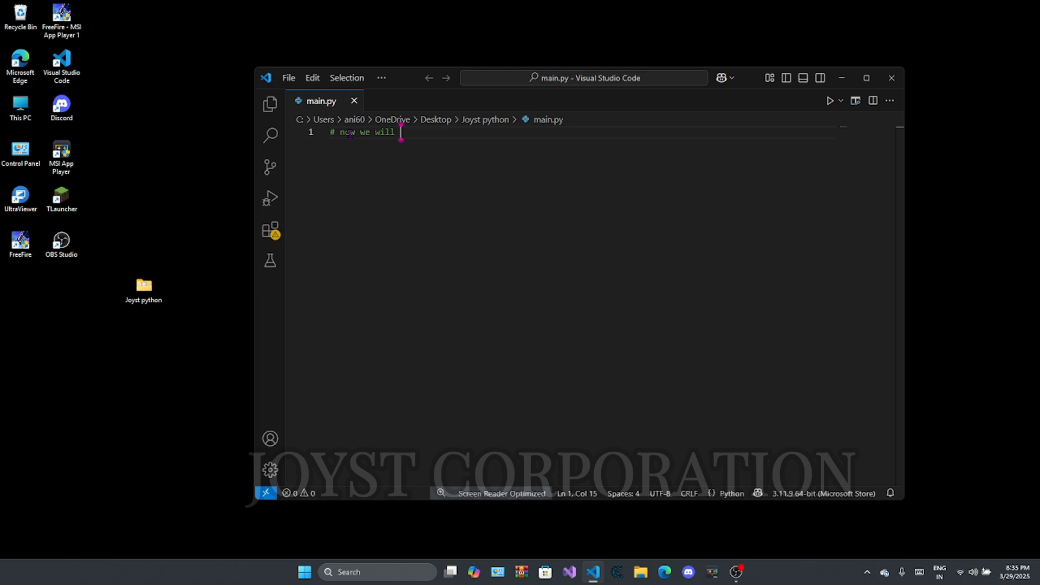
pyautogui.write('start making our imgui !')
pyautogui.write('# we will use')
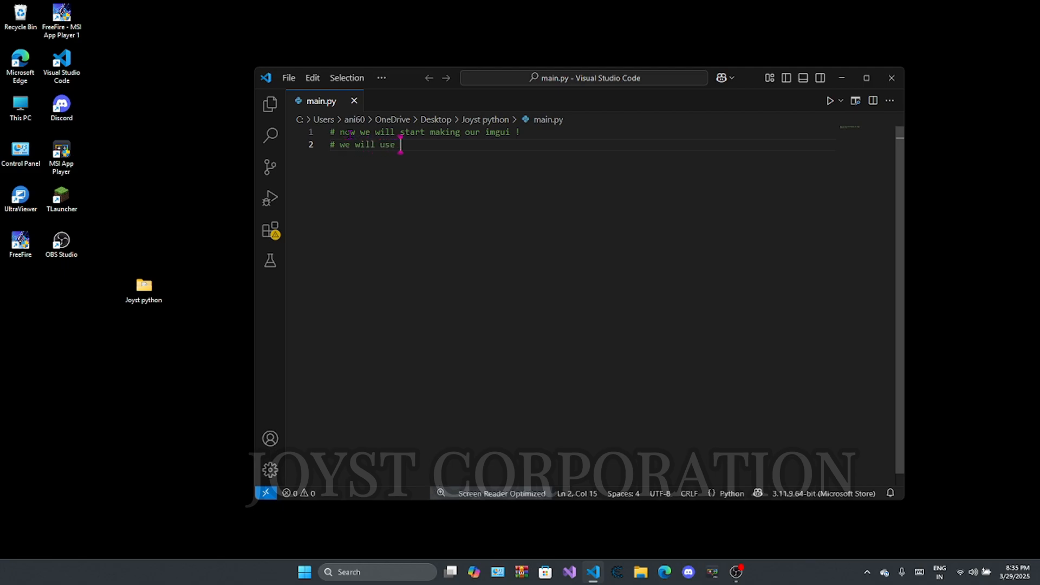
pyautogui.write('tkinter and coustom tkinter')
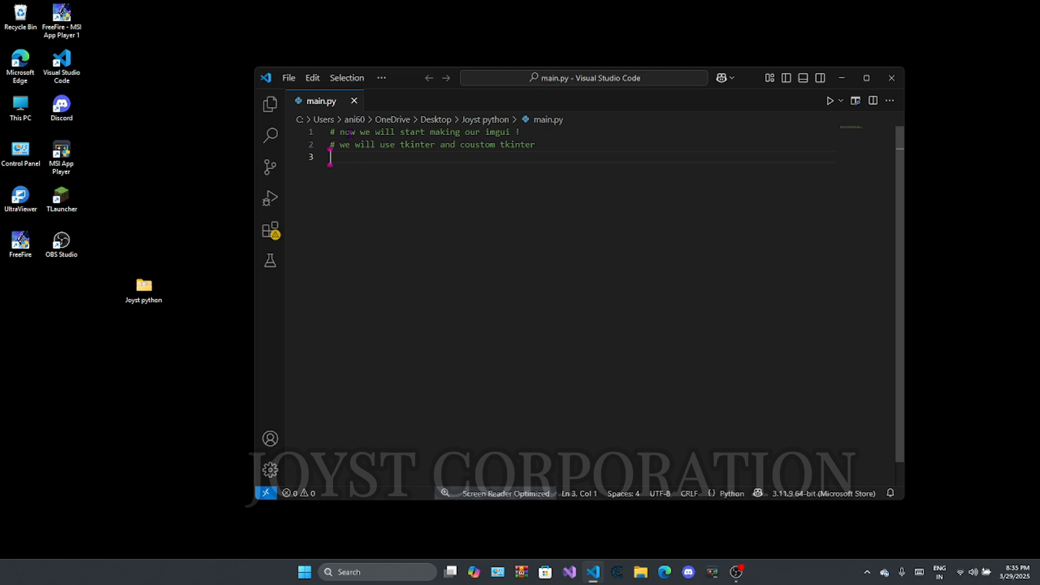
pyautogui.write('# so lets star')
pyautogui.write('impor')
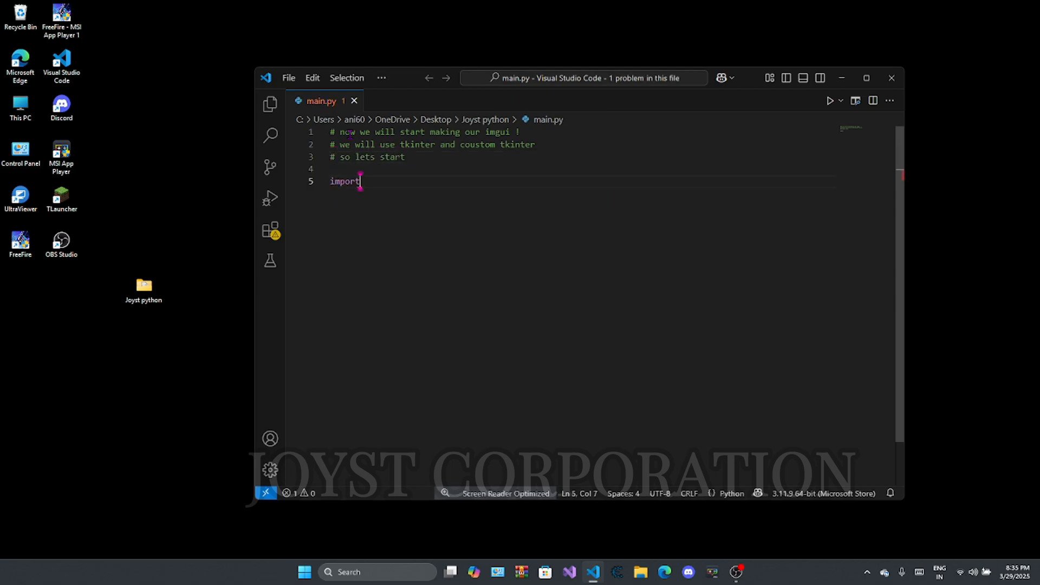
# - Import messagebox from tkinter and customtkinter as ctk, then a '# we will build our gui here' comment
pyautogui.write('tkinter')
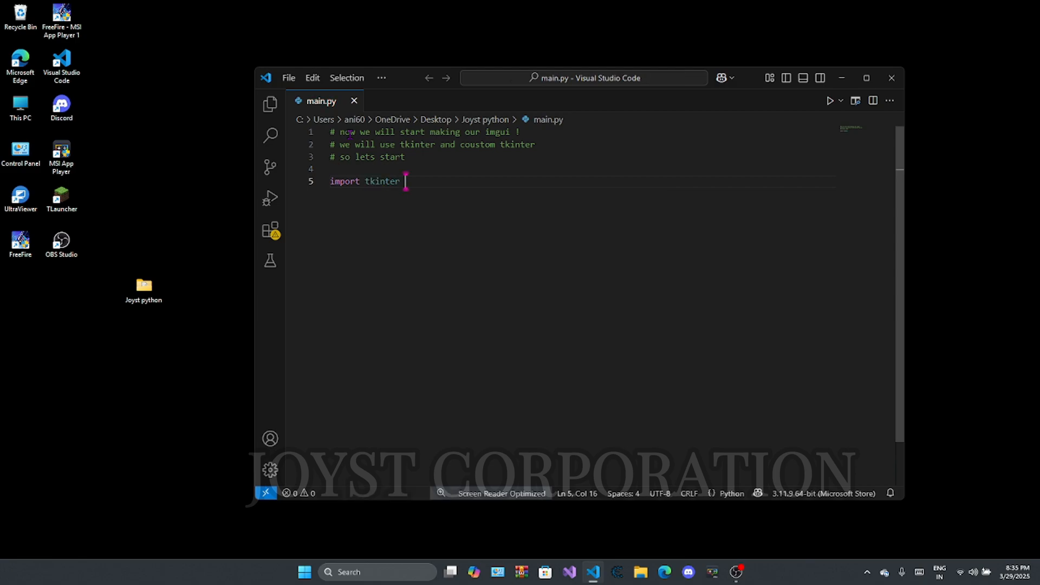
pyautogui.write('fro')
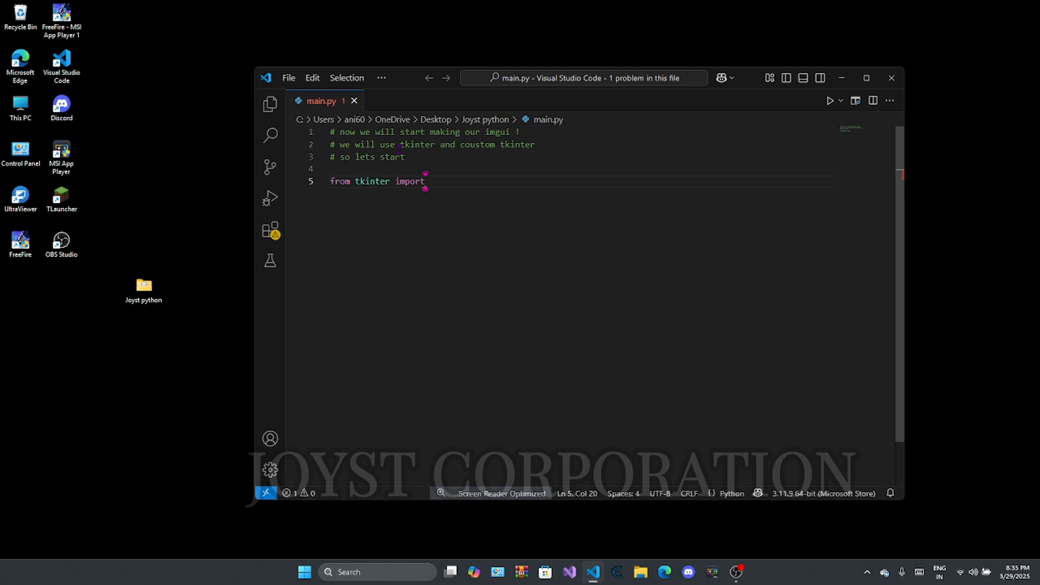
pyautogui.write('messagebox')
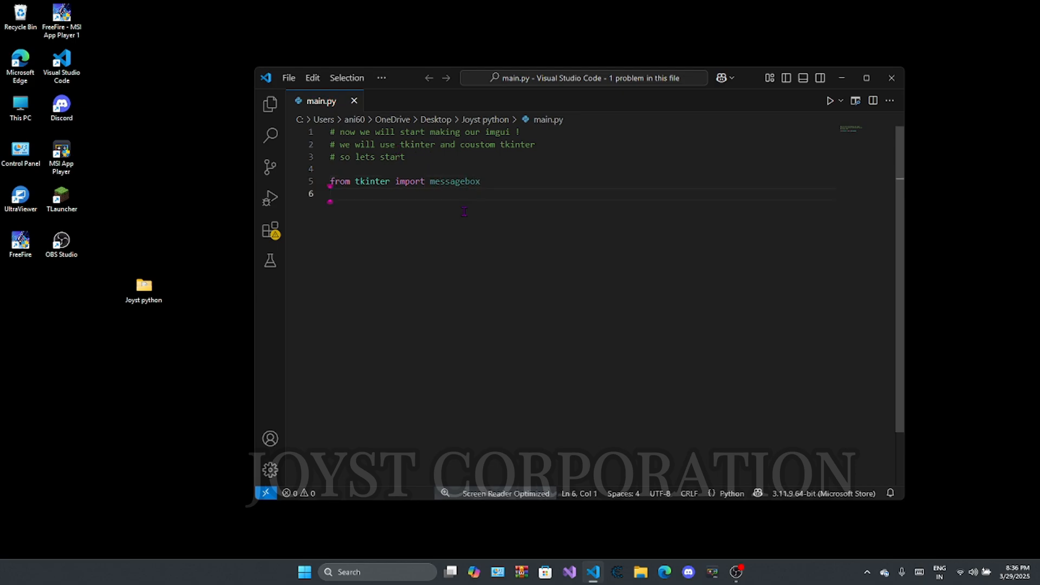
pyautogui.write('import cous')
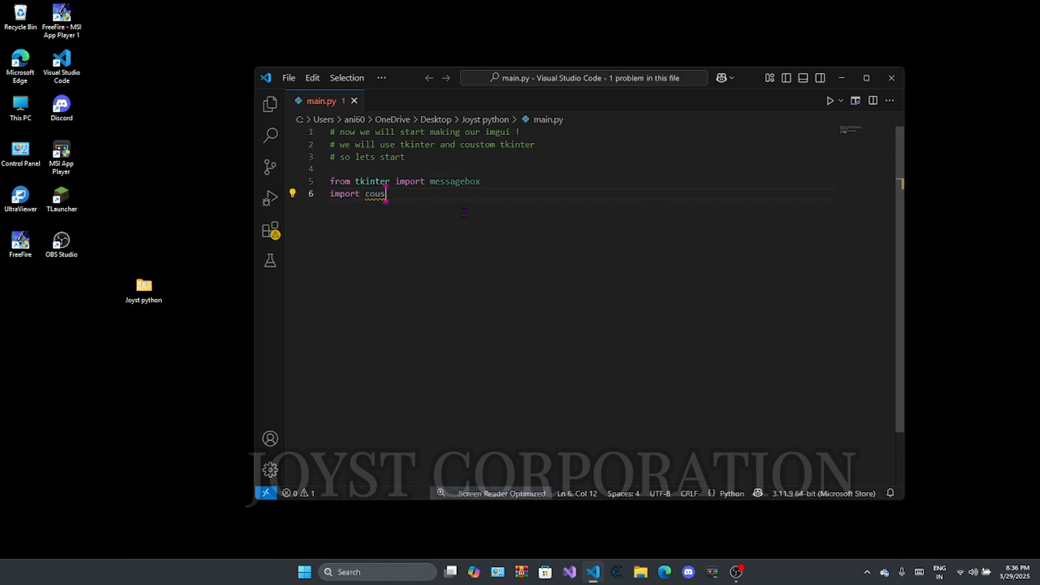
pyautogui.press('Backspace')
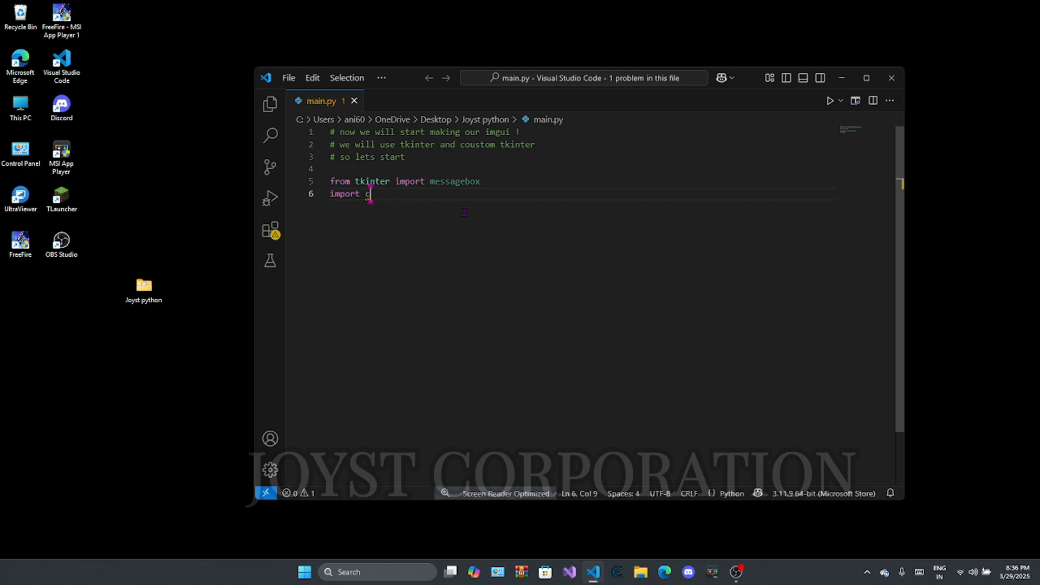
pyautogui.write('ustomtkinter as ctk')
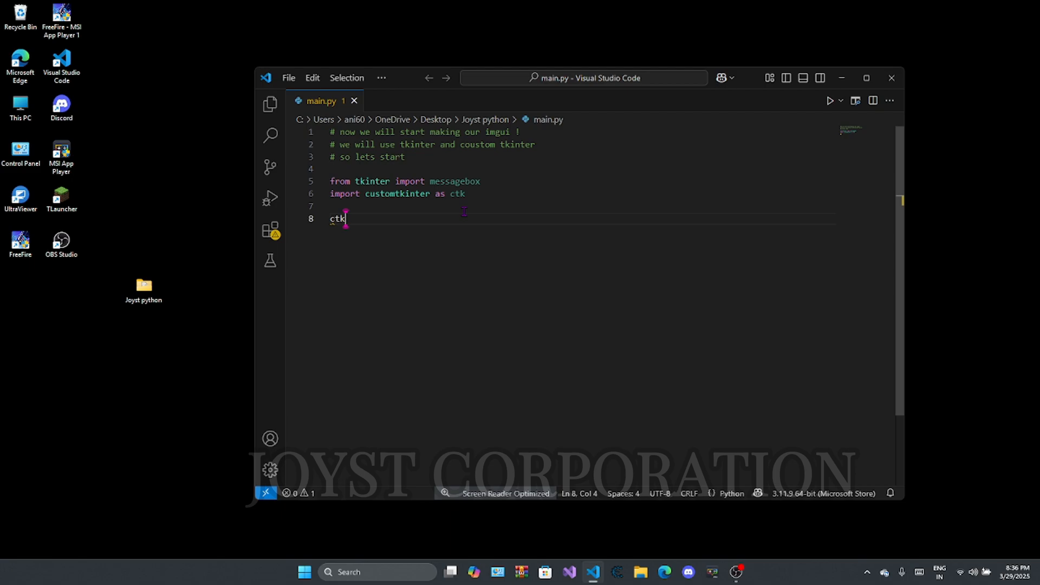
pyautogui.write('# we will build our gui here')
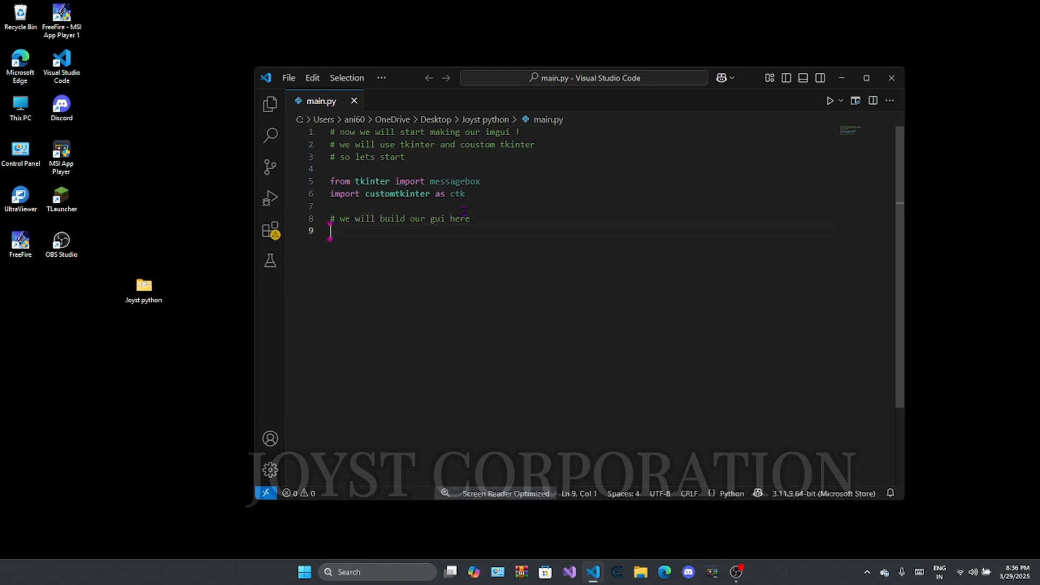
# - Call ctk.set_appearance_mode("dark") with a comment noting dark or light options
pyautogui.write('ctk.')
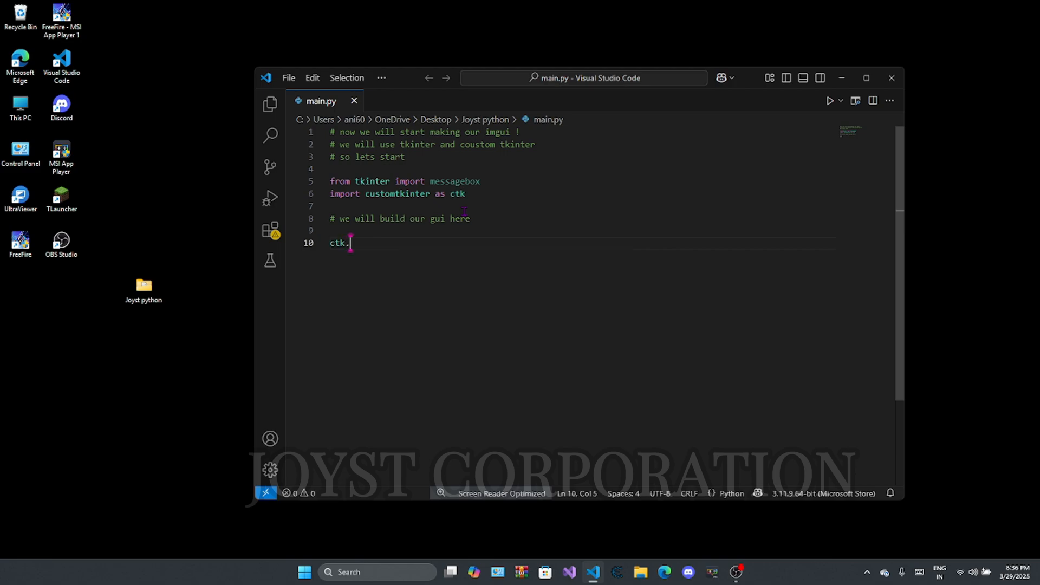
pyautogui.write('set_appearance_mode("") # we')
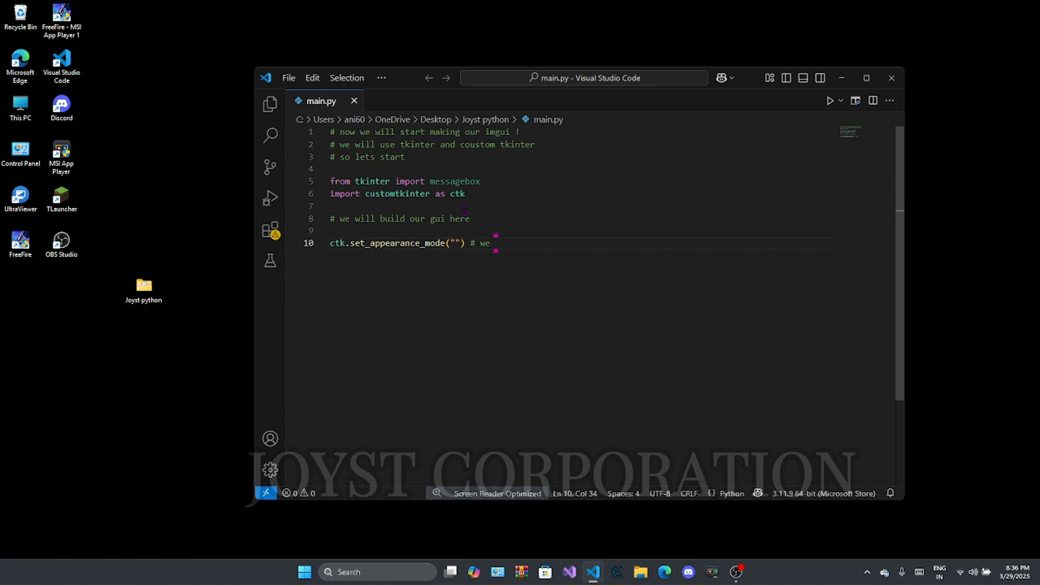
pyautogui.write('can you dark and lisg')
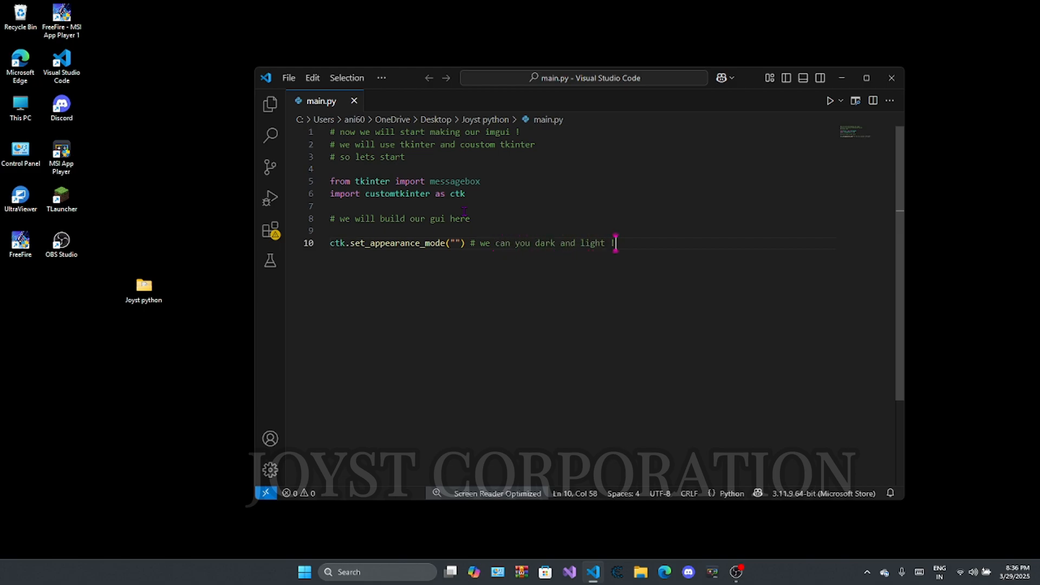
pyautogui.write('s')
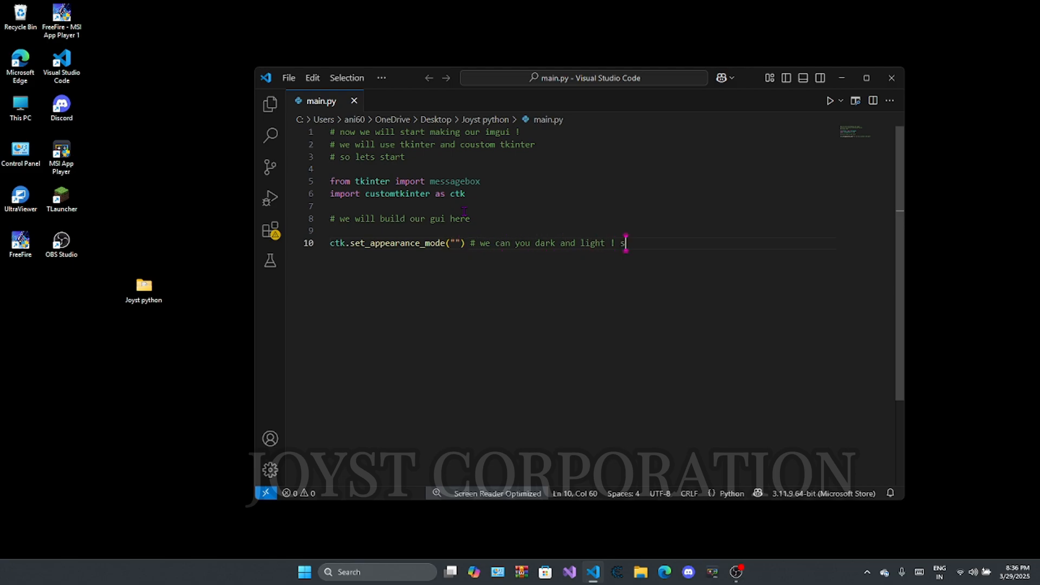
pyautogui.write('o i will use dark')
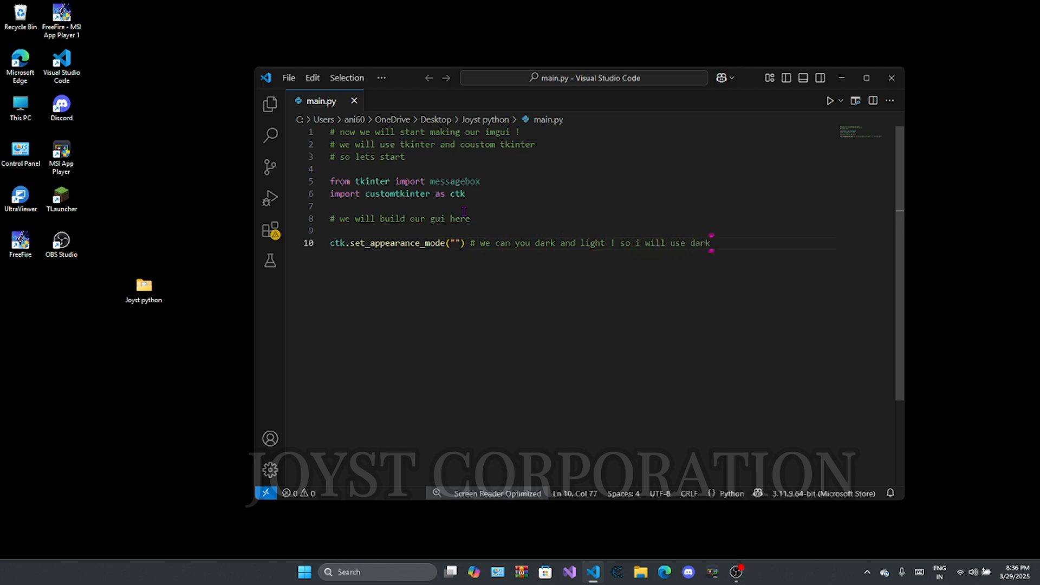
pyautogui.write('dark')
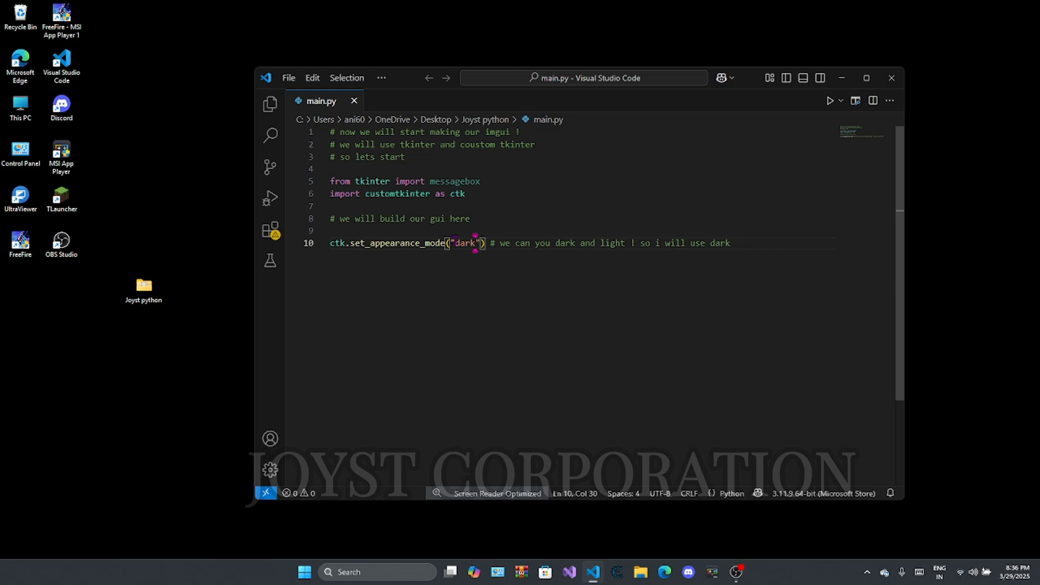
# - Call ctk.set_default_color_theme("blue") with a comment explaining the colour choice
pyautogui.write('c')
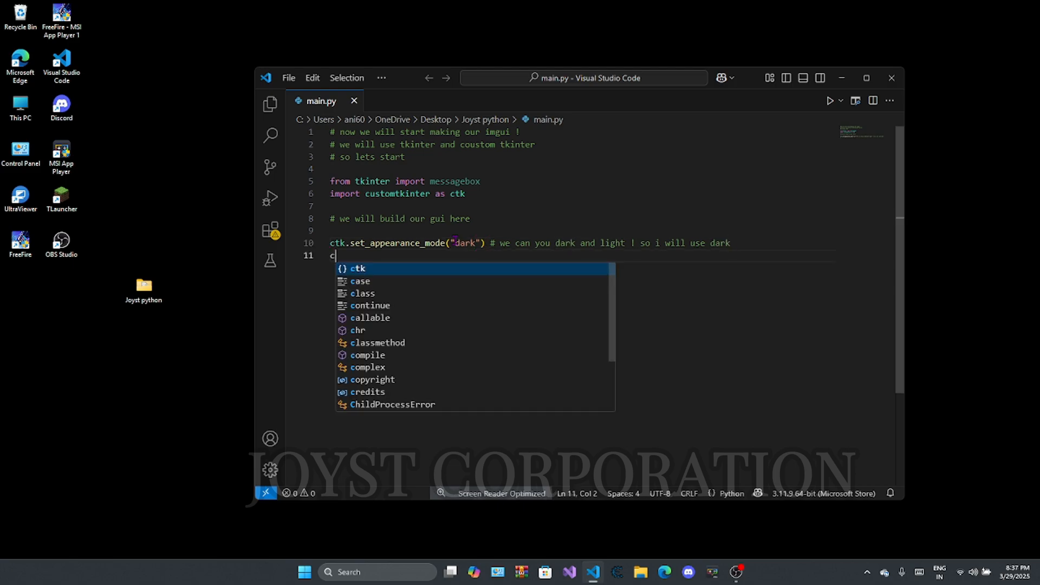
pyautogui.write('tk.se')
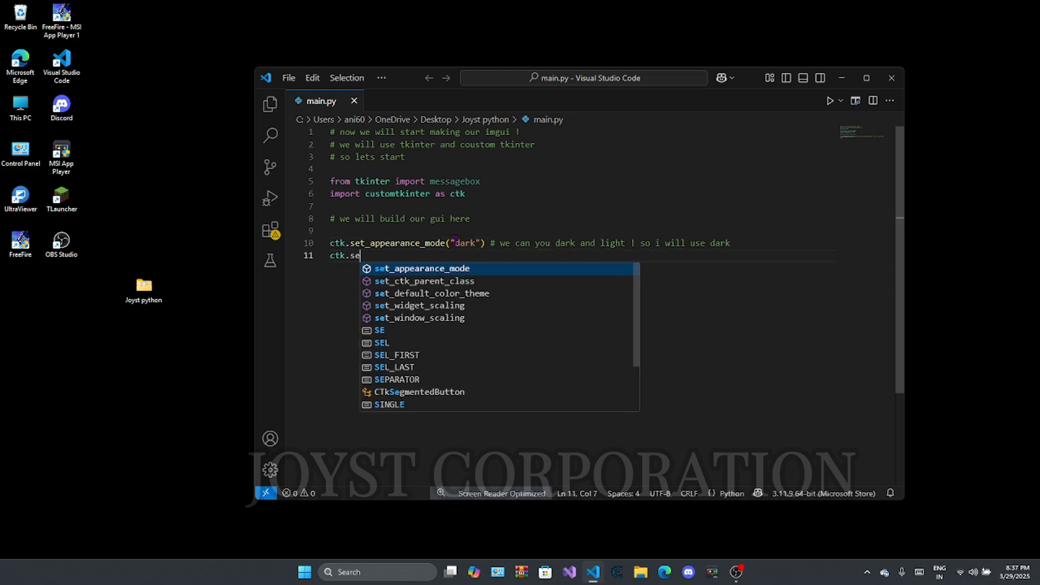
pyautogui.write('t_')
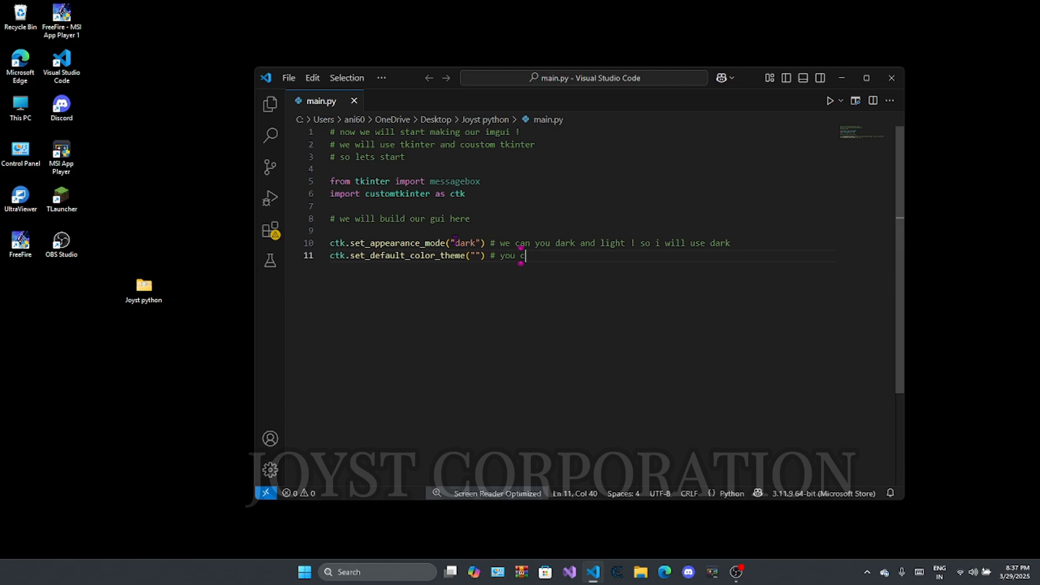
pyautogui.write('an you any colour you like ! so')
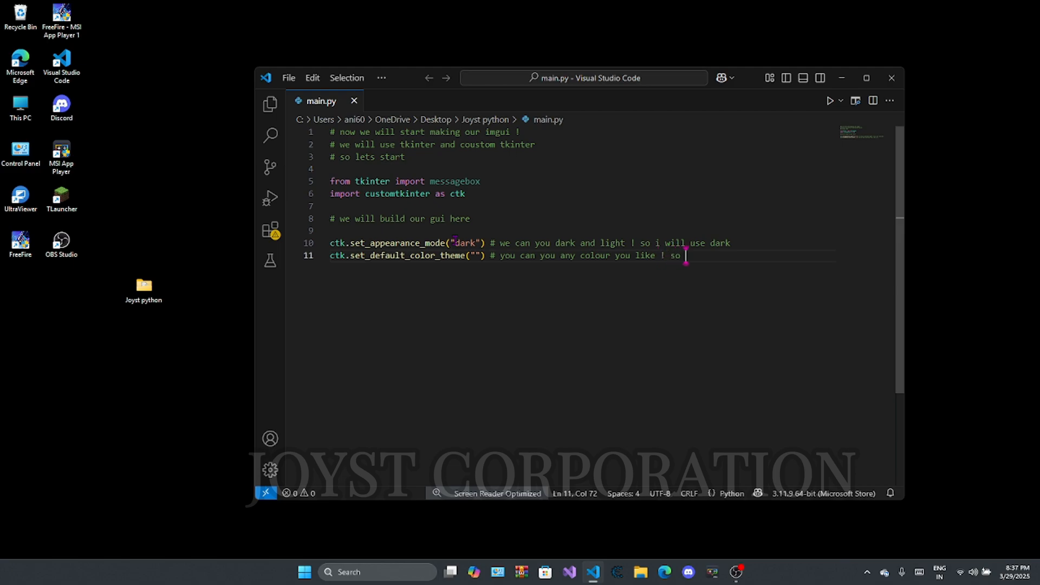
pyautogui.write('i will take blue here')
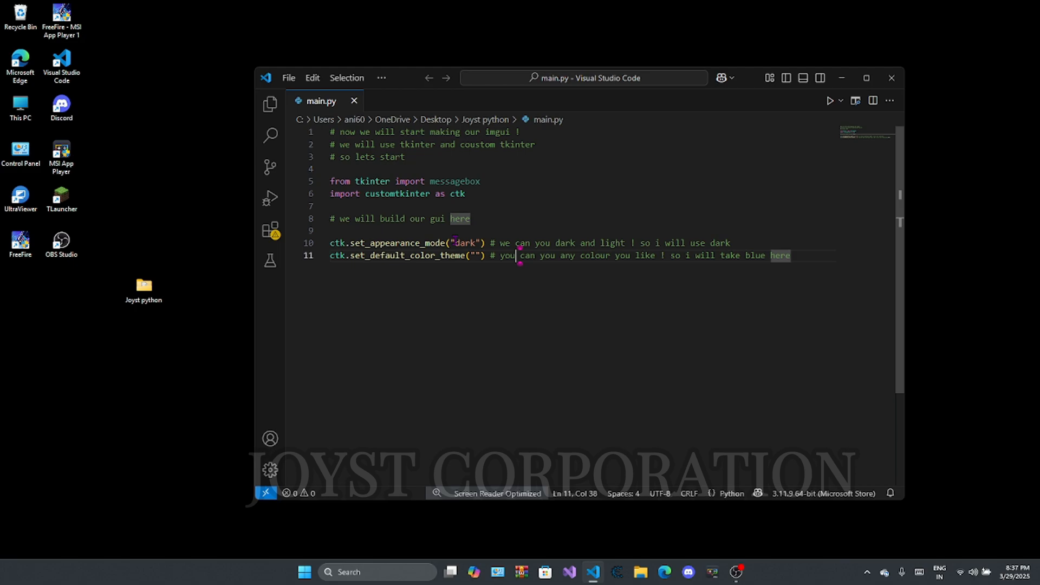
pyautogui.write('blue')
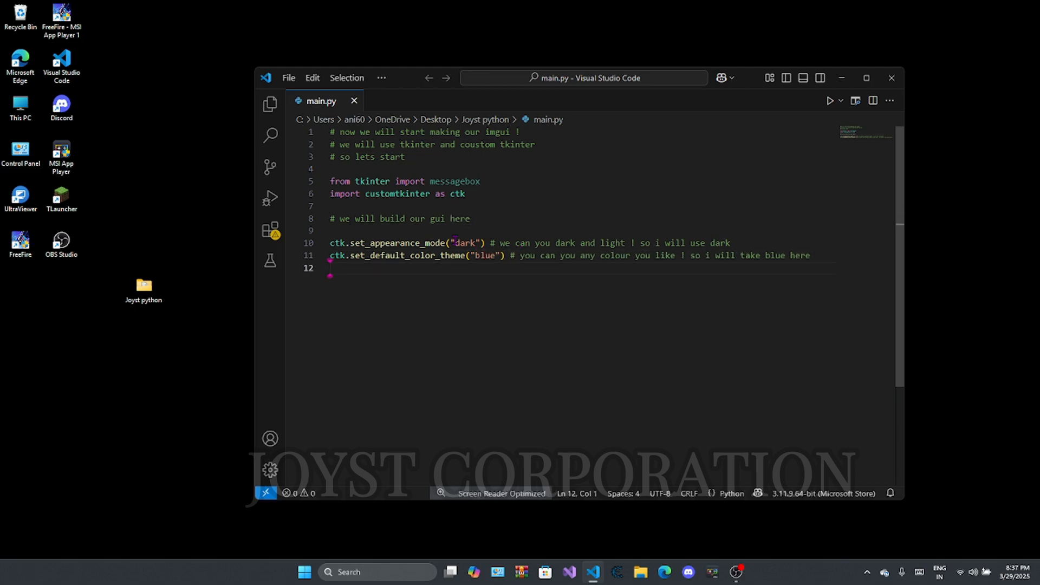
# - Define class joystcorpApp(ctk.CTk) with def __init__(self) calling super().__init__()
pyautogui.write('# now we will ad')
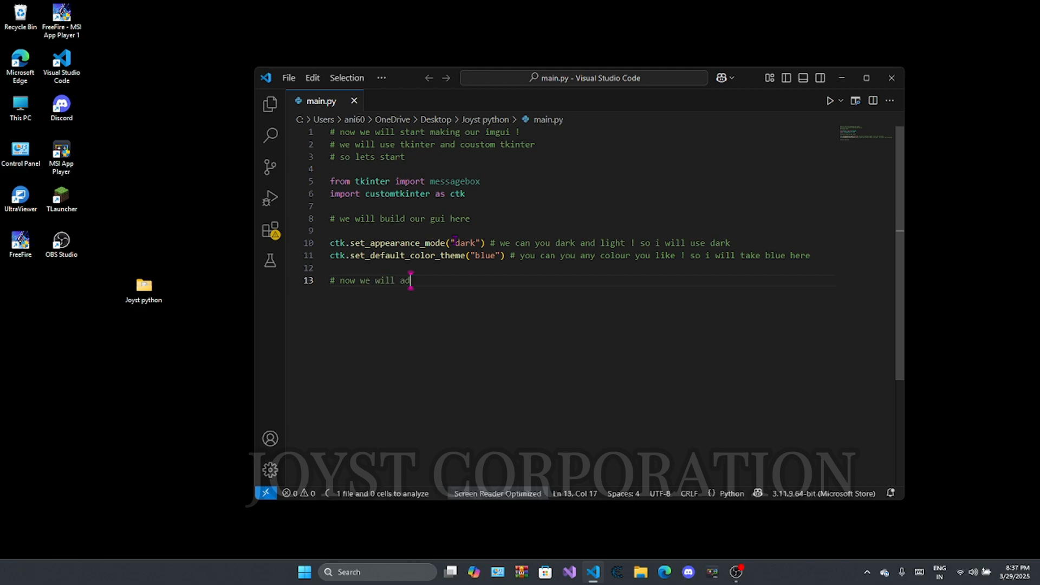
pyautogui.write('d class of our gui')
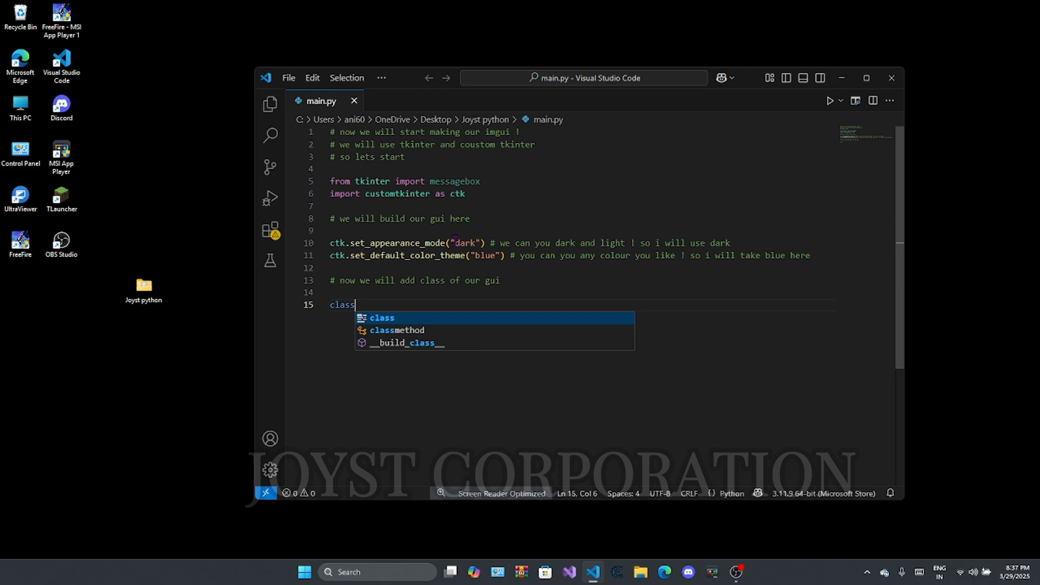
pyautogui.write('joyst')
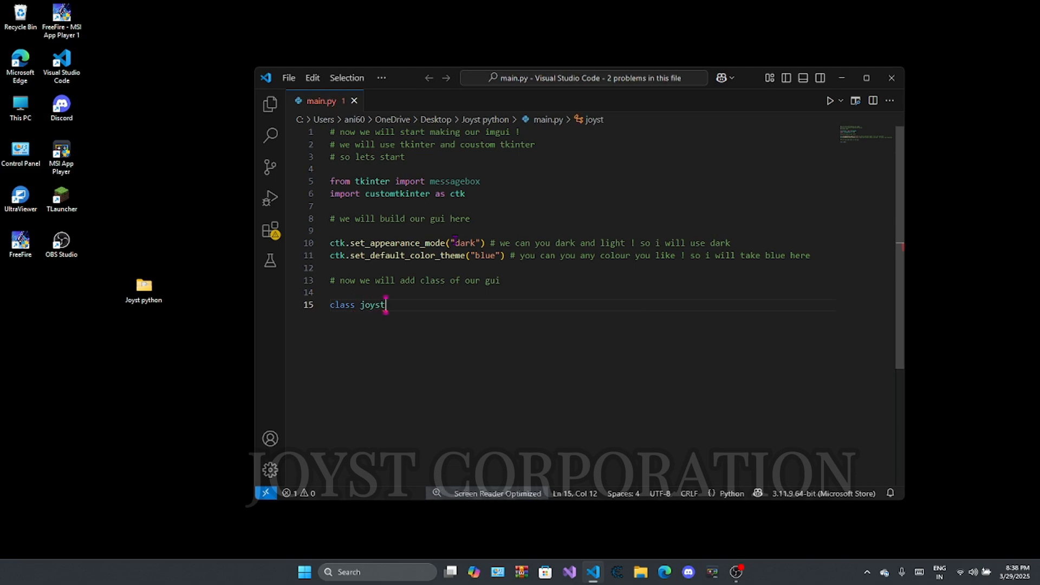
pyautogui.write('corpApp')
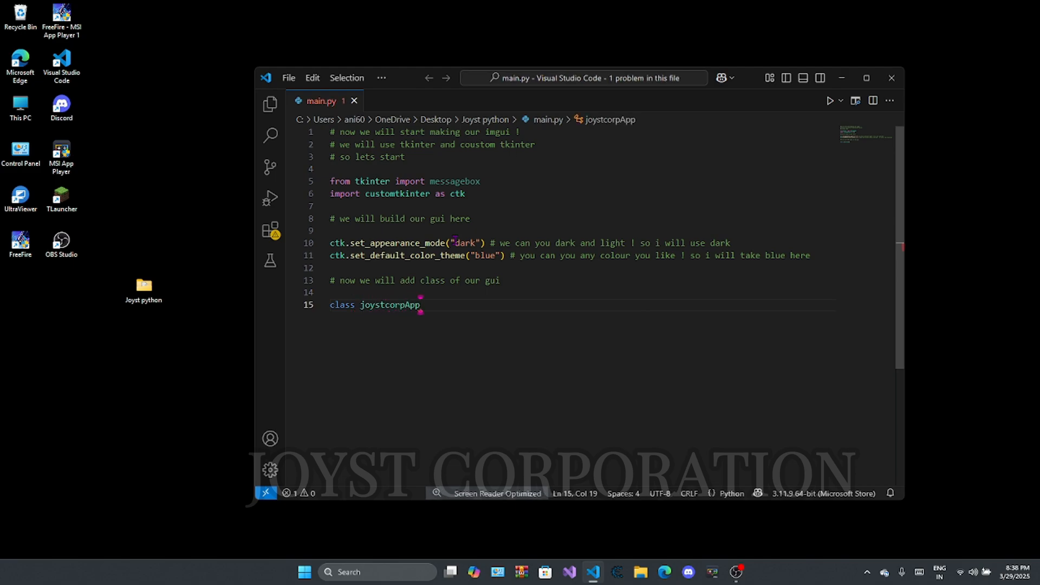
pyautogui.write('(ctk)')
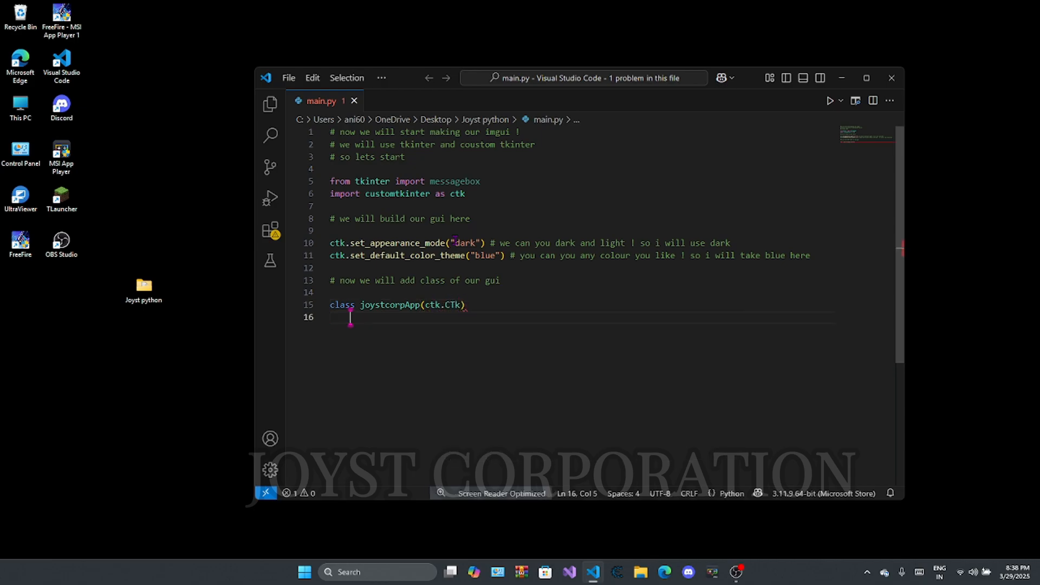
pyautogui.write('fde')
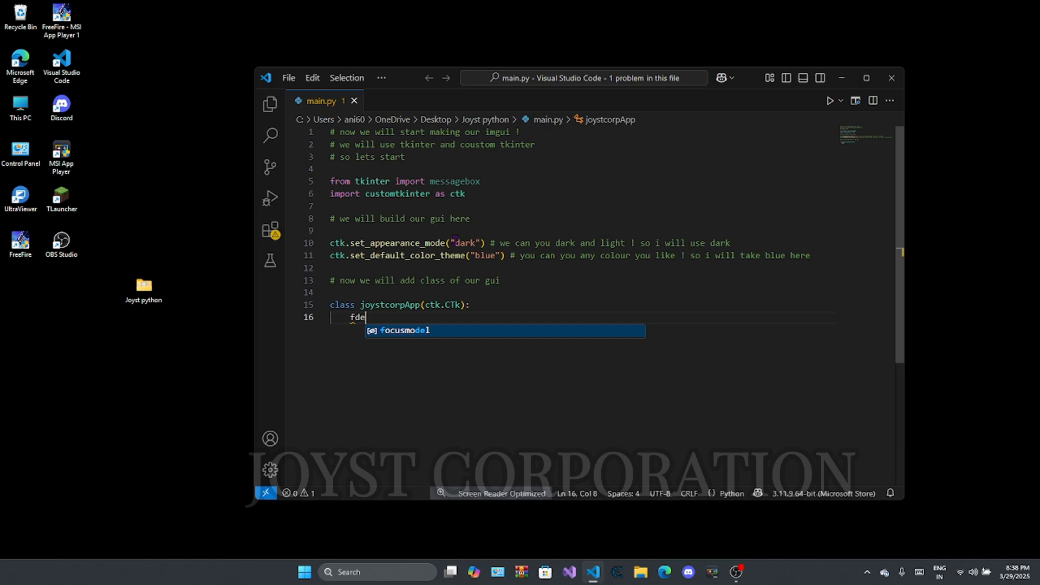
pyautogui.write('def __init__(self, fg_color = None, **kwargs):')
pyautogui.write('super().__init__()')
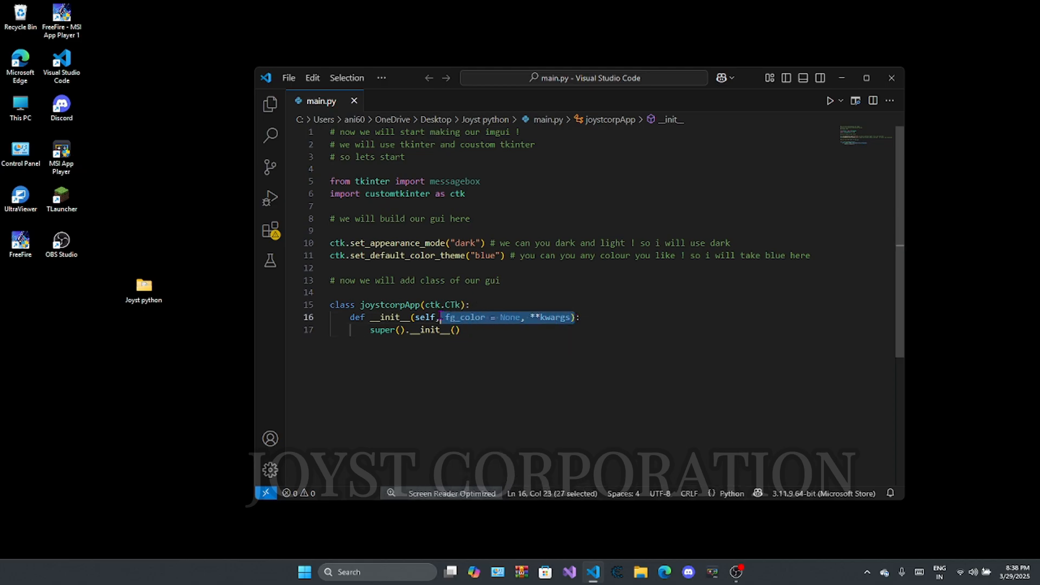
pyautogui.press('Delete')
pyautogui.write('# n')
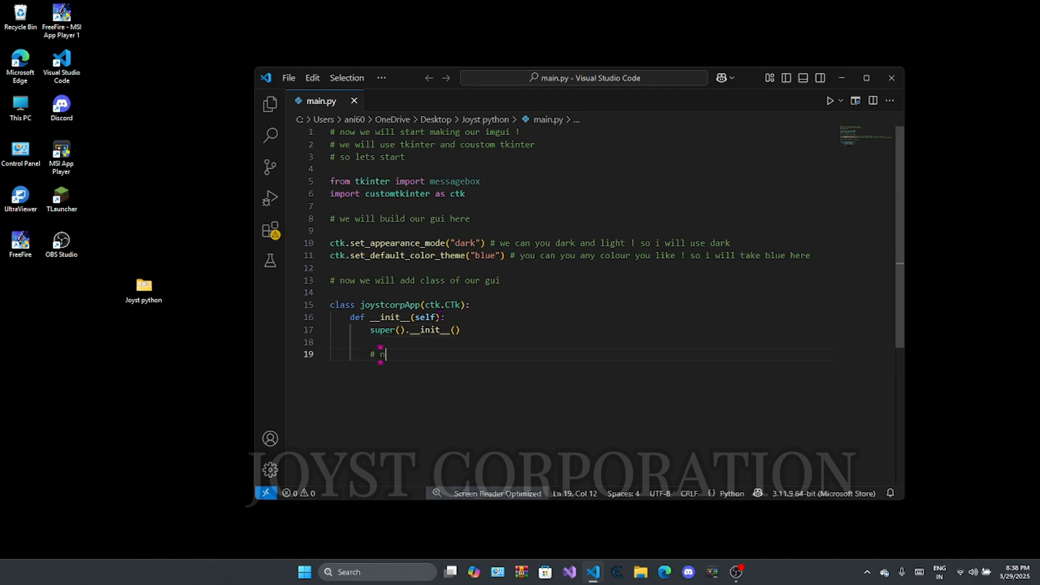
# - Add a 'base of the gui, follow step wise' comment and begin self.title
pyautogui.write('ow we will')
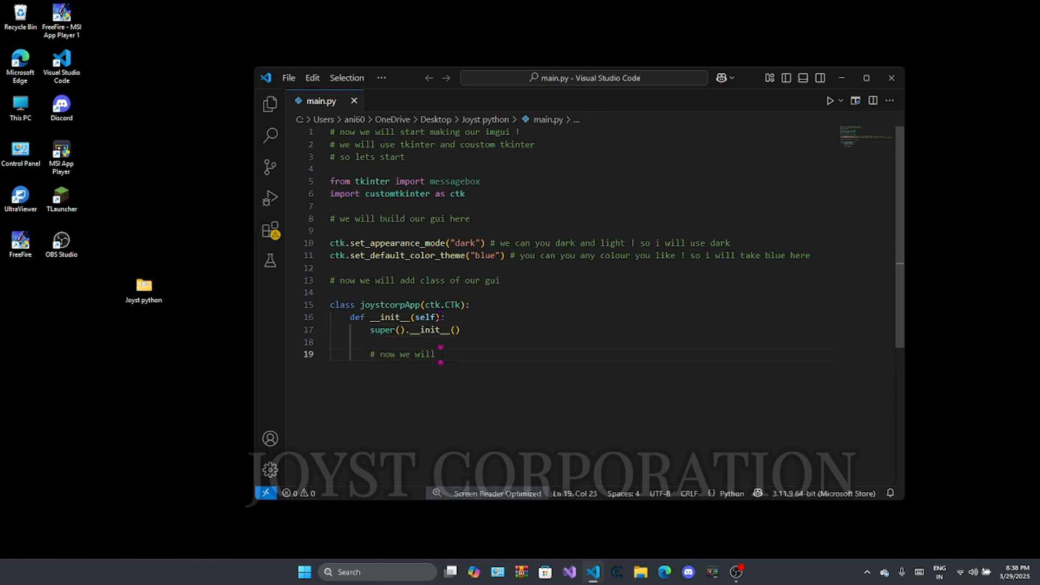
pyautogui.write('make the base of the')
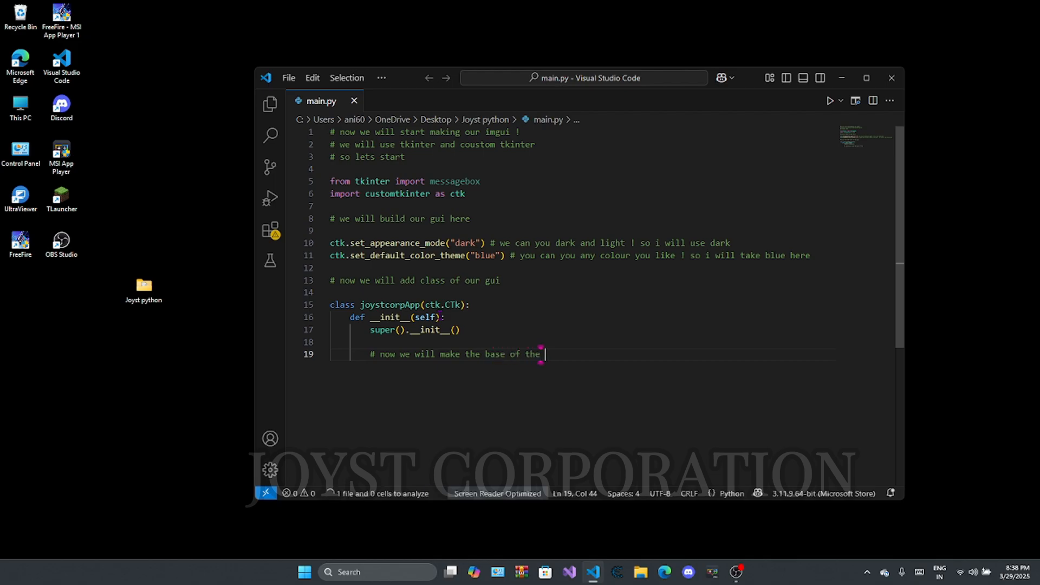
pyautogui.write('gui .. and follow h')
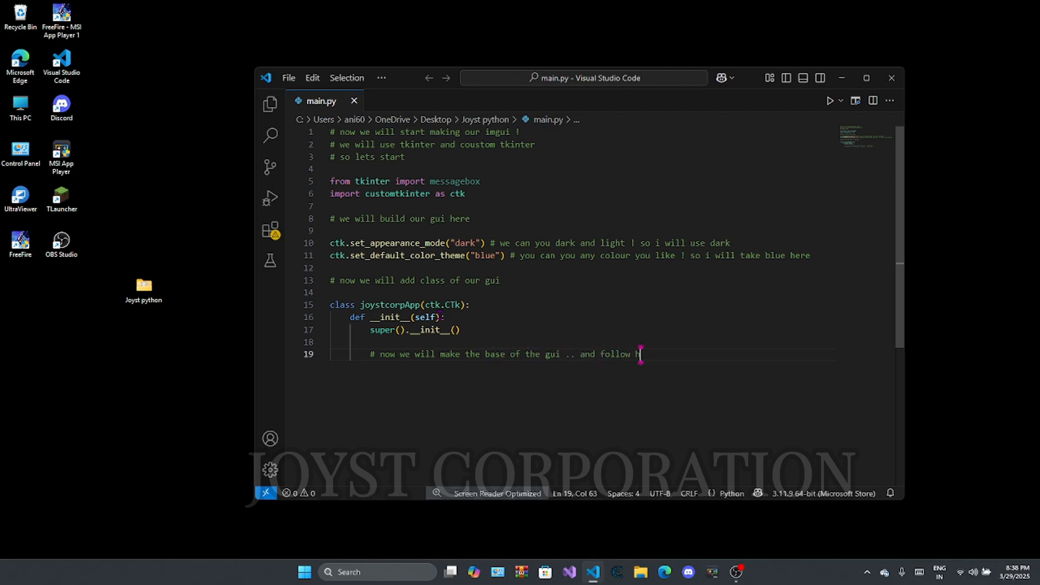
pyautogui.write('ere step wis')
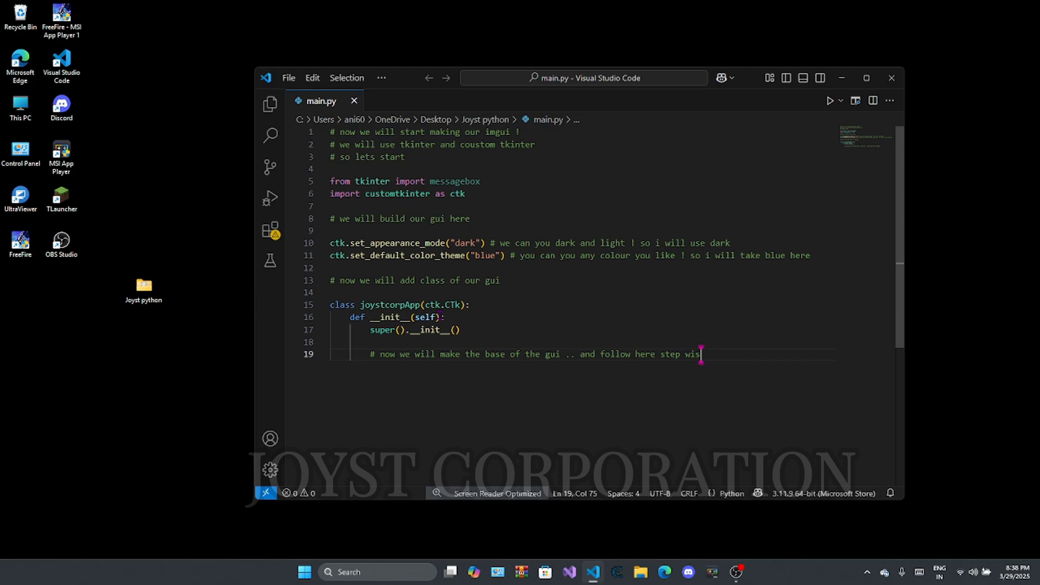
pyautogui.write('self')
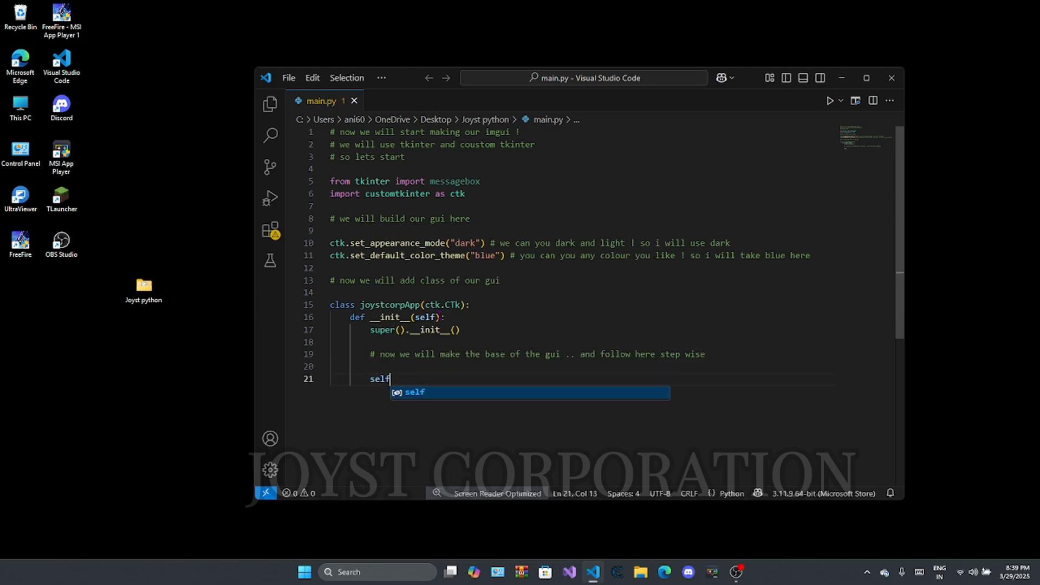
pyautogui.write('.title("Joyst')
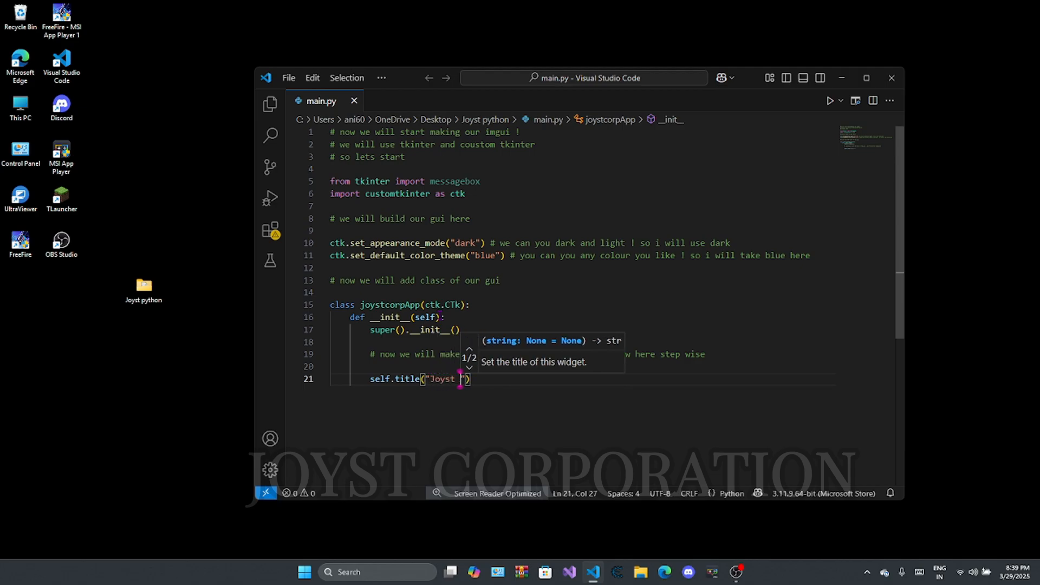
# - Set self.geometry("350x400") after the title, with comments explaining the window size
pyautogui.press('enter')
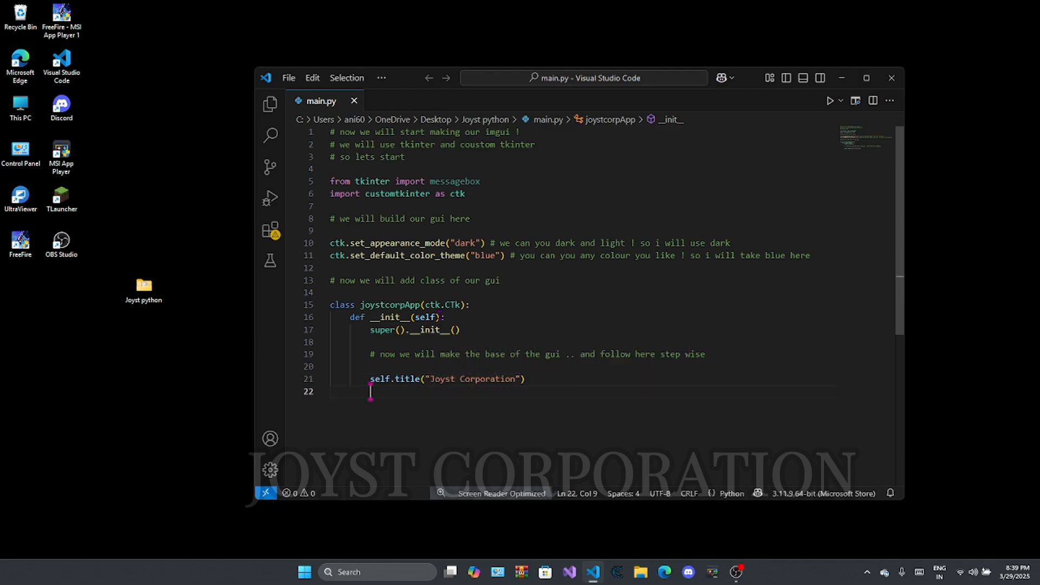
pyautogui.write('self.geometry("')
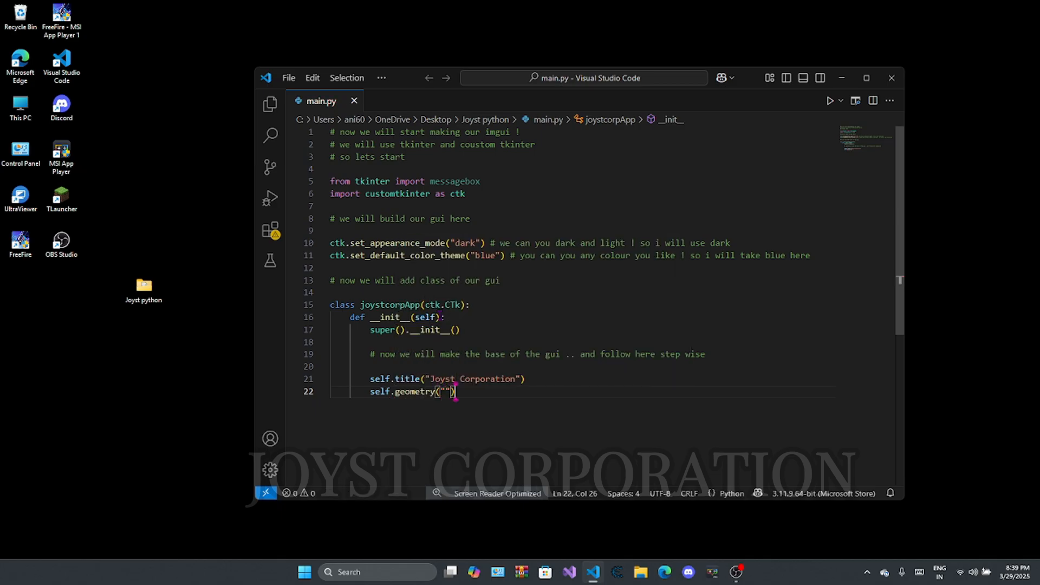
pyautogui.write('# it is the size of the form !')
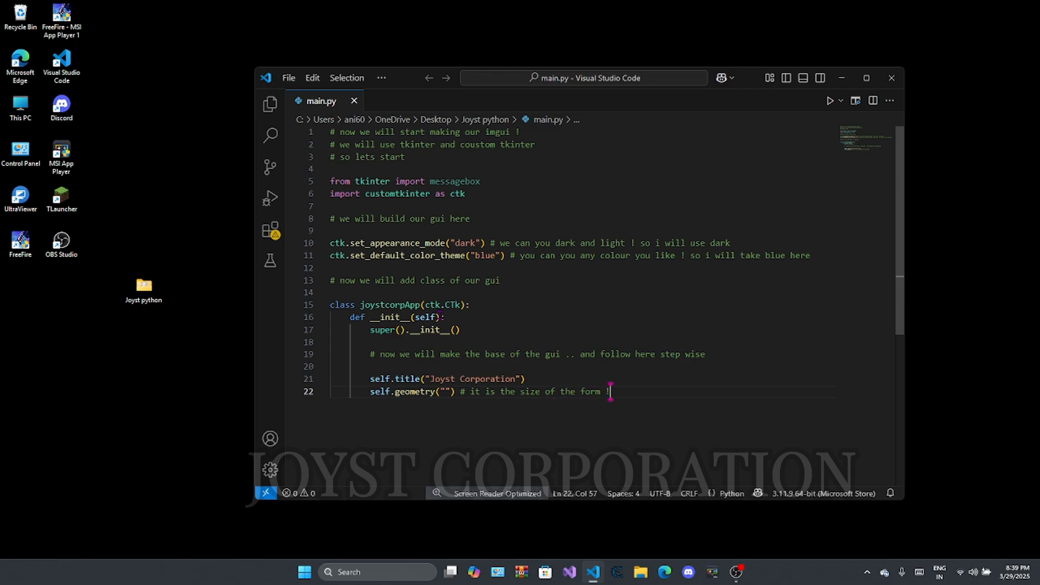
pyautogui.write('make it as you like')
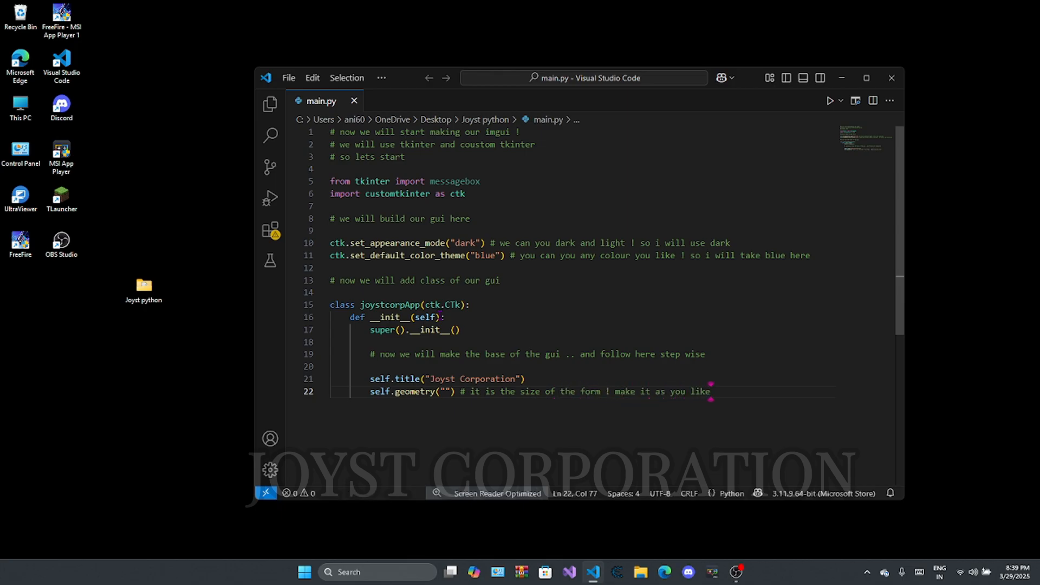
pyautogui.click(443, 391)
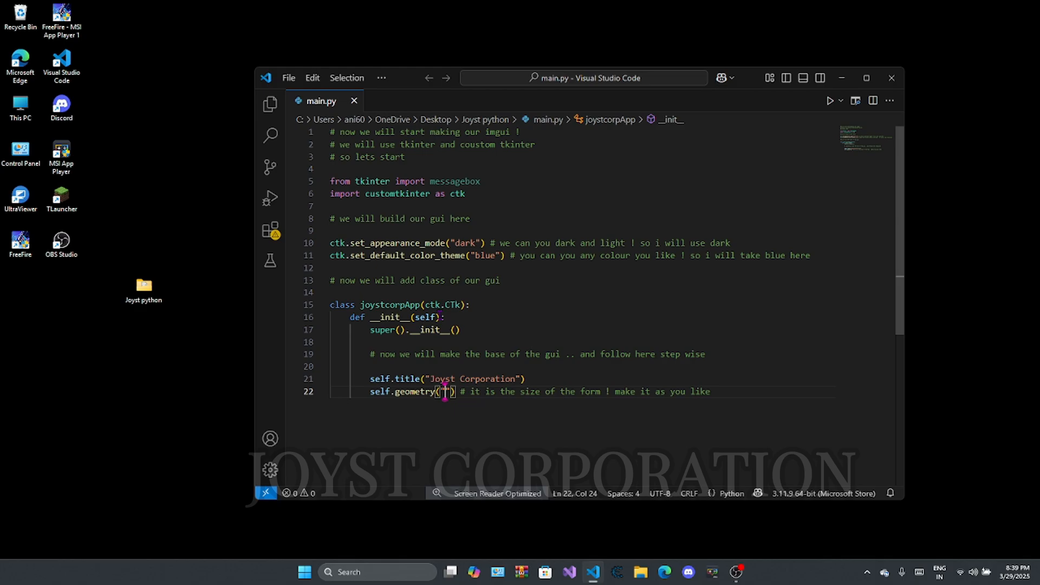
pyautogui.write('350')
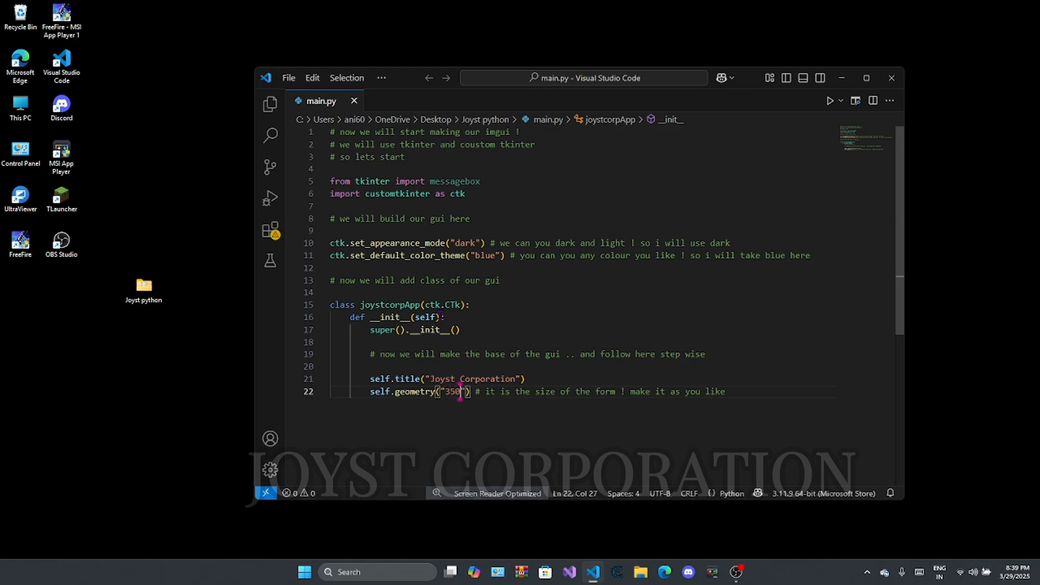
pyautogui.write('x400')
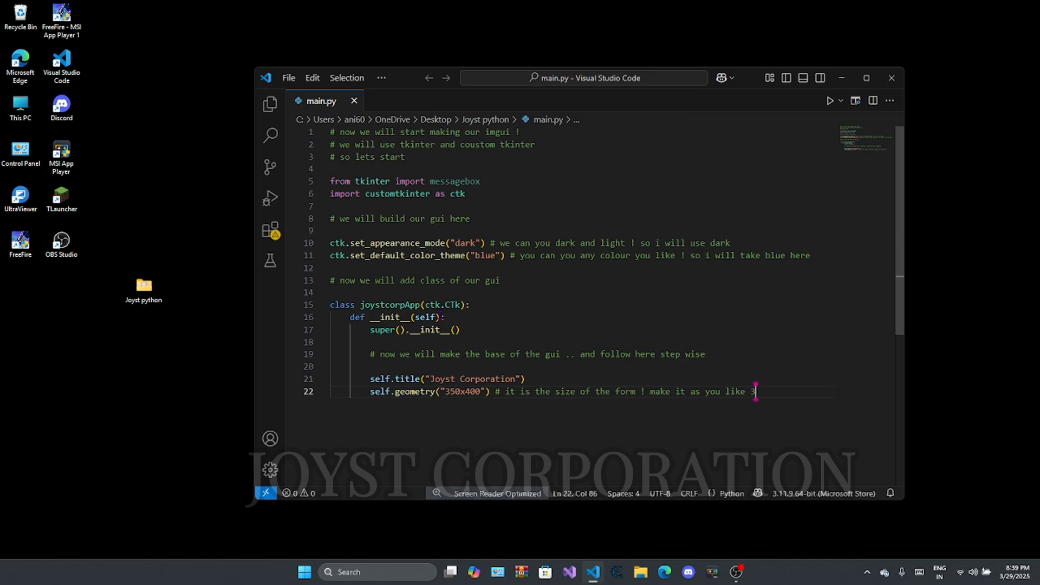
pyautogui.write('50 is the breadth an')
pyautogui.write('self.resizable(False')
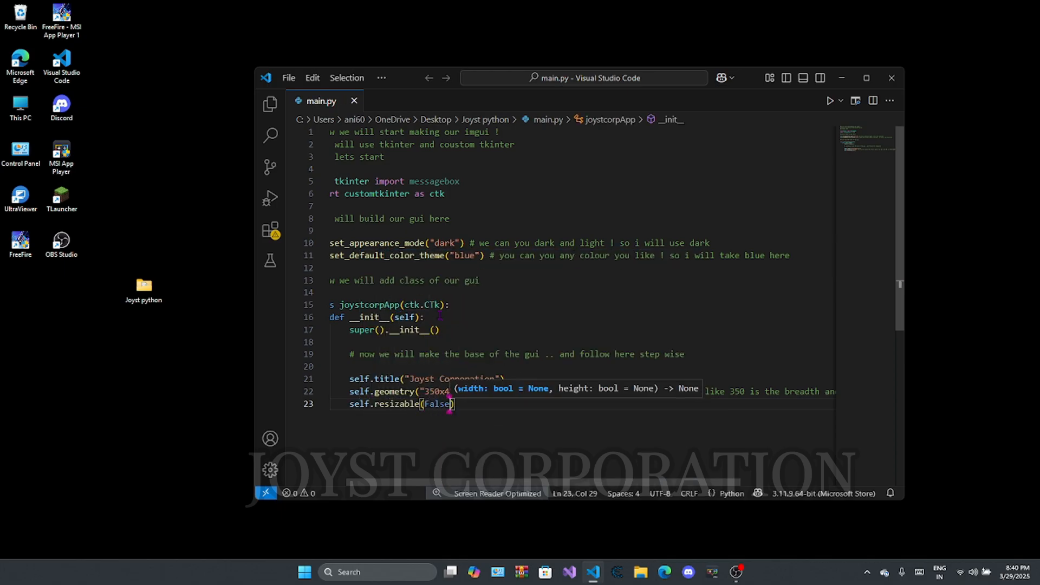
# - Add self.resizable(False,False) with a comment that the window can't be resized
pyautogui.write(',False) #')
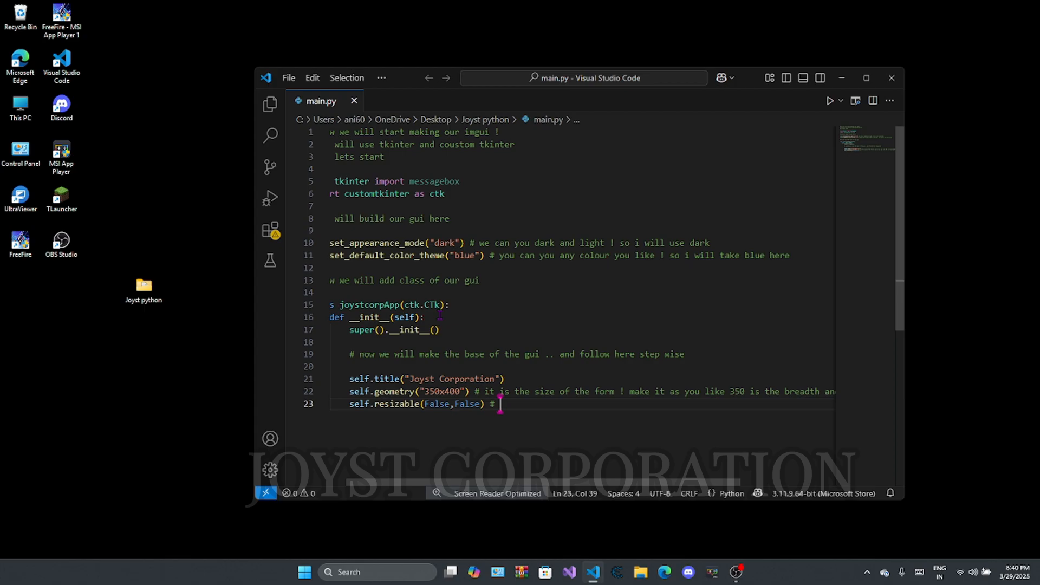
pyautogui.write('it is the comm')
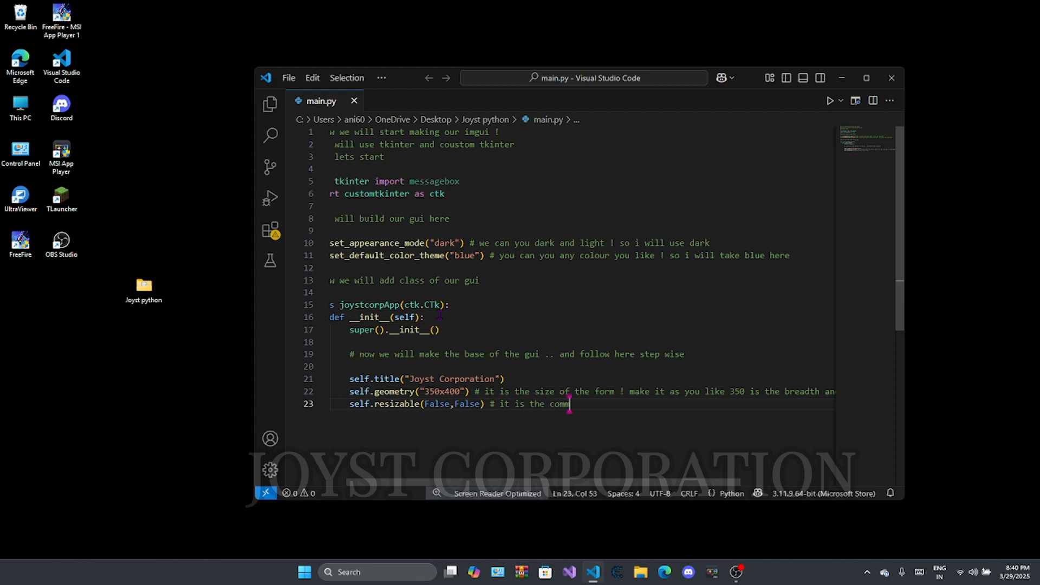
pyautogui.write('and for re')
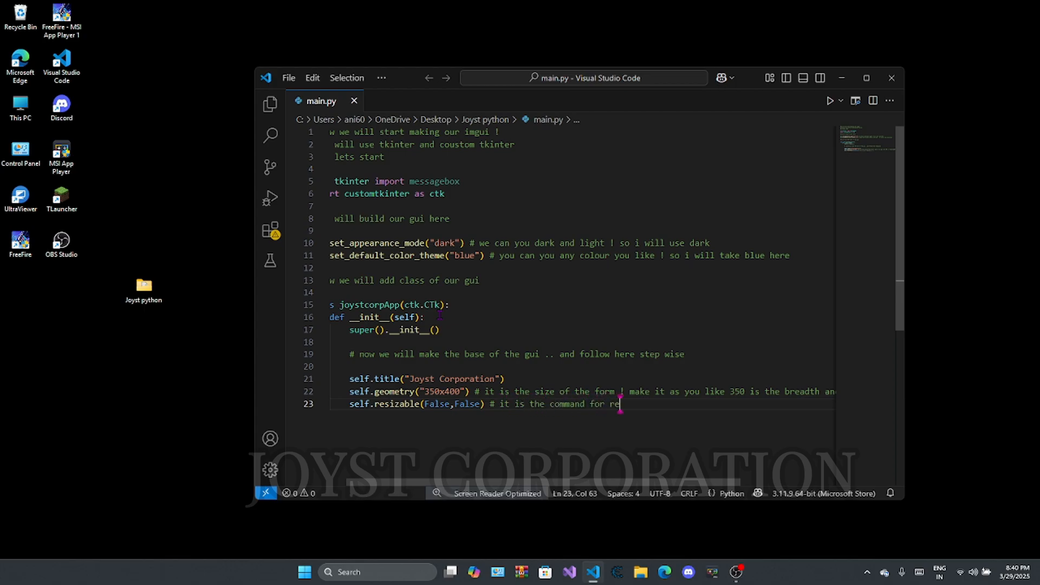
pyautogui.write('sizable')
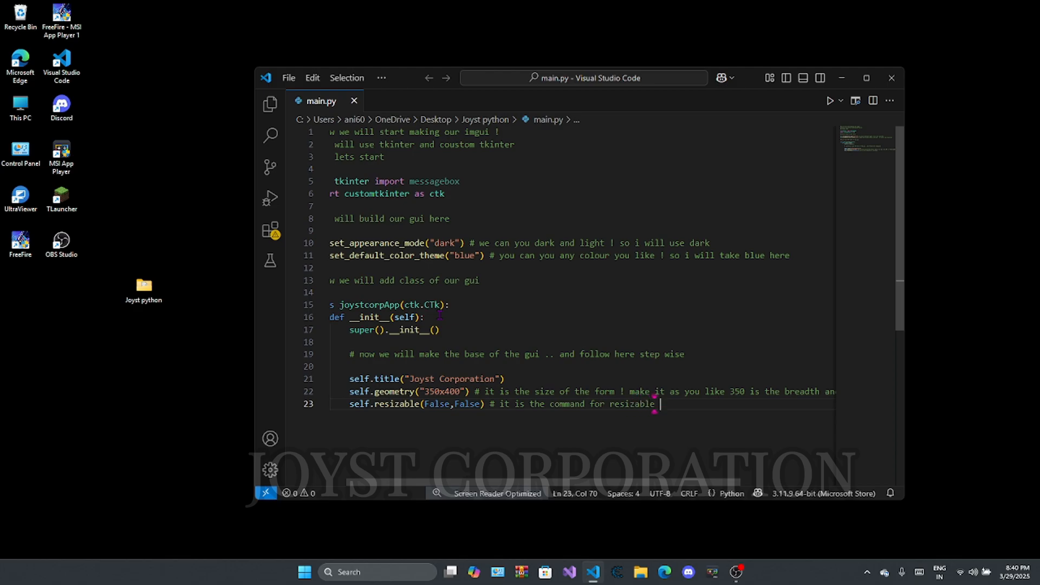
pyautogui.write('and i set that')
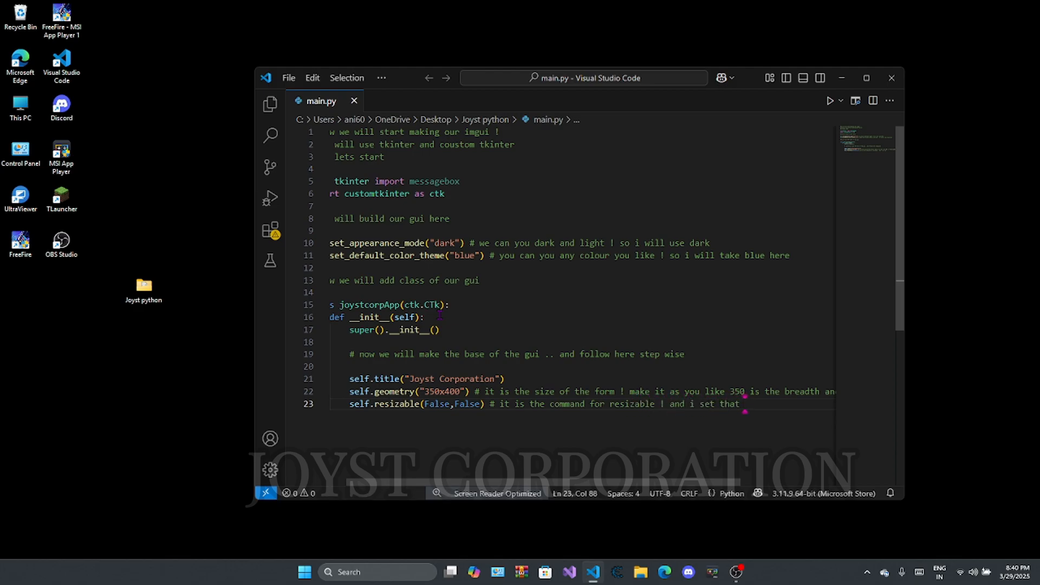
pyautogui.write('it cant be resized')
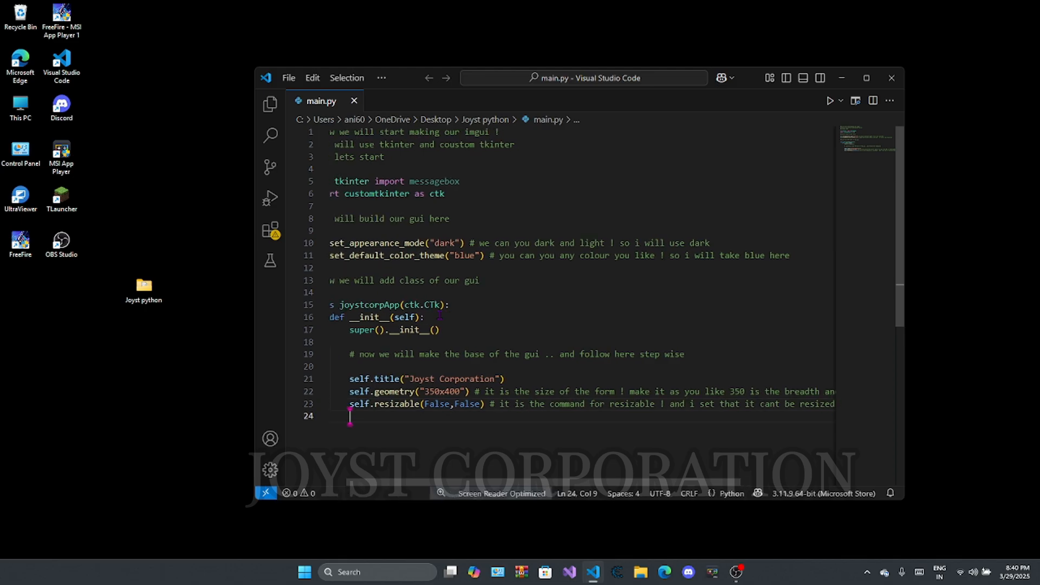
# - Create self.title_lbl = ctk.CTkLabel(self, text="Joyst Corp.", font=("Arial", 18, "bold"))
pyautogui.write('# lets a')
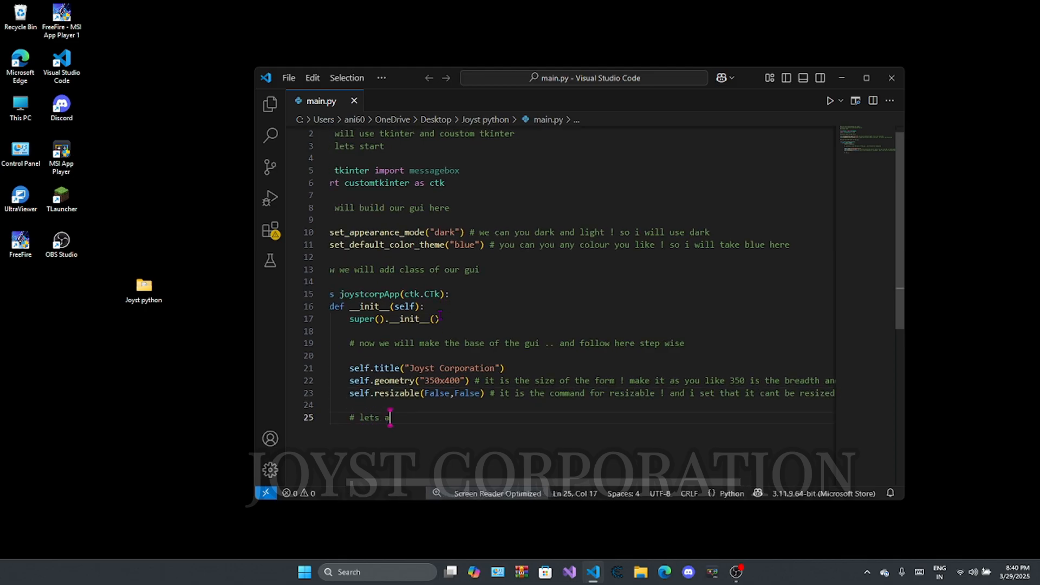
pyautogui.write('dd title in the panel')
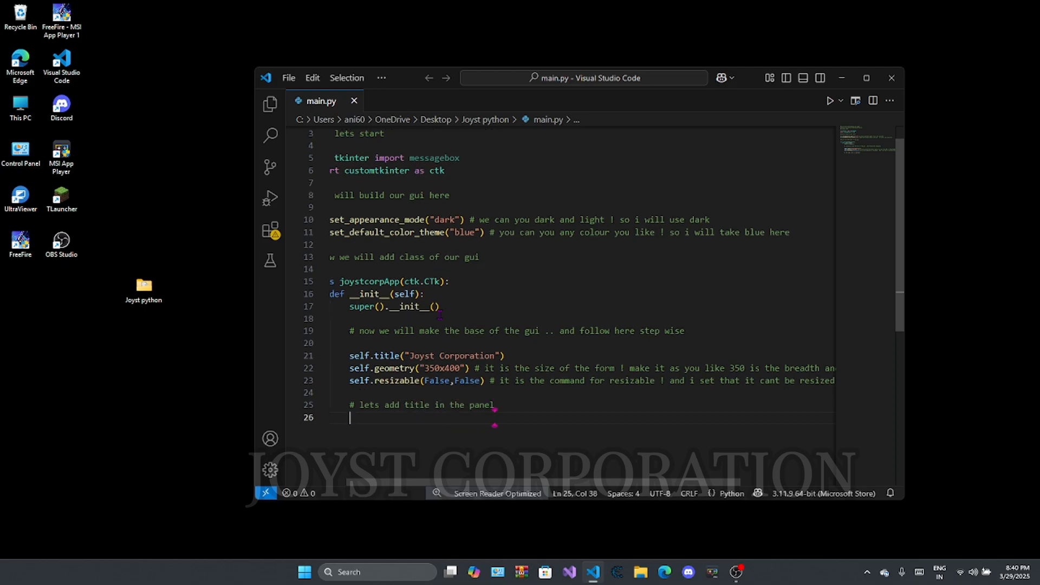
pyautogui.write('self.title')
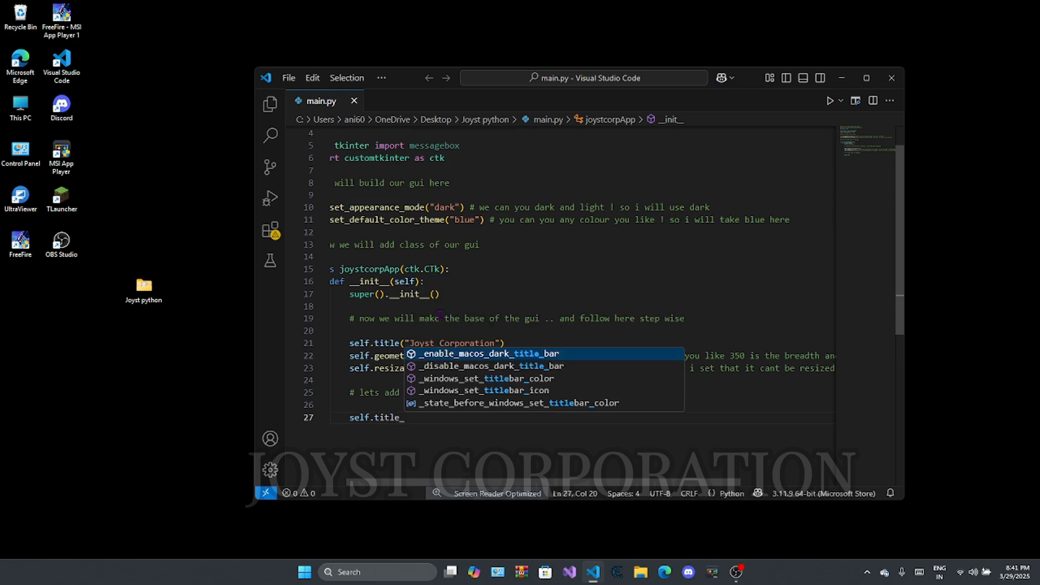
pyautogui.write('_lbl = ctk')
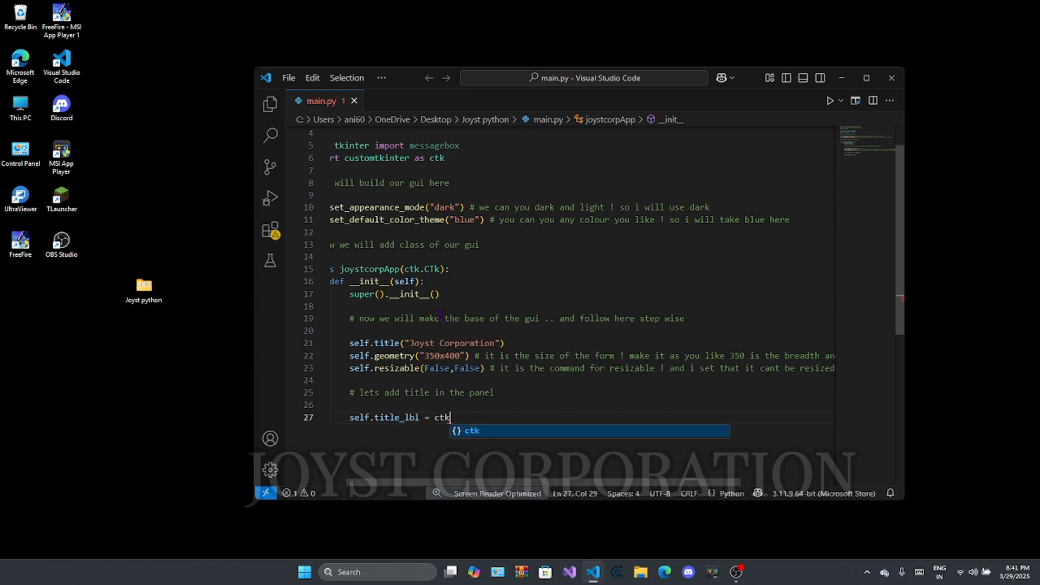
pyautogui.write('.Ct')
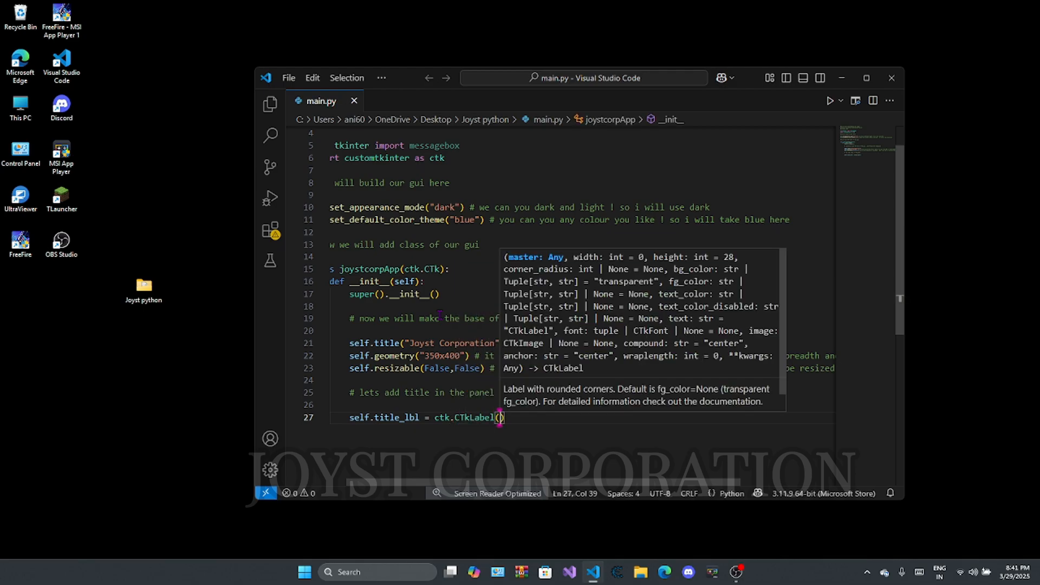
pyautogui.write('self,')
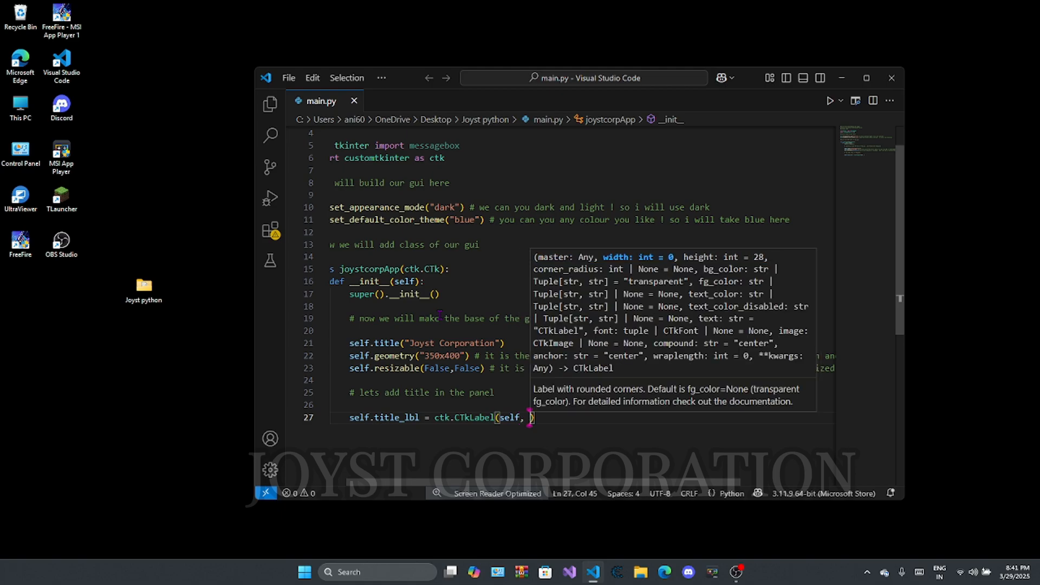
pyautogui.write('text="Joyst')
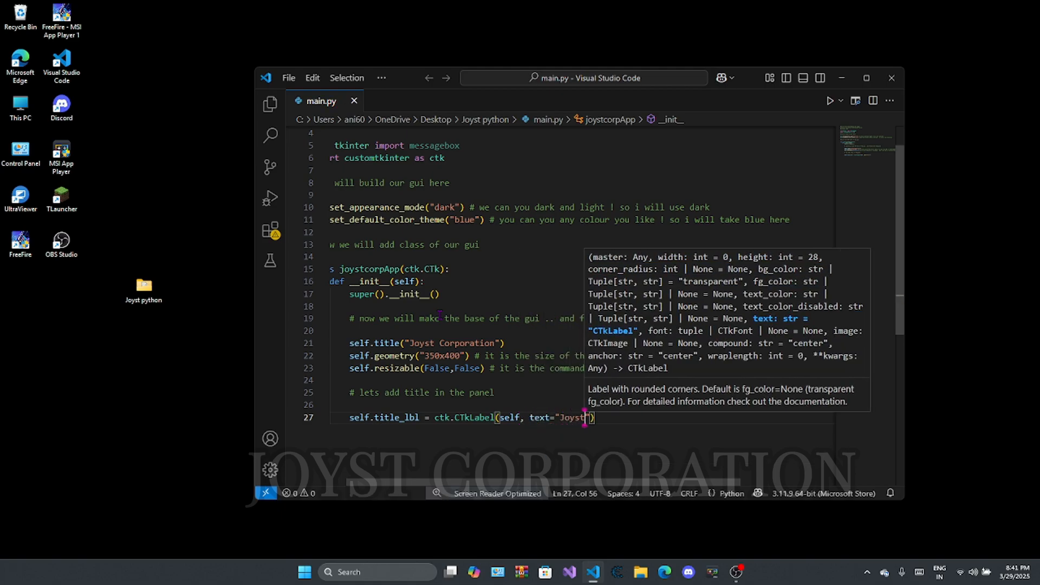
pyautogui.write('Corp.')
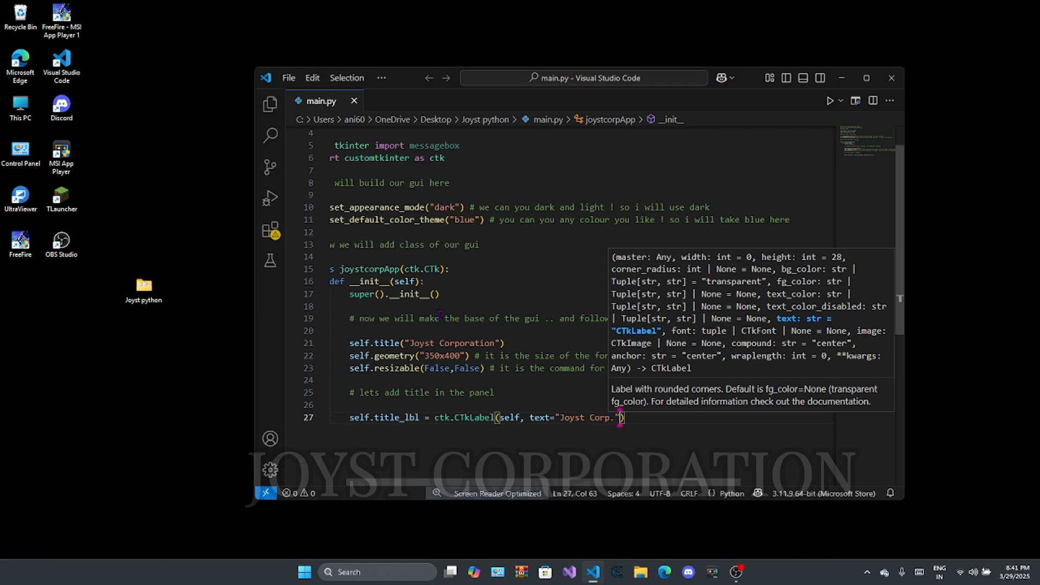
pyautogui.write(', font=(')
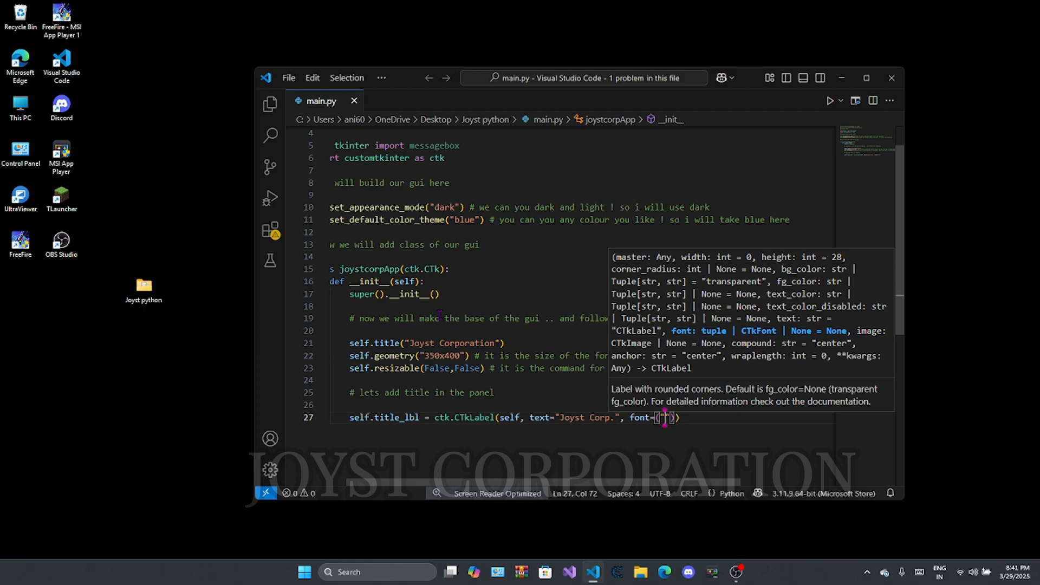
pyautogui.write('"Arial",')
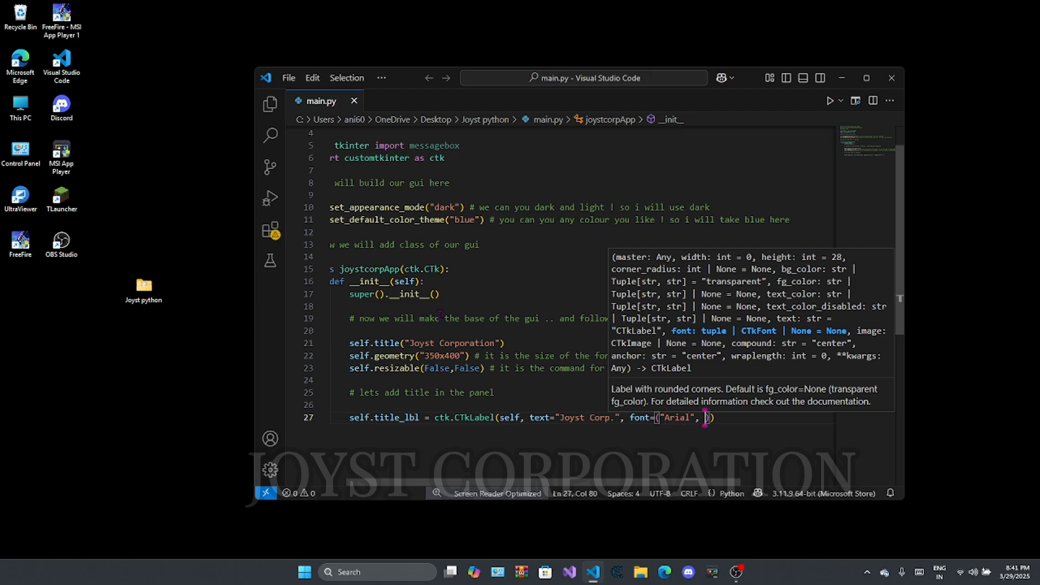
pyautogui.write('18)')
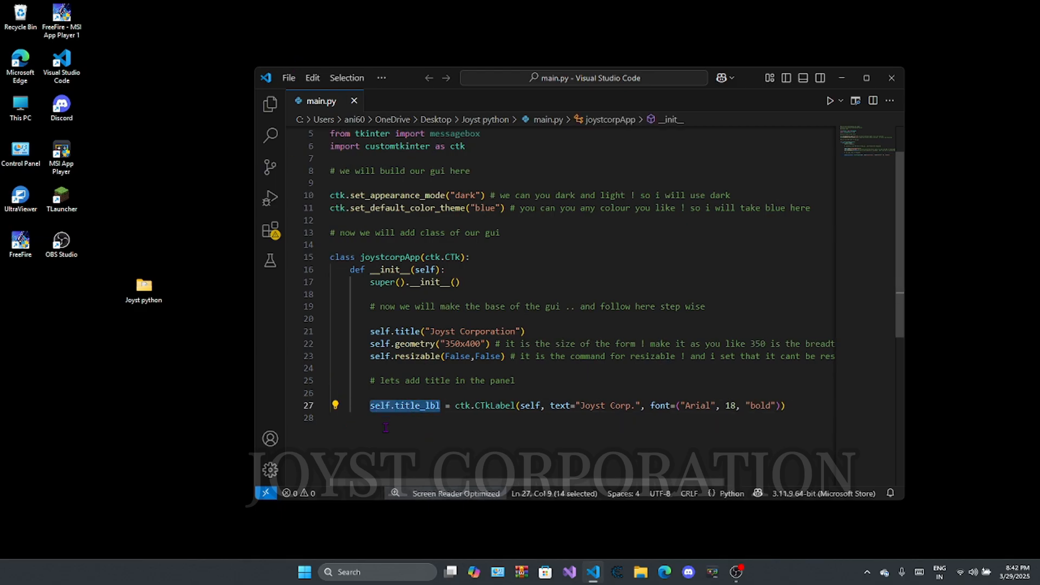
# - Pack the title label with self.title_lbl.pack(pady= 10)
pyautogui.write('# now lets define the functi')
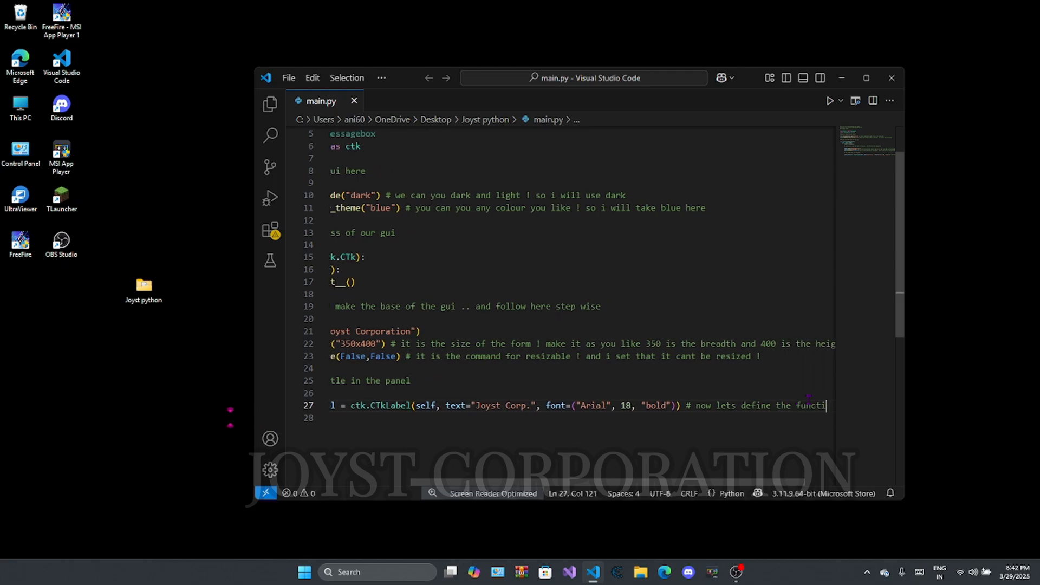
pyautogui.write('self.title_lbl')
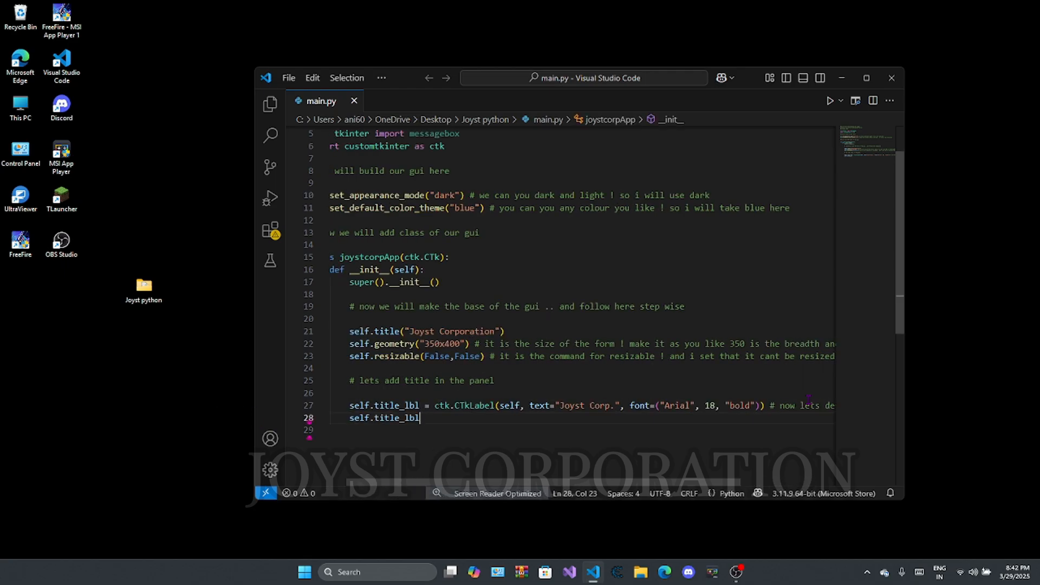
pyautogui.write('.pack')
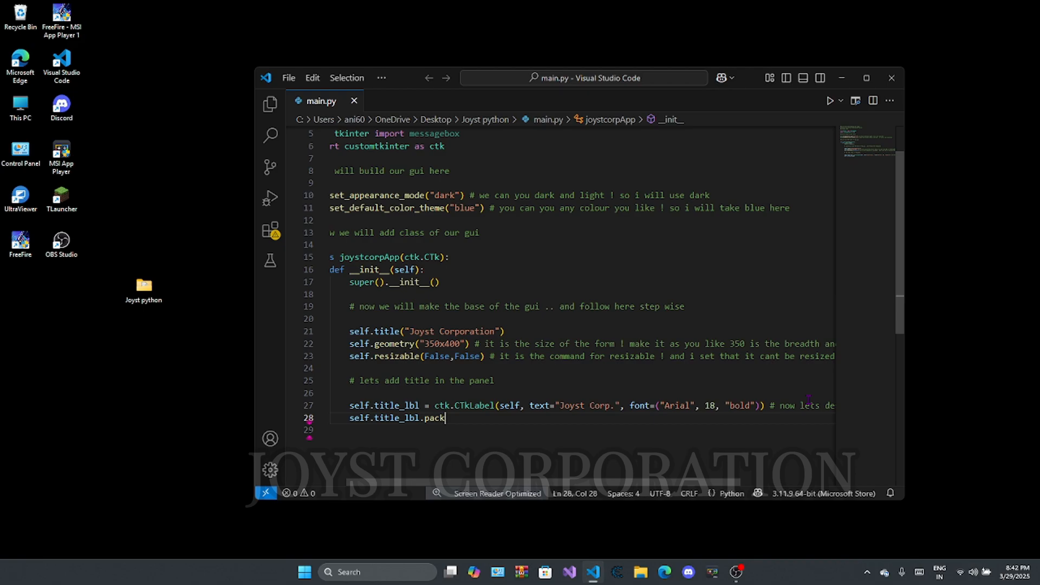
pyautogui.write('(pady= 10)')
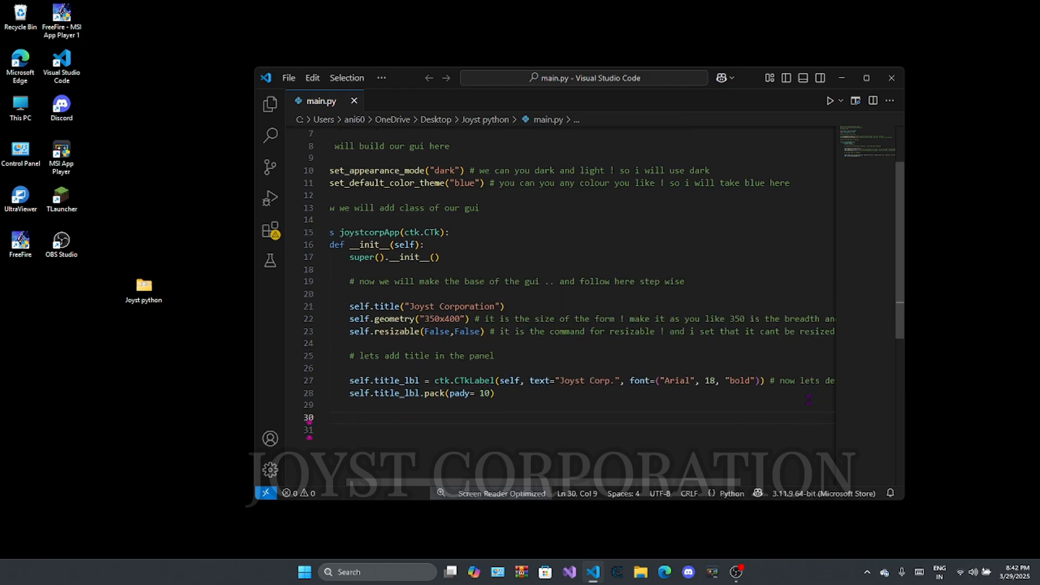
# - Create self.cheat_frame = ctk.CTkFrame(self, width=300, height=300, corner_radius=10) under a frame comment
pyautogui.write('# lets add frame here !')
pyautogui.write('self.')
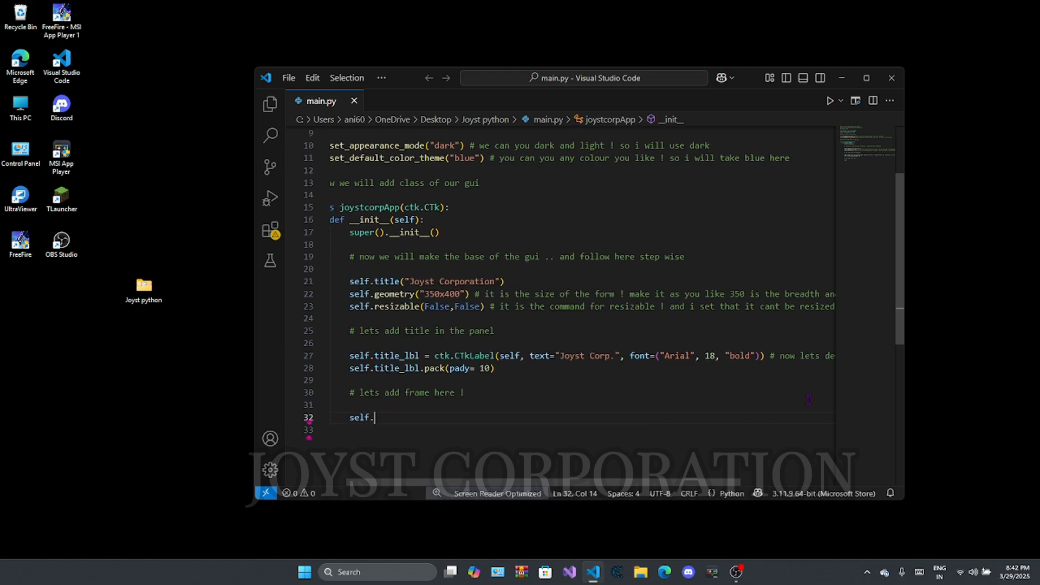
pyautogui.write('cheat_frame')
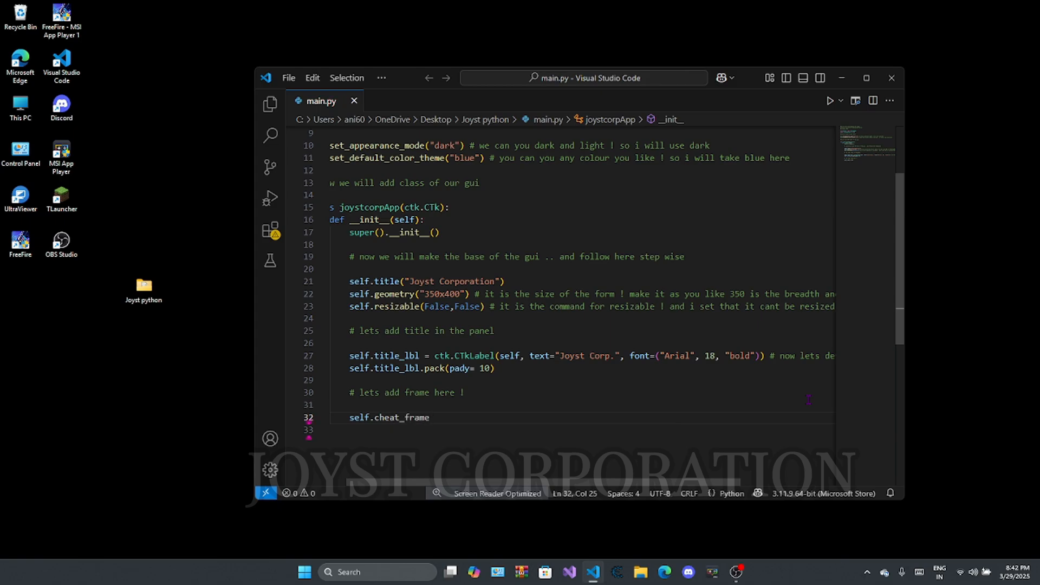
pyautogui.write('= ctk')
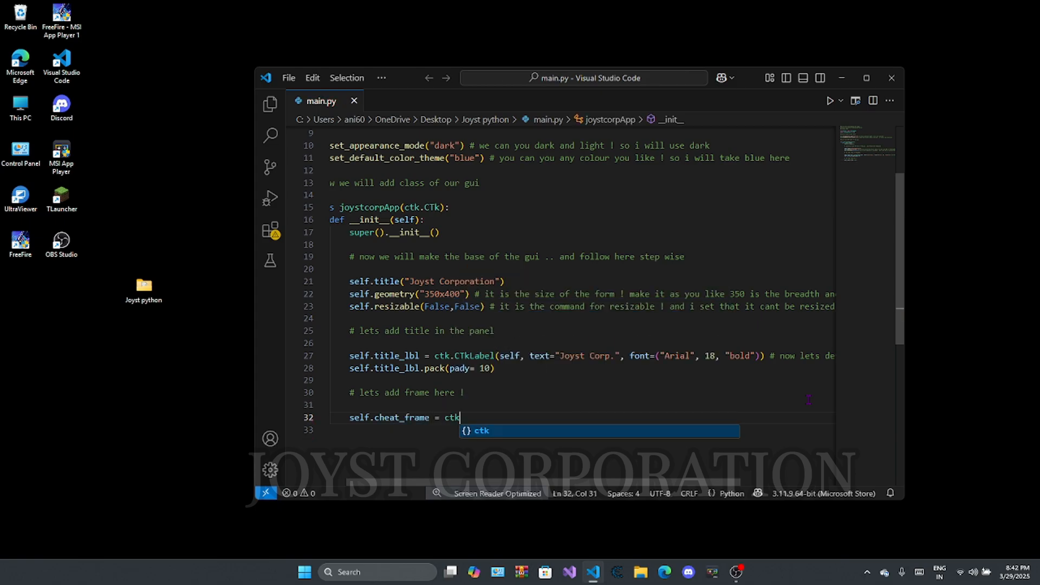
pyautogui.write('.CTk')
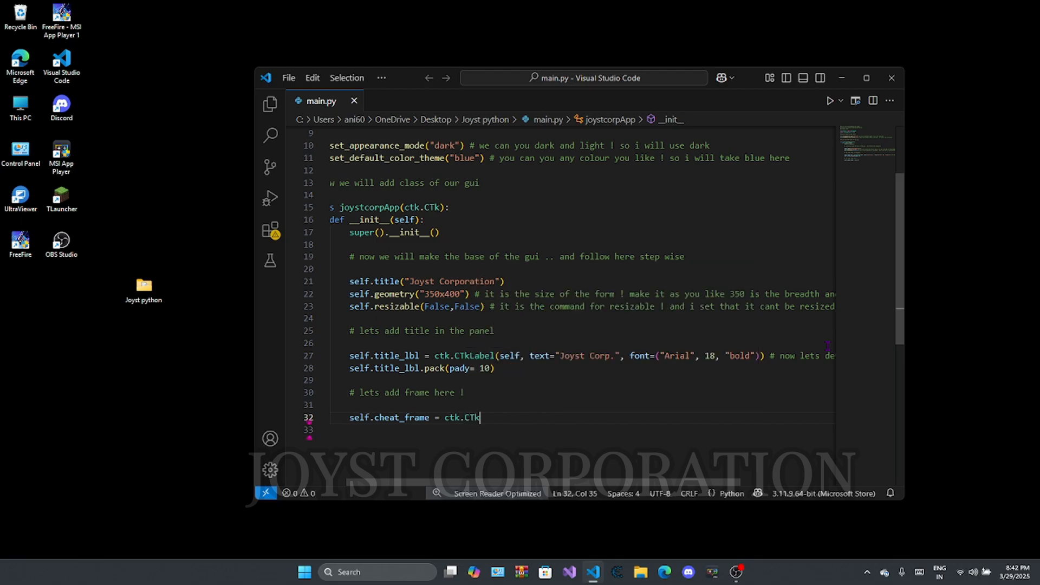
pyautogui.write('Frame')
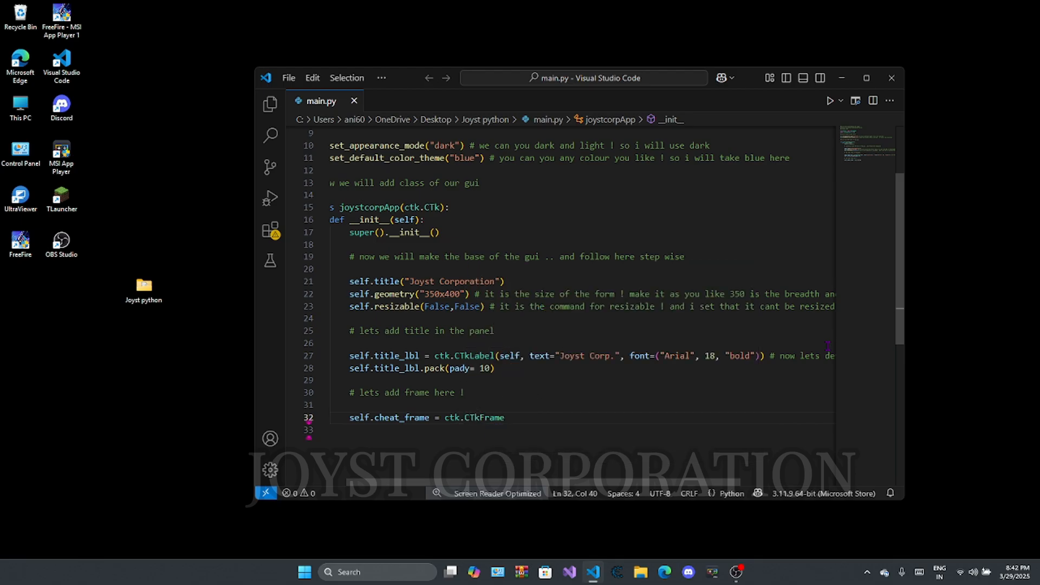
pyautogui.write('(self,)')
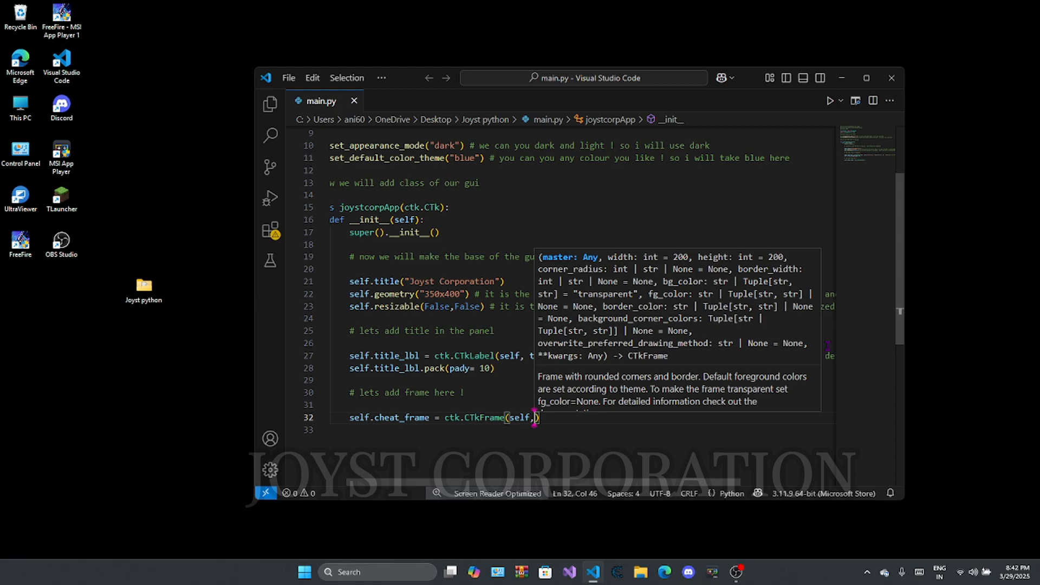
pyautogui.write('width=2')
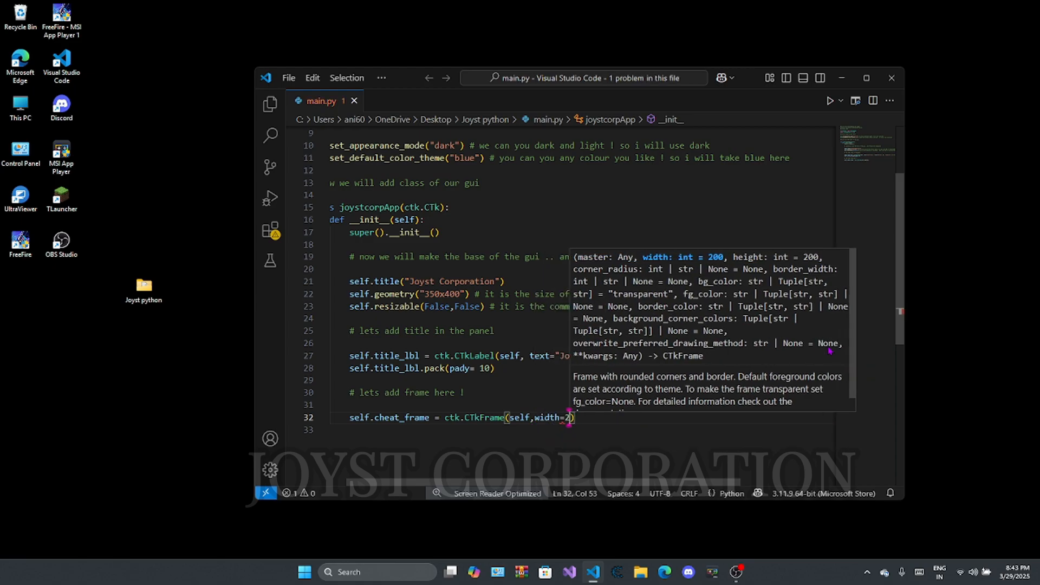
pyautogui.write('00, height=300, corner_radius=10')
pyautogui.click(582, 429)
pyautogui.write('# lets')
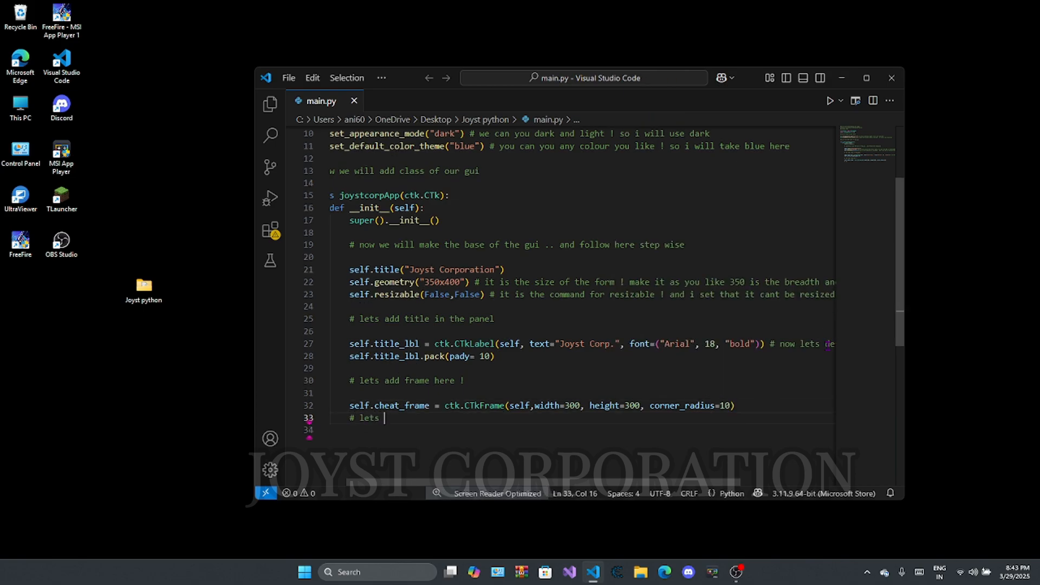
# - Pack the frame with self.cheat_frame.pack(pady= 10) and leave a blank line after it
pyautogui.write('define it')
pyautogui.click(582, 430)
pyautogui.write('self.cheat_frame.')
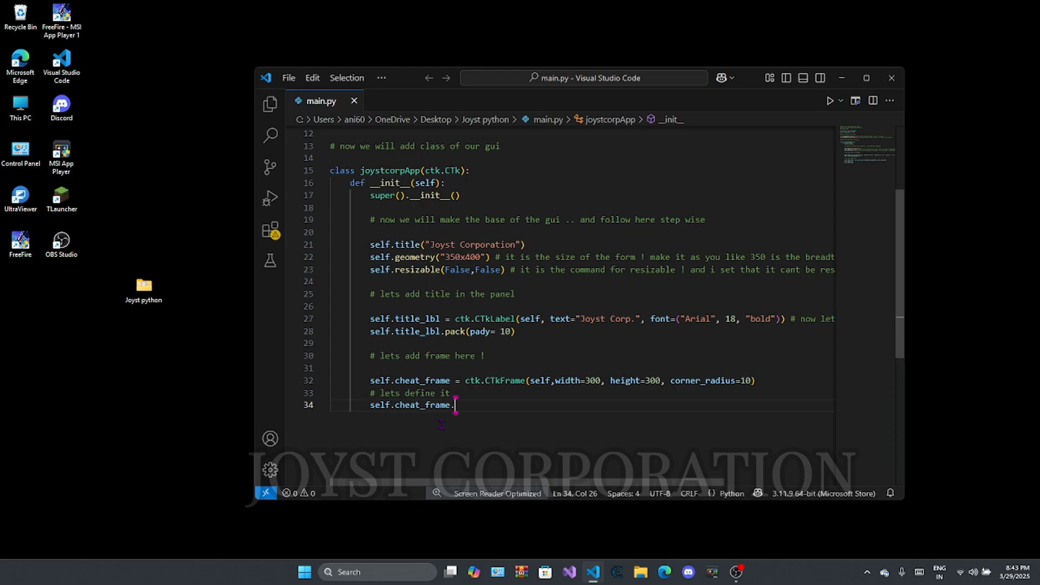
pyautogui.write('pack()')
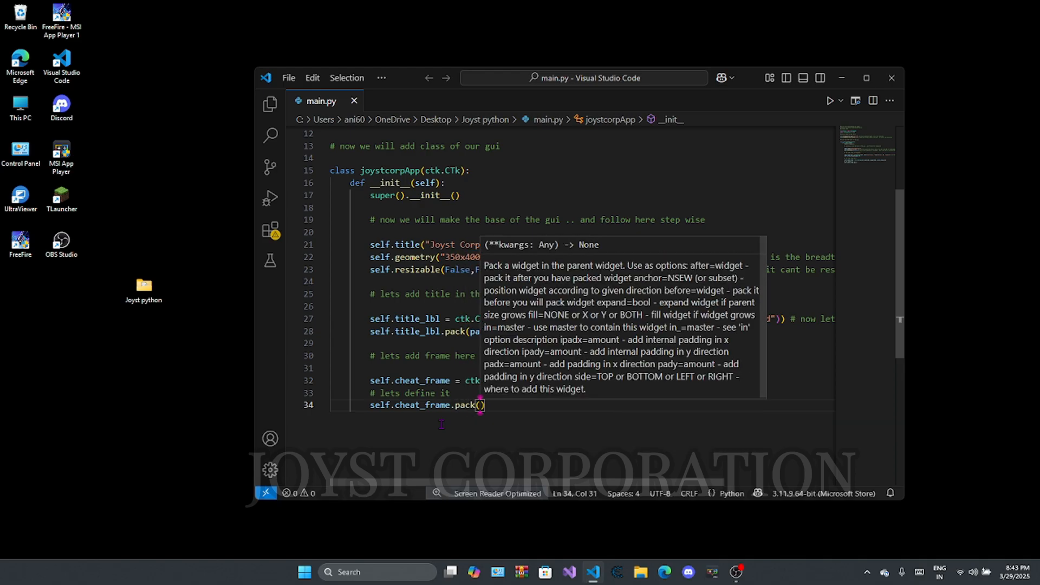
pyautogui.write('pady= 1')
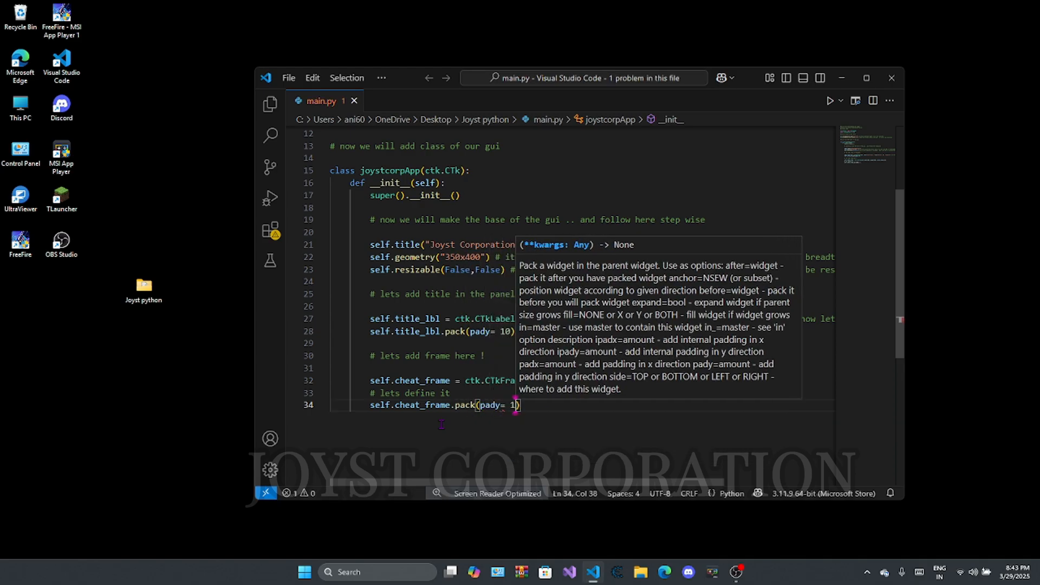
pyautogui.press('enter')
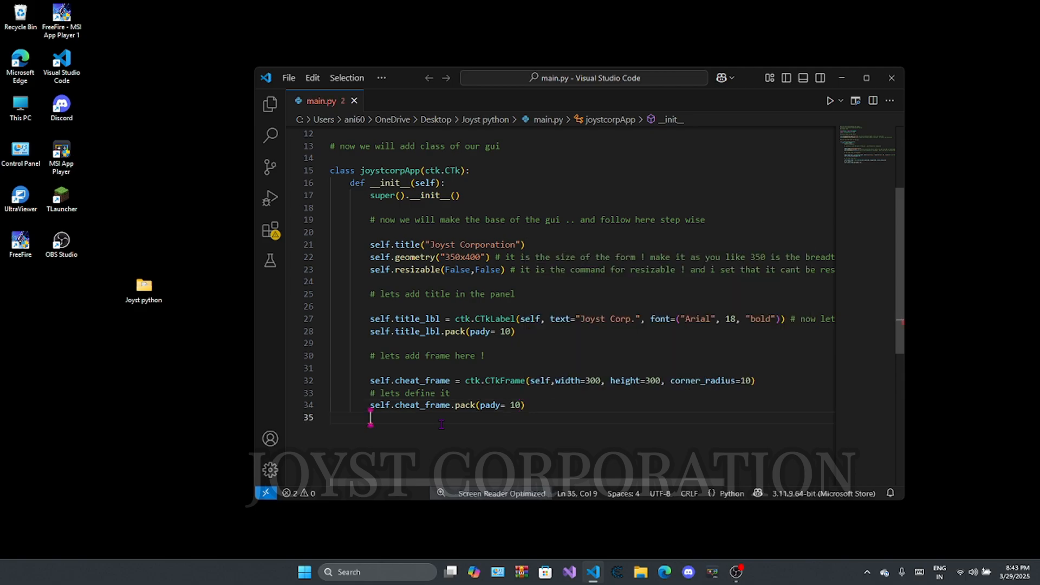
pyautogui.press('enter')
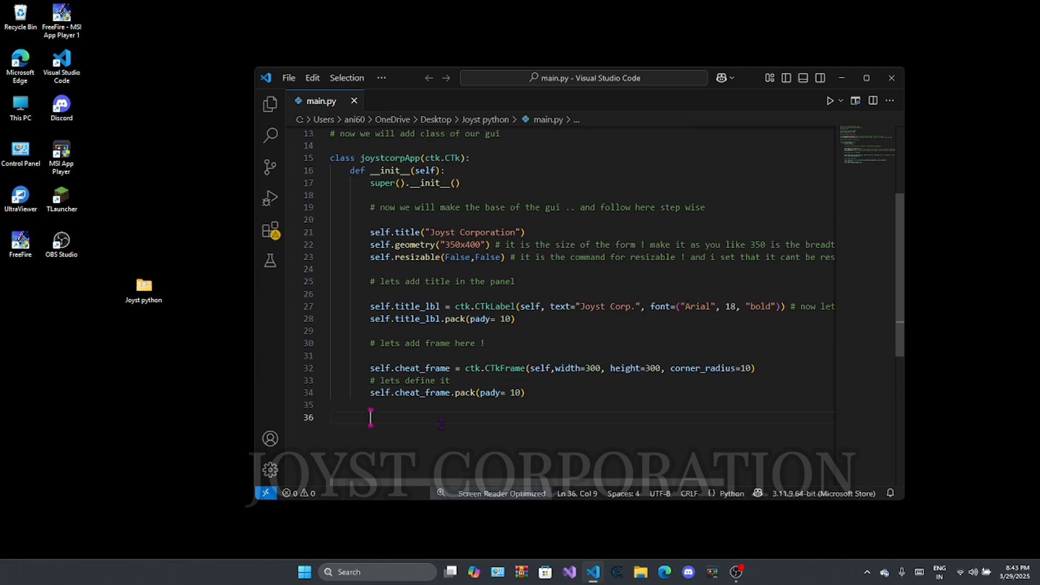
# - Write a comment announcing the real work: aimbot and aimbot off buttons
pyautogui.write('# now it is')
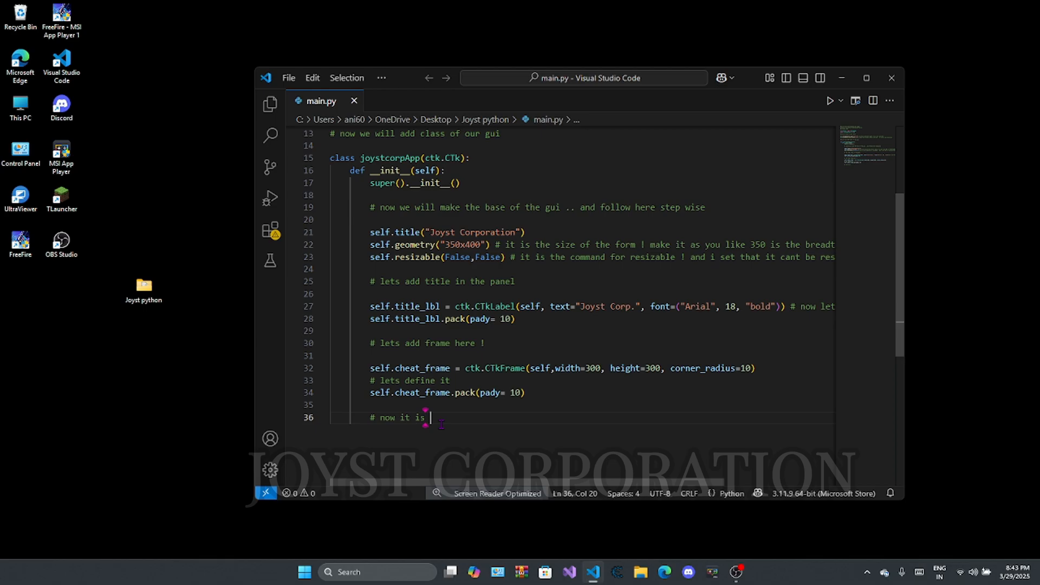
pyautogui.write('the real work hree')
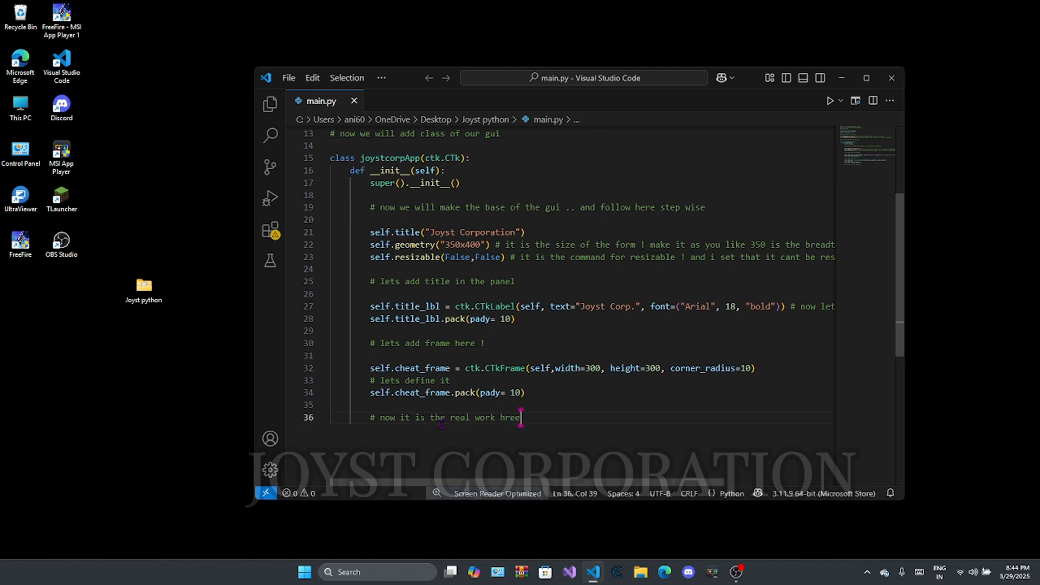
pyautogui.write('! we will add buttons and')
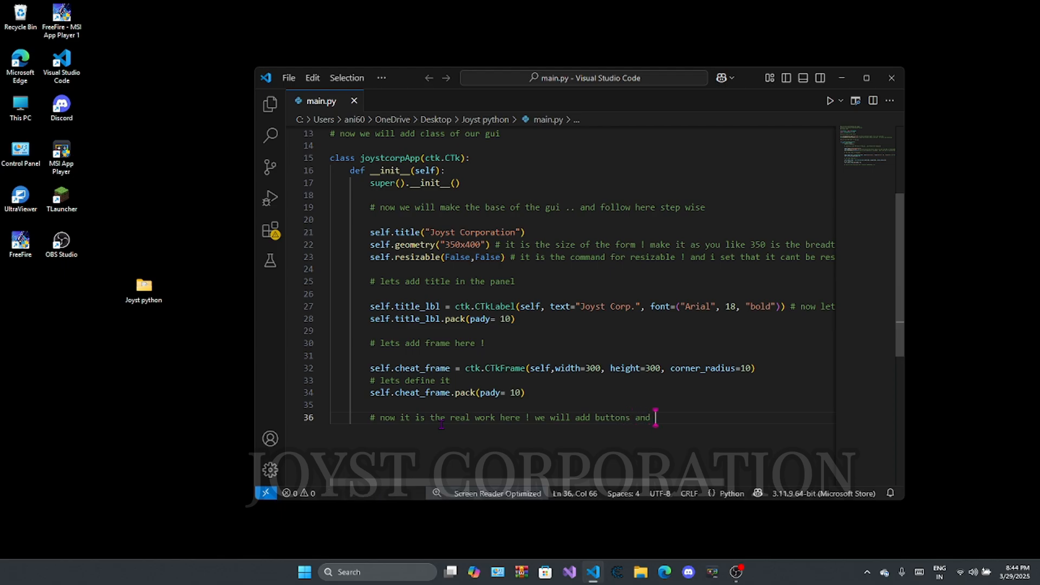
pyautogui.write('like aimbot and aimbo')
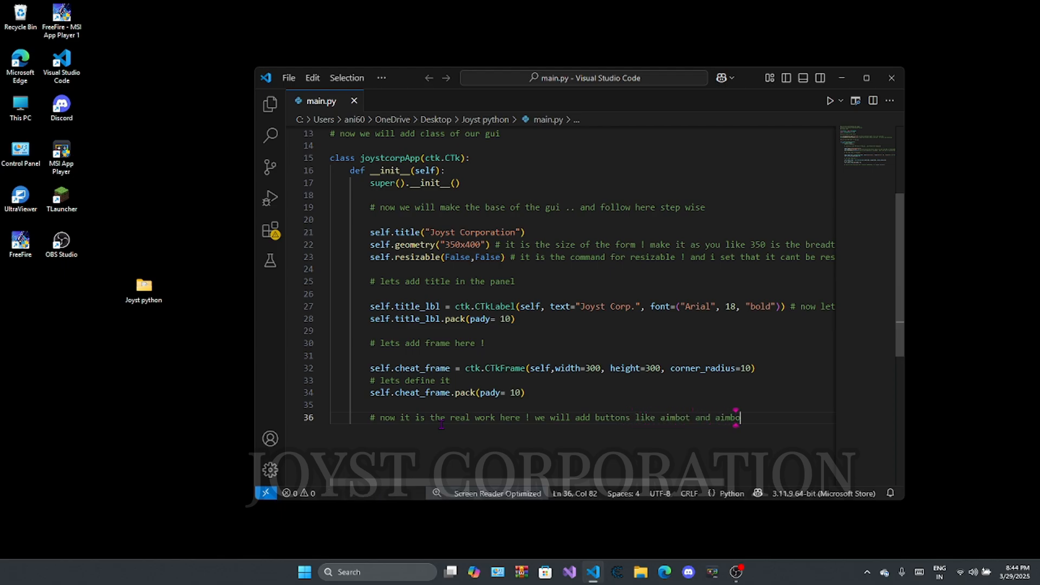
pyautogui.write('off')
pyautogui.write('self.aimbot_btn =')
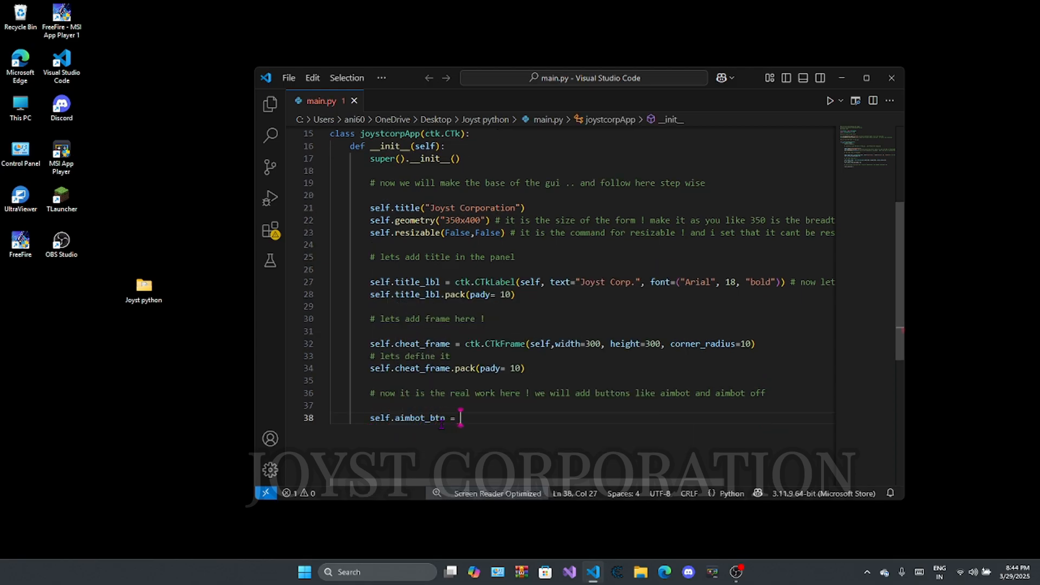
# - Create self.aimbot_btn = ctk.CTkButton(self.cheat_frame, text="Aimbot On", width=200) and pack it with pady=10
pyautogui.write('ctk.CTkButton')
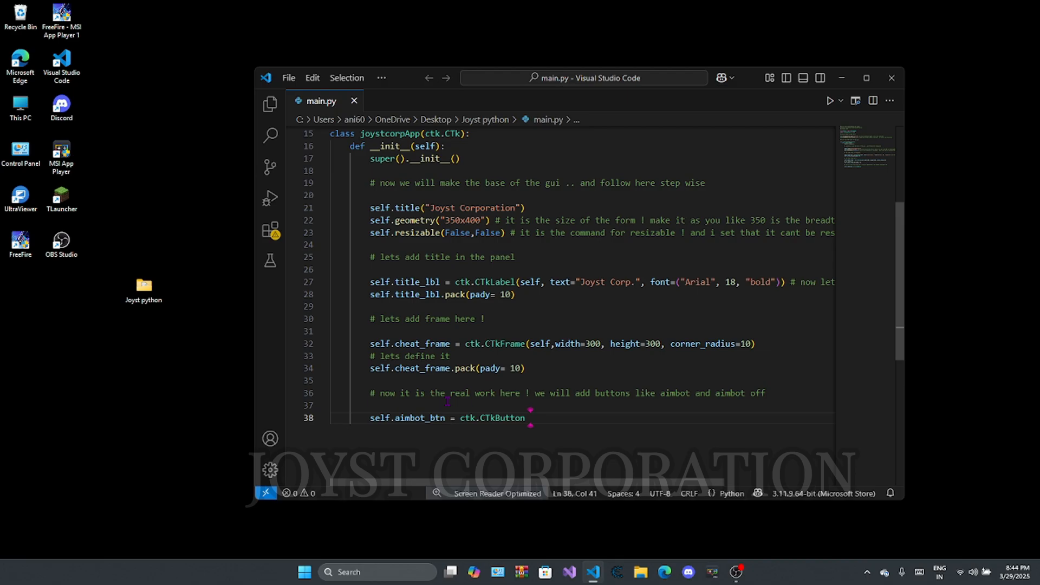
pyautogui.write('(self.cheat_frame, text="Aim')
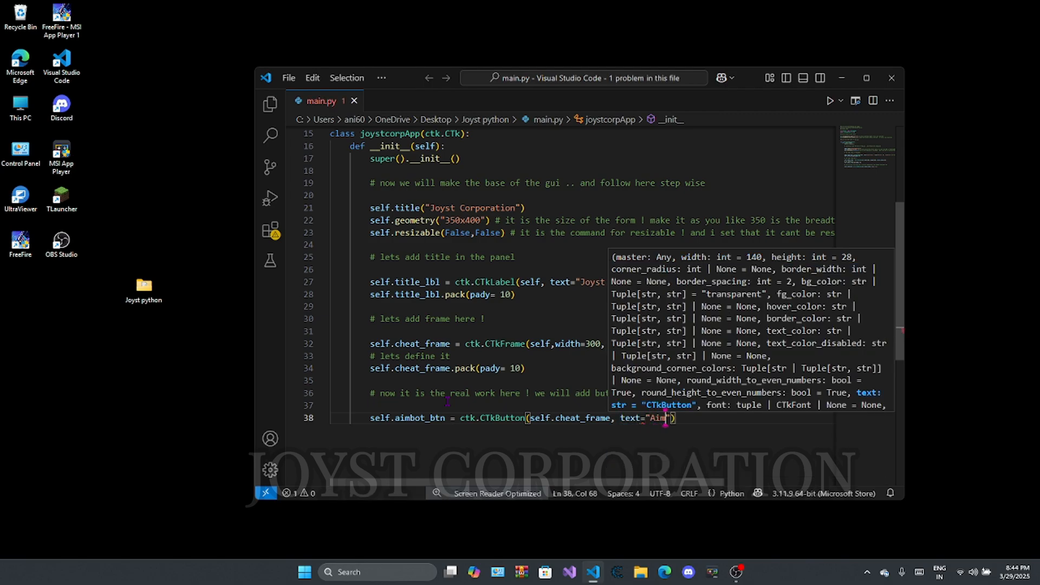
pyautogui.write('bot On')
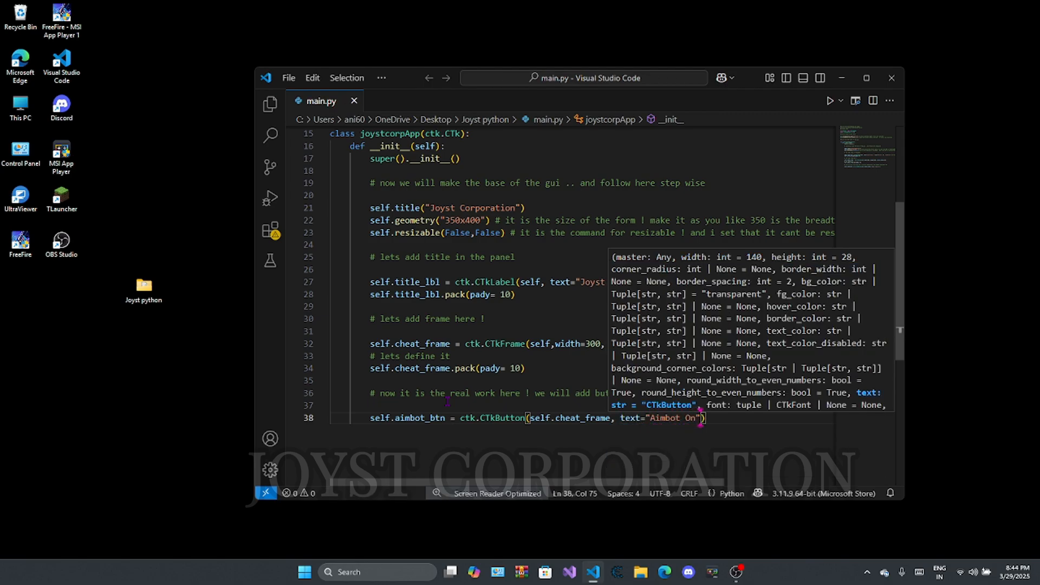
pyautogui.write(', width=200')
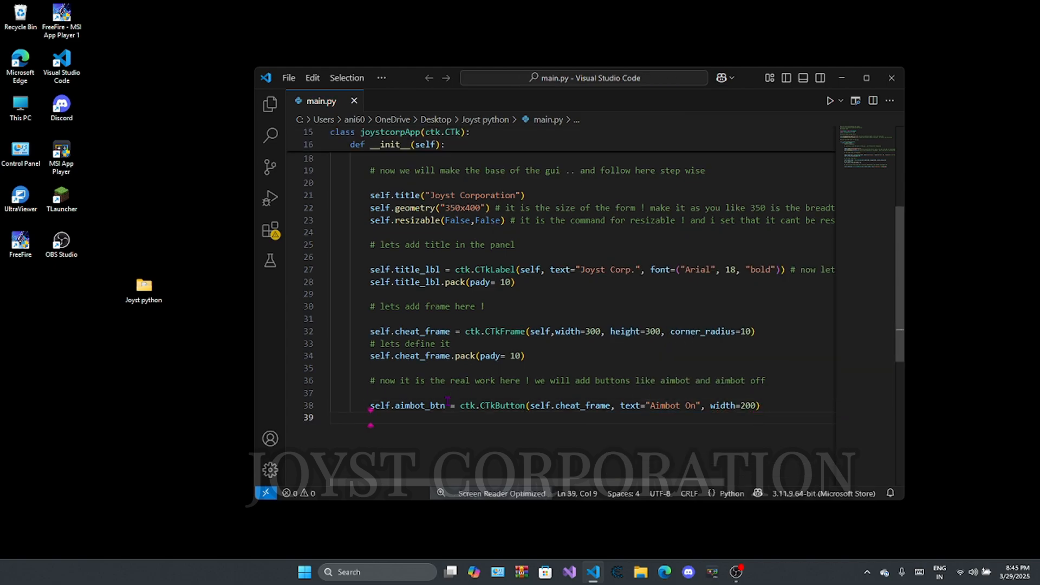
pyautogui.write('# lets define it')
pyautogui.write('self.aimbot_btn')
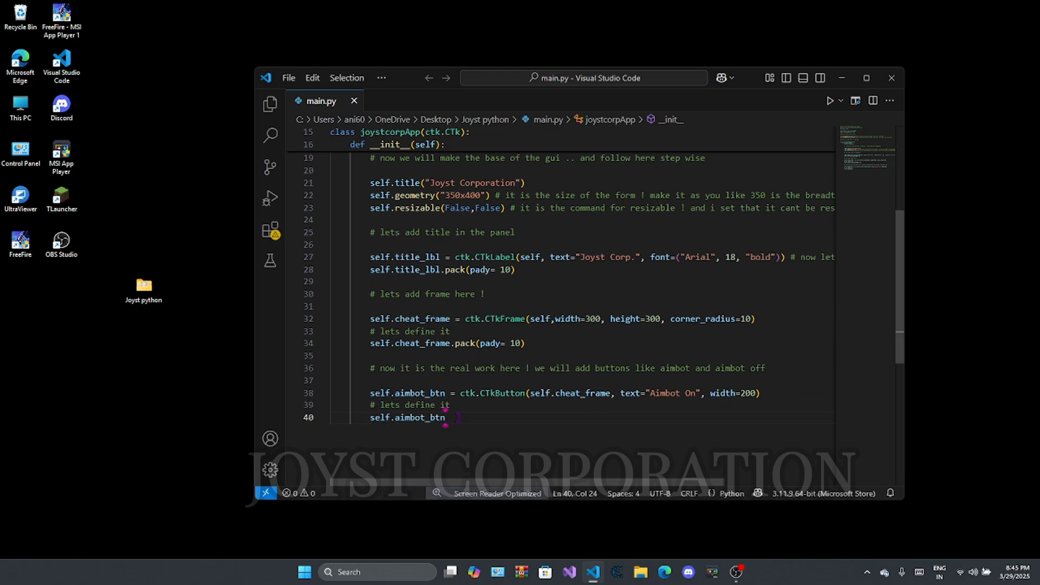
pyautogui.write('.pack')
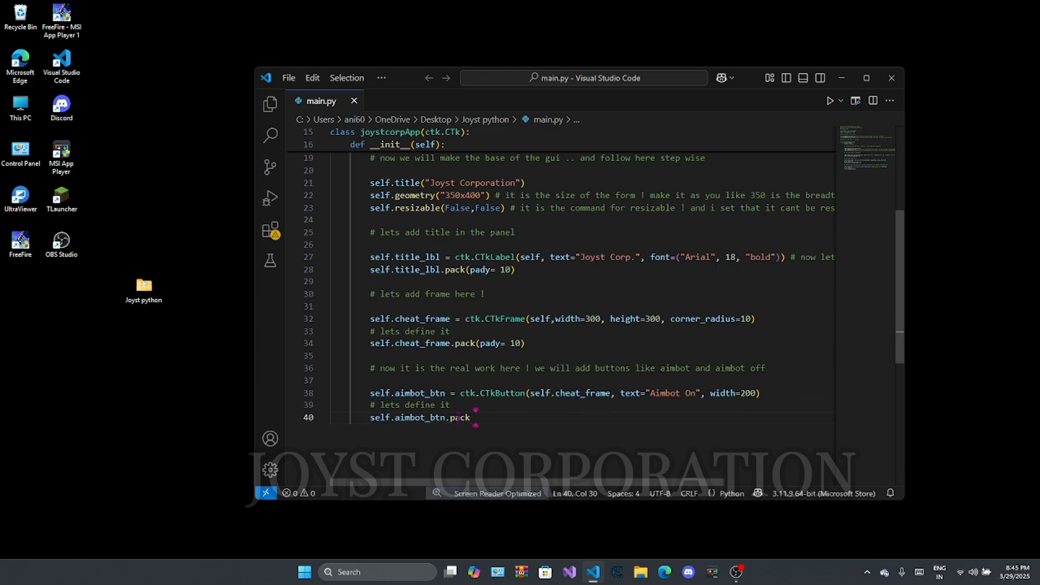
pyautogui.write('(pady)')
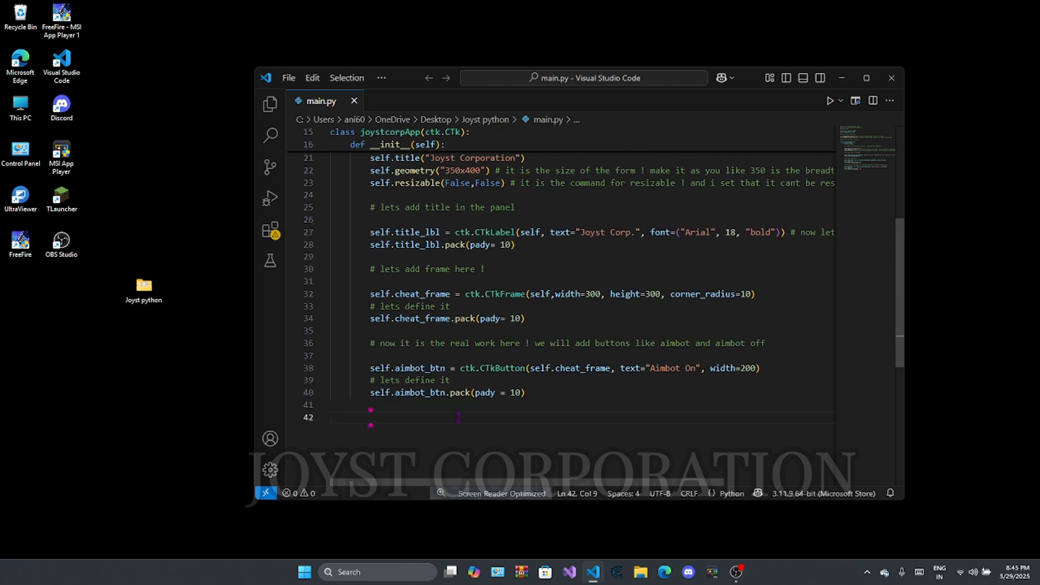
# - Add the "Aimbot off" CTkButton in cheat_frame, width 200, packed with pady=10, under an off-button comment
pyautogui.write('# now we')
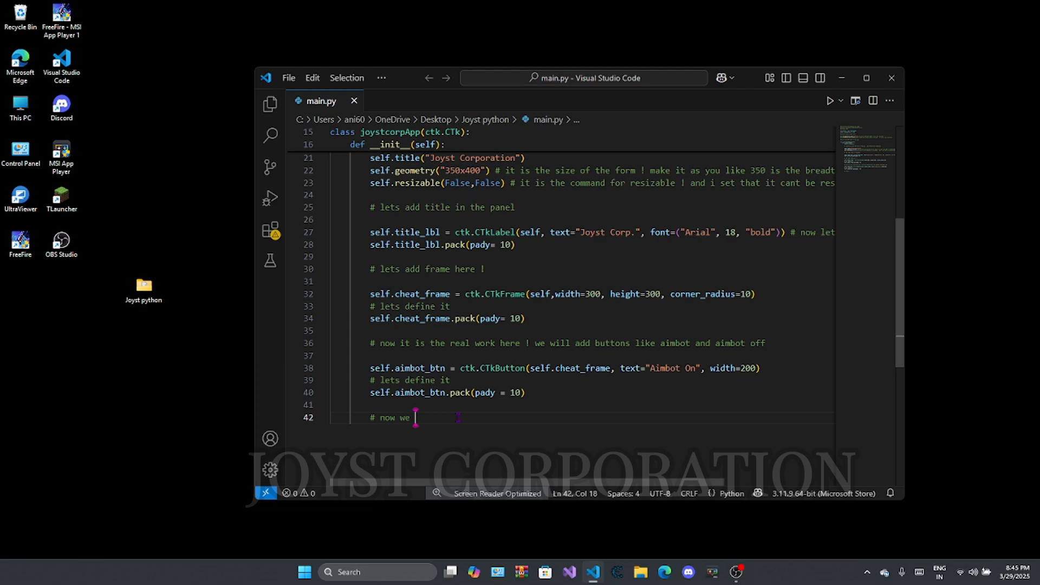
pyautogui.write('will make o')
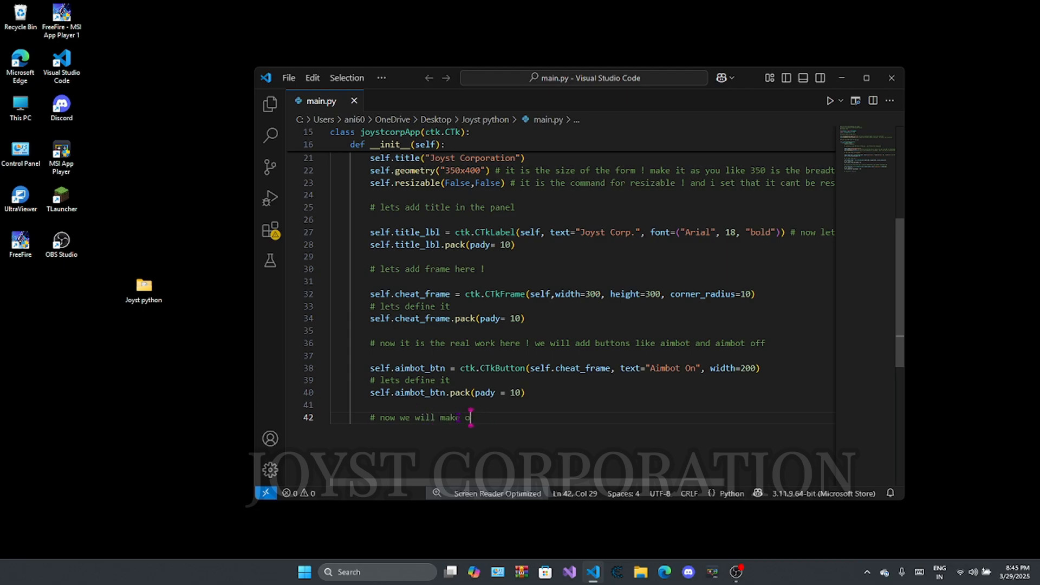
pyautogui.write('ff button')
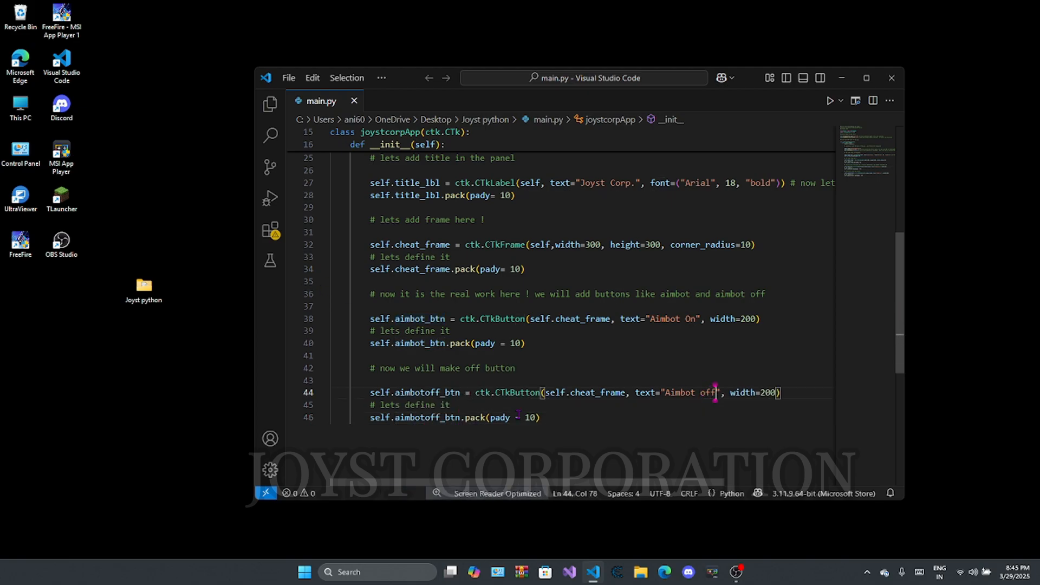
# - Write a comment noting the program won't work until the buttons are defined
pyautogui.write('# non')
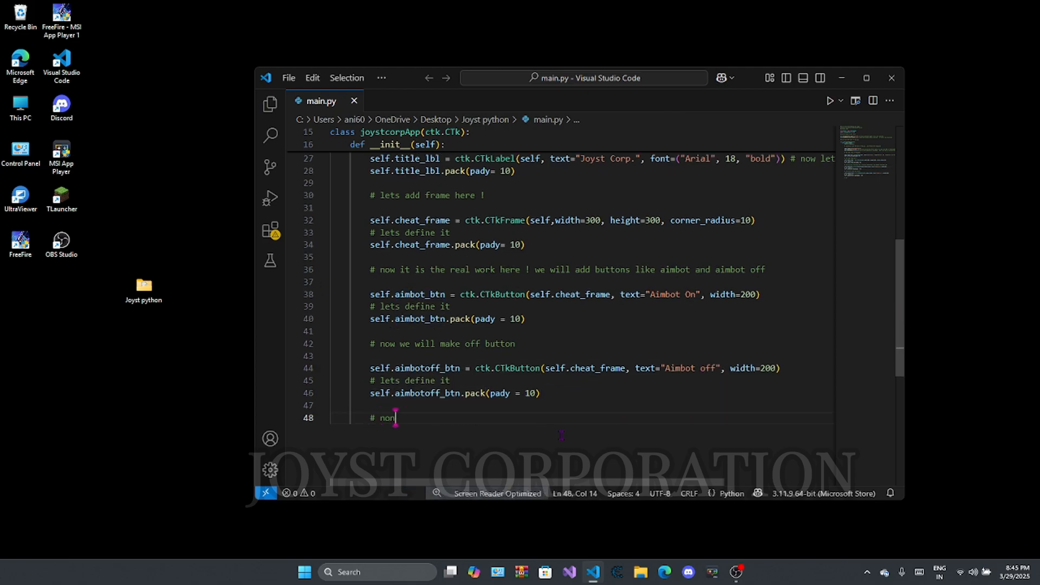
pyautogui.write('ow if you rin the pro')
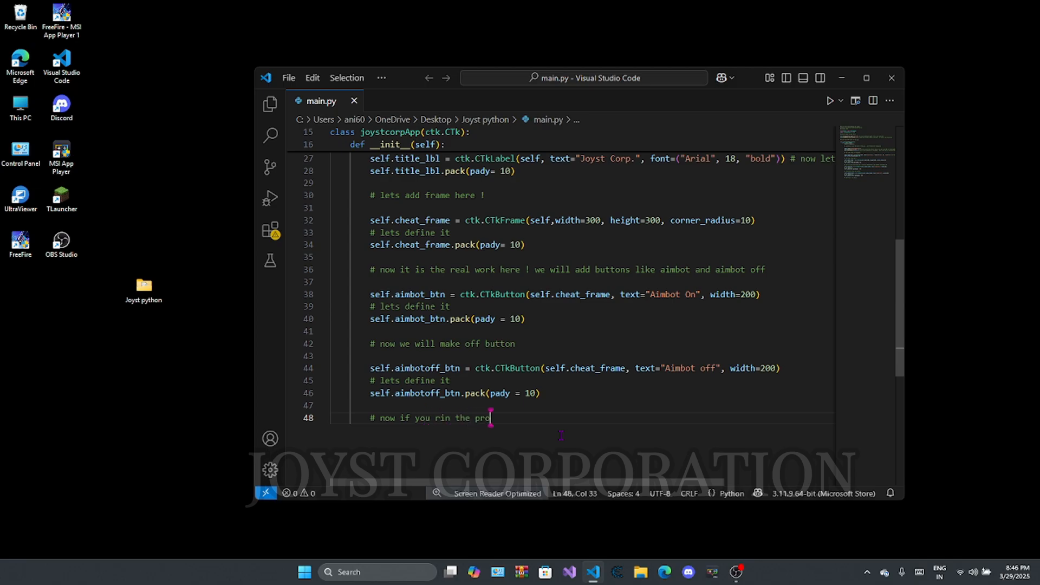
pyautogui.write('gram it will not work !')
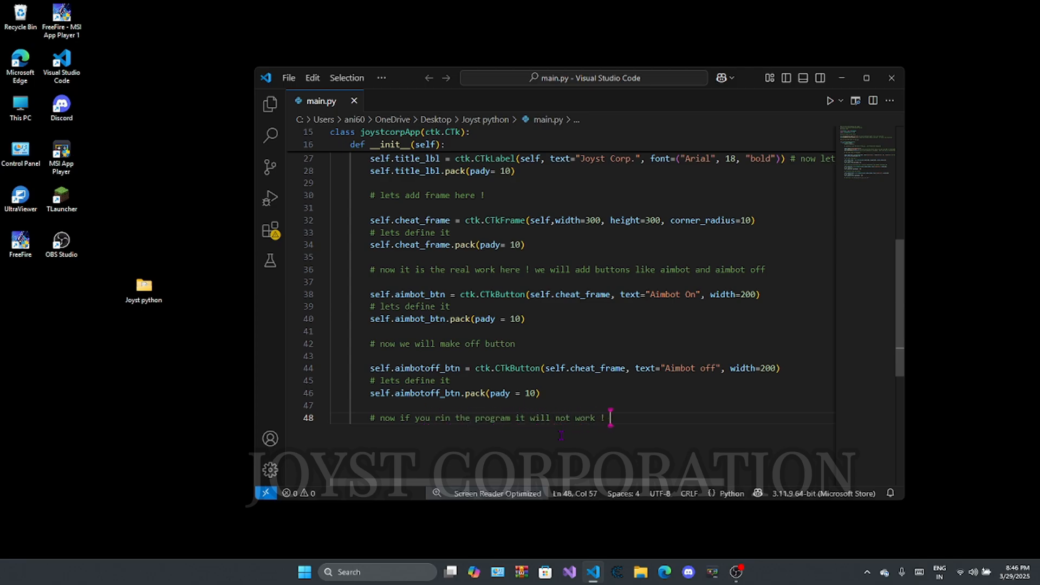
pyautogui.write('to work')
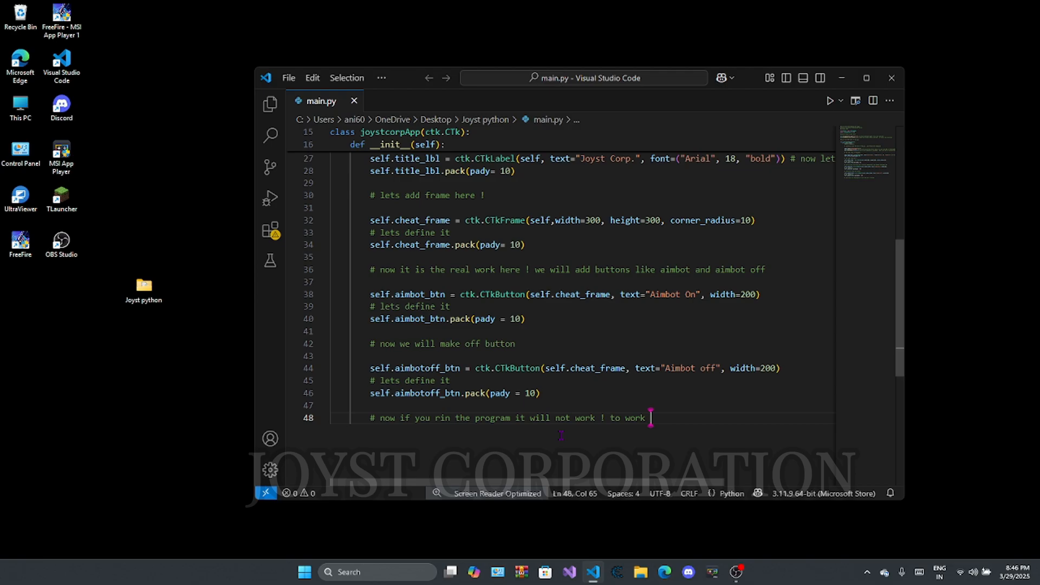
pyautogui.write('it we have to define it !')
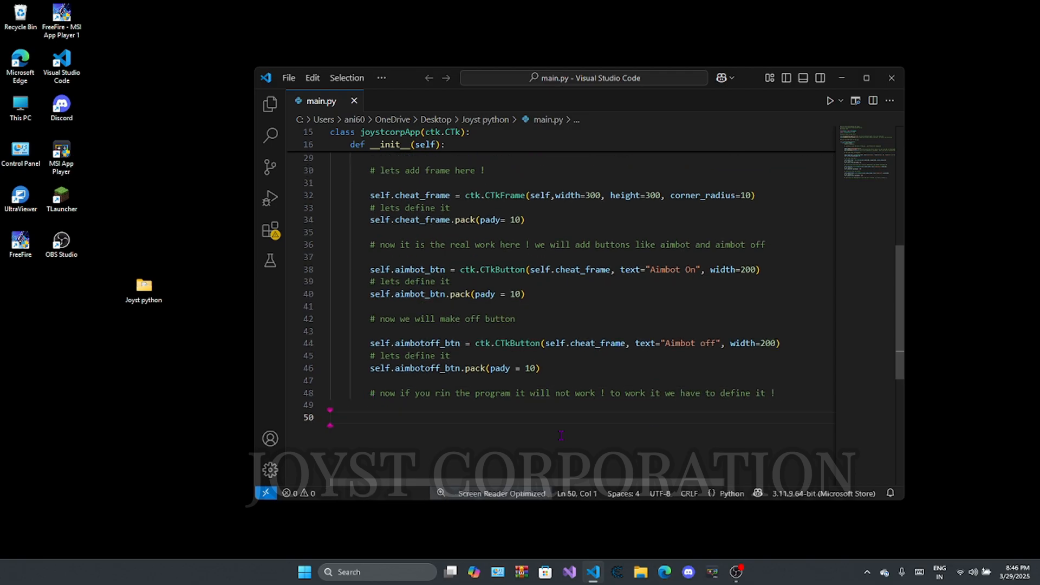
# - Add the if __name__ == "__main__" block creating joystcorpApp and running mainloop, with a check comment
pyautogui.write('if __name__')
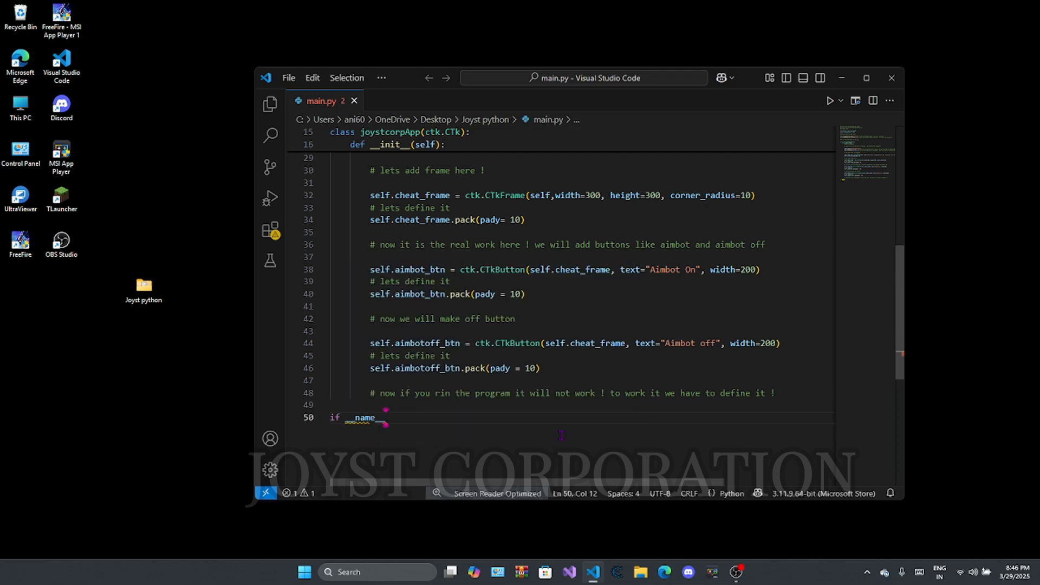
pyautogui.write('== "__main__')
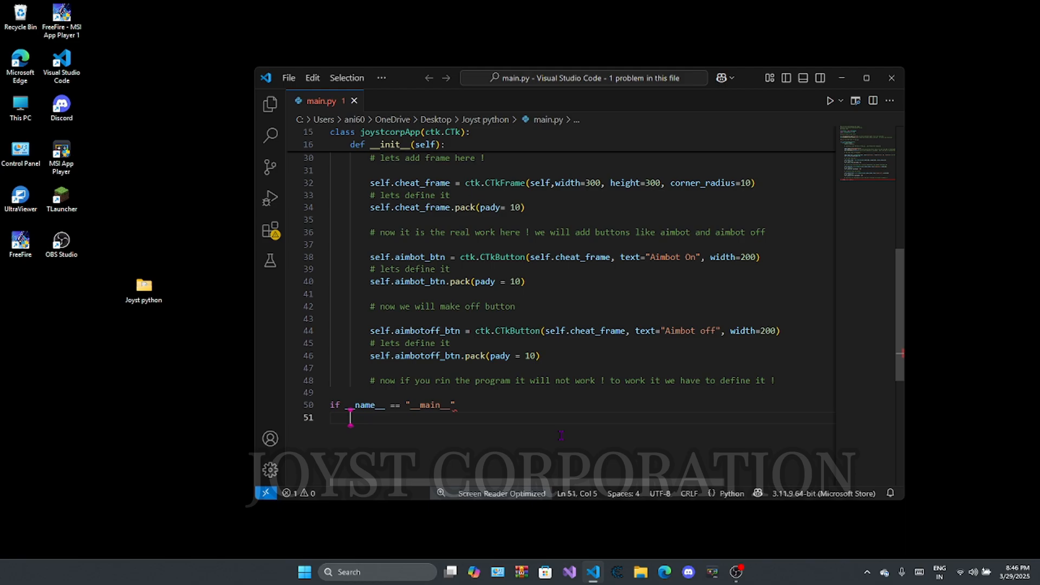
pyautogui.write('joystcorpApp(')
pyautogui.write('#')
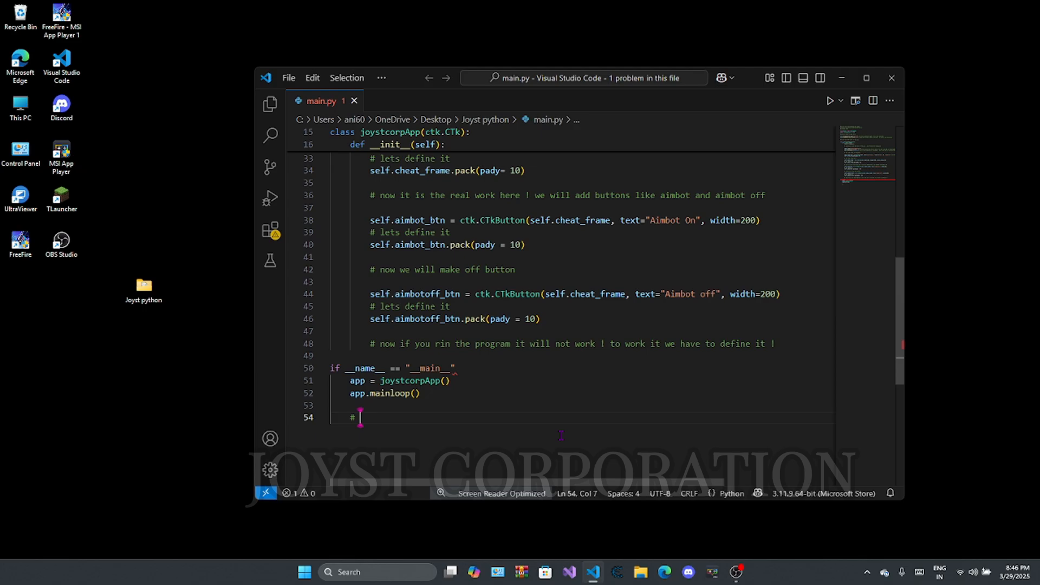
pyautogui.write('now lets chech the resutl')
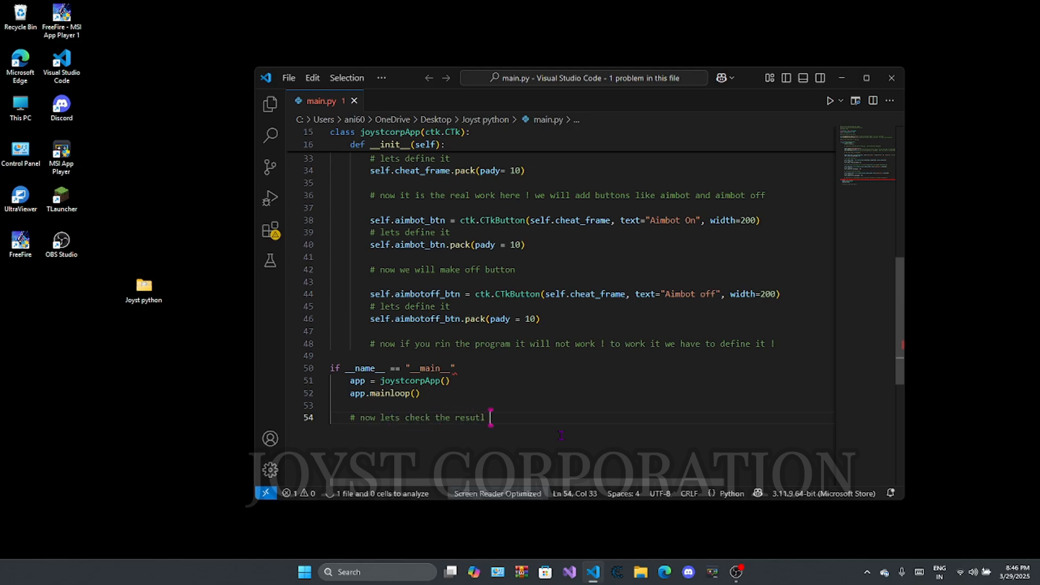
pyautogui.write('s !!')
pyautogui.click(580, 367)
pyautogui.write(':')
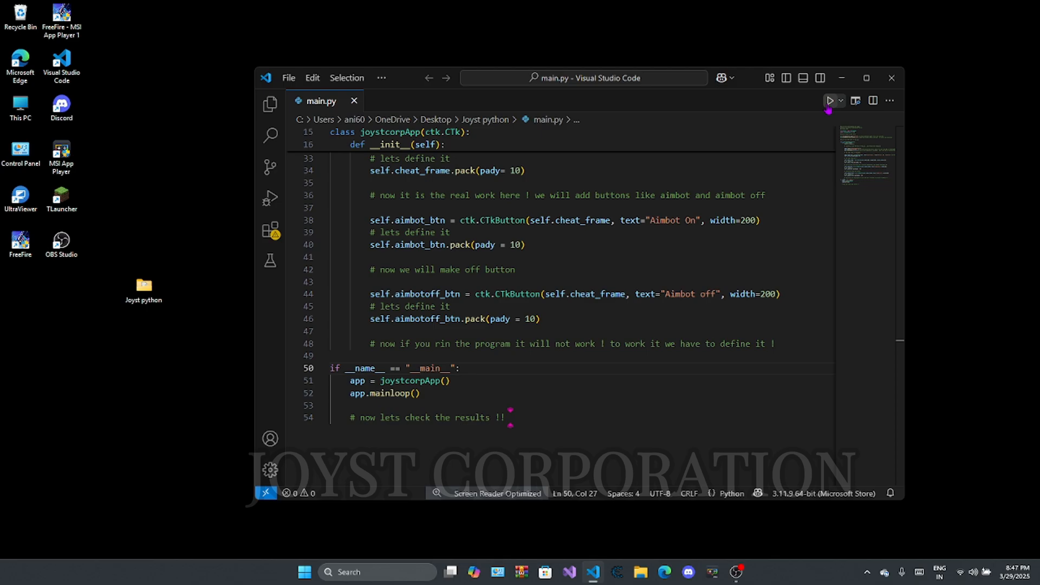
# - Run main.py, view the dark Joyst Corporation window with both buttons, close it and the terminal, and note completion
pyautogui.click(831, 100)
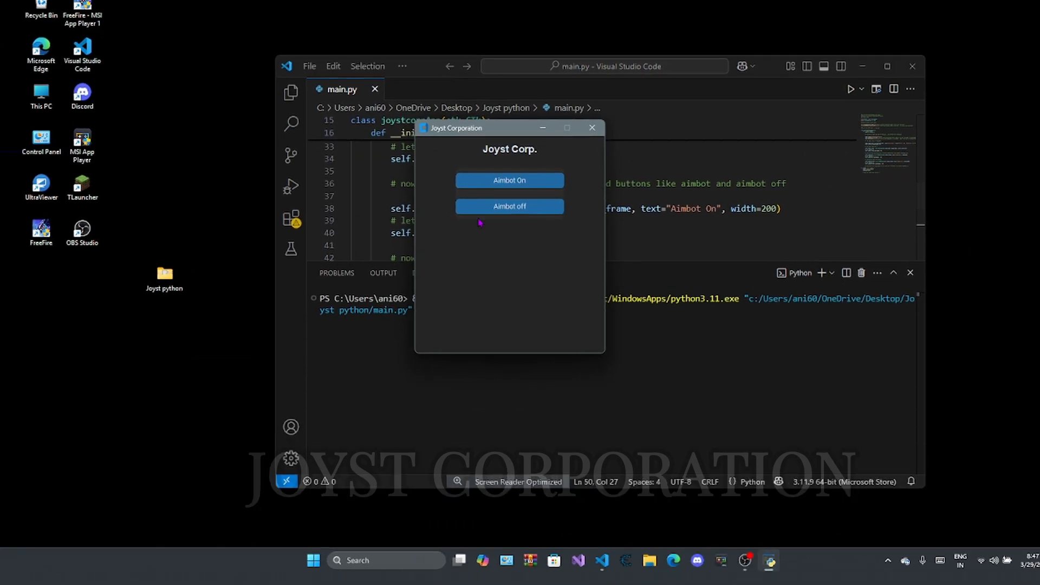
pyautogui.click(592, 128)
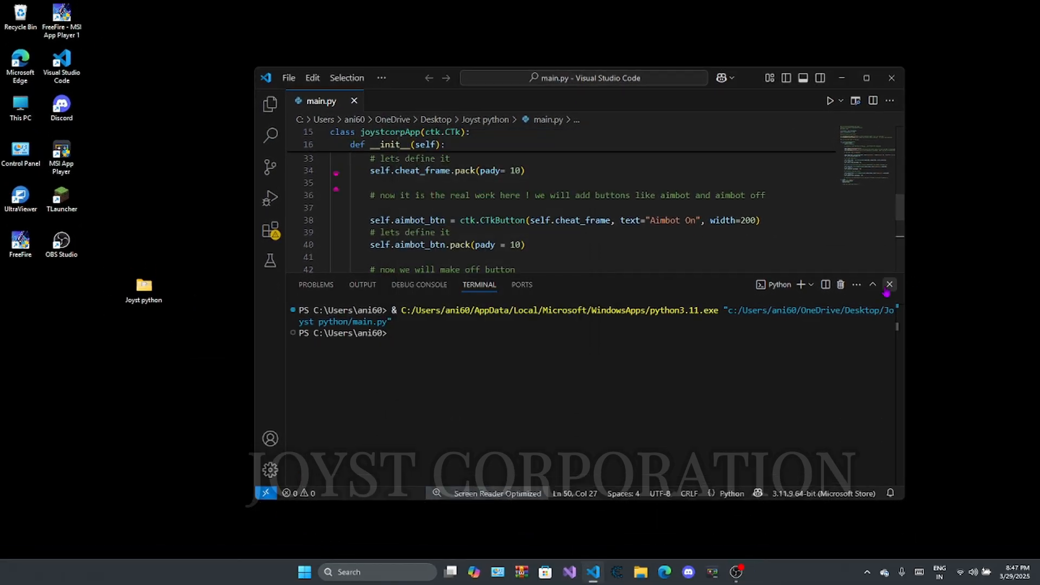
pyautogui.click(891, 284)
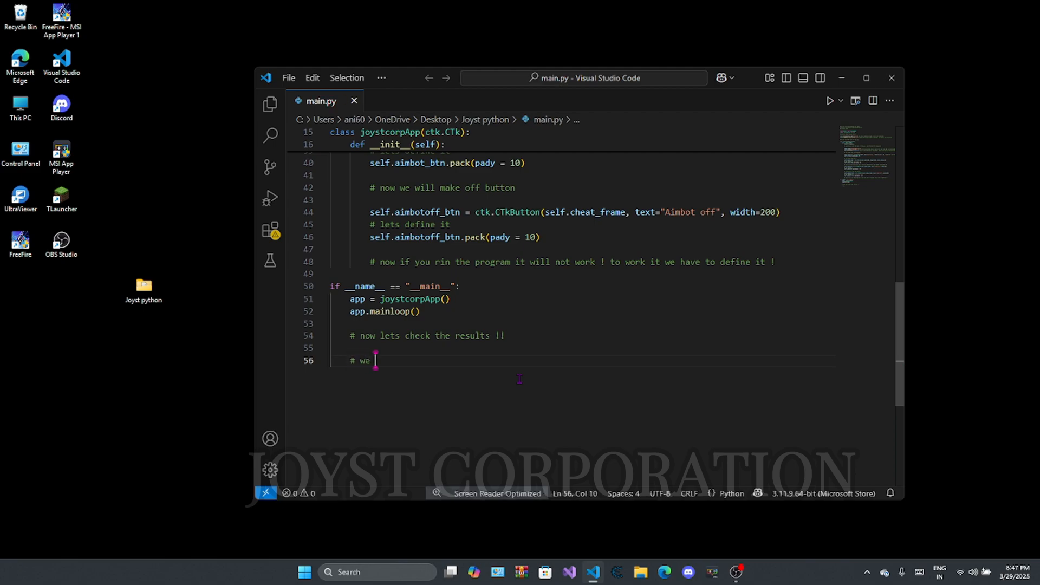
pyautogui.write('are done making new')
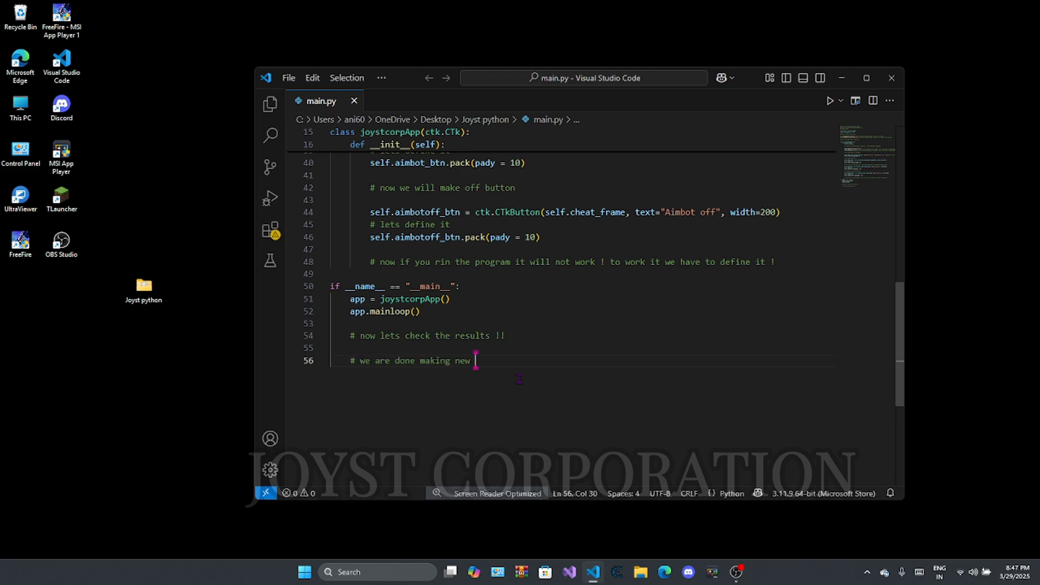